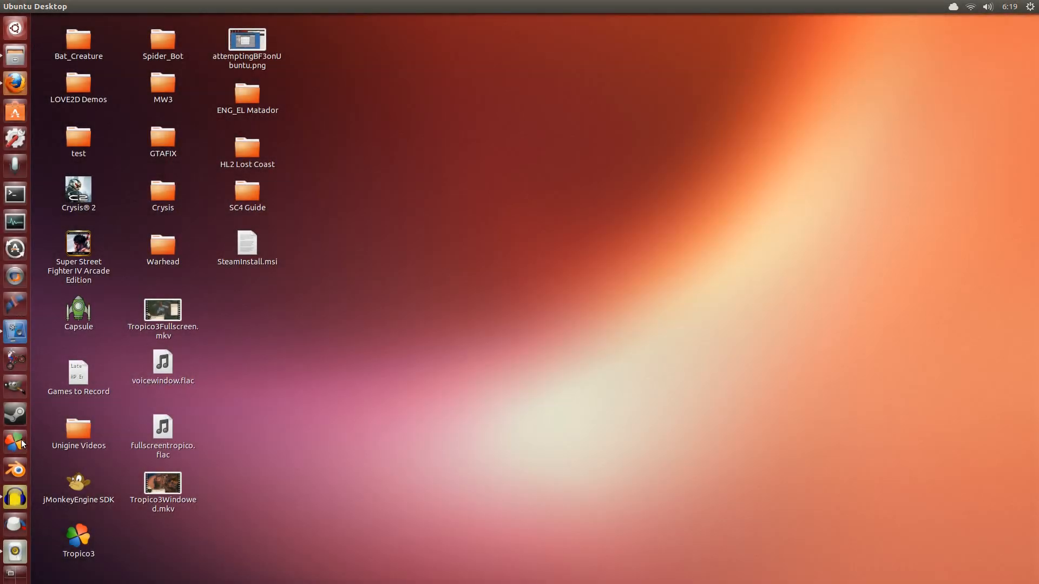
Launch PlayOnLinux from the Unity launcher to show the installed programs list.
{"action": "left_click", "coordinate": [15, 443]}
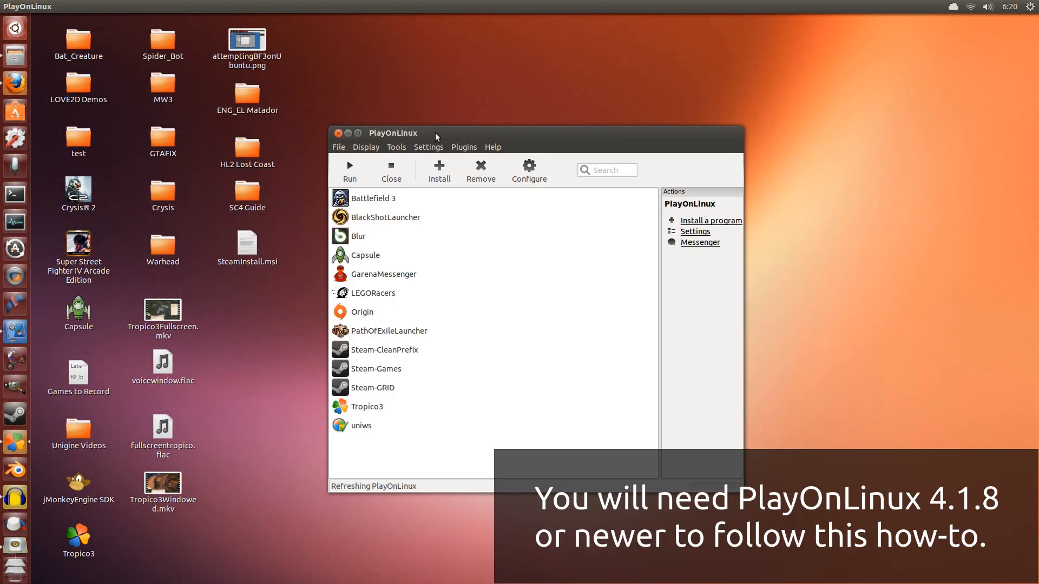
{"action": "mouse_move", "coordinate": [467, 126]}
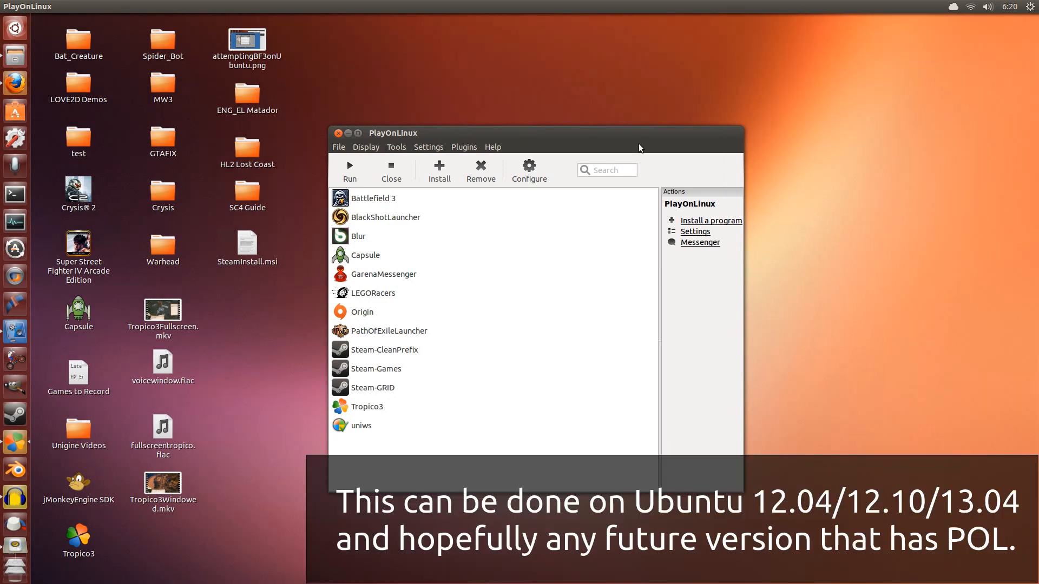
{"action": "mouse_move", "coordinate": [714, 130]}
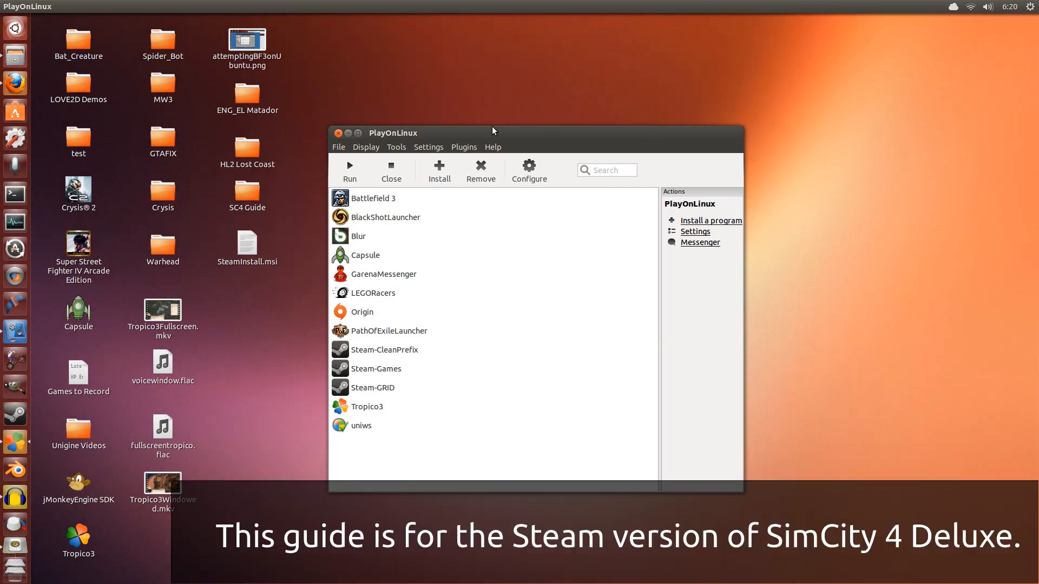
{"action": "mouse_move", "coordinate": [403, 142]}
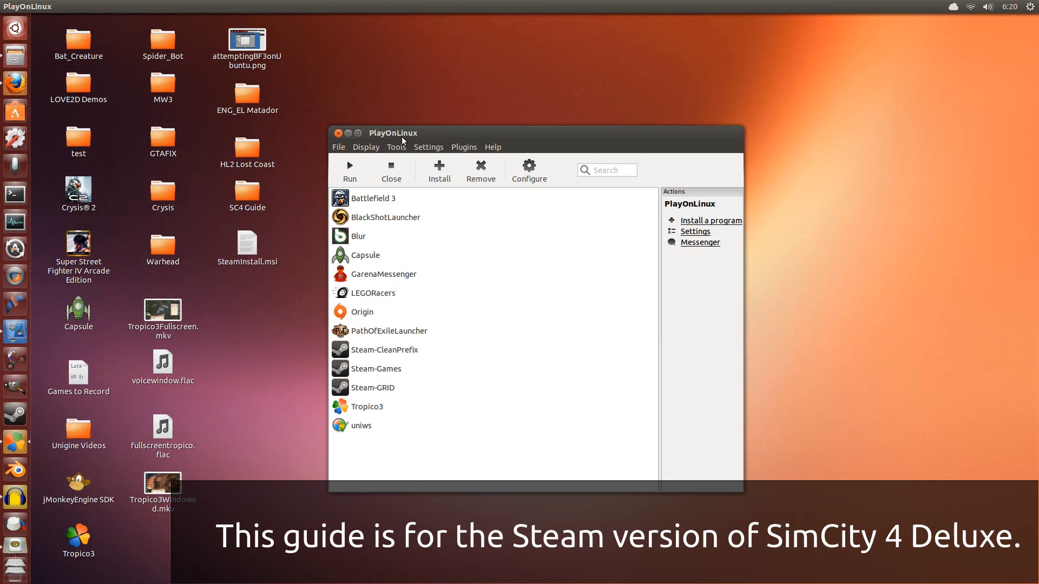
{"action": "mouse_move", "coordinate": [423, 118]}
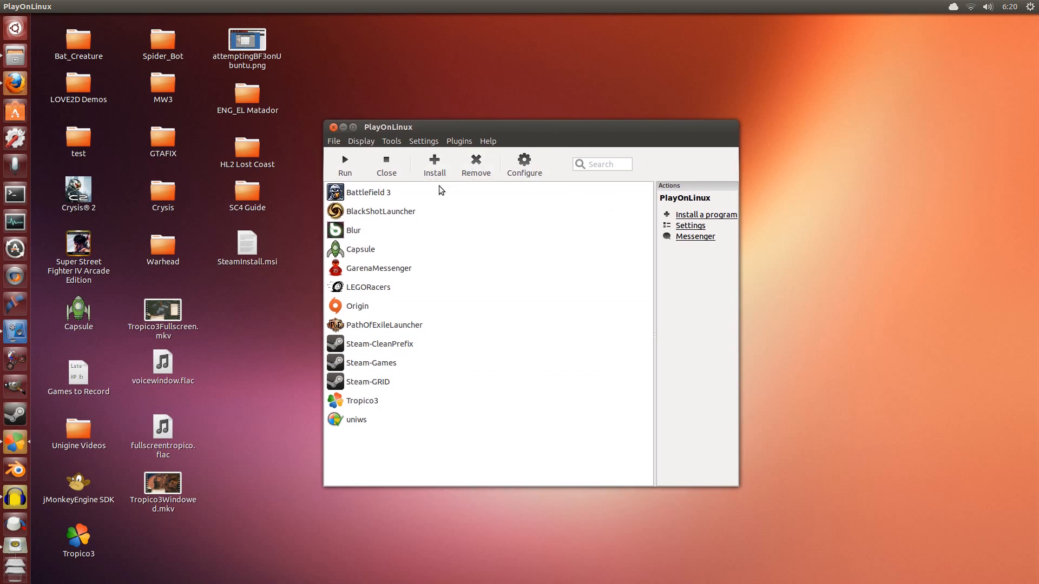
{"action": "mouse_move", "coordinate": [435, 172]}
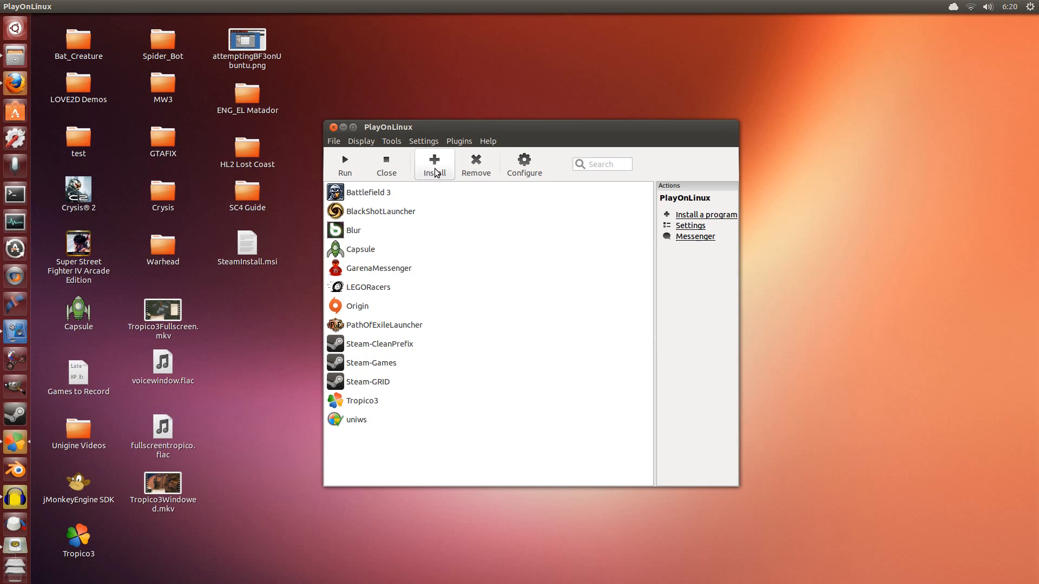
Start a manual installation of a non-listed program and move past the wizard's welcome page.
{"action": "left_click", "coordinate": [434, 163]}
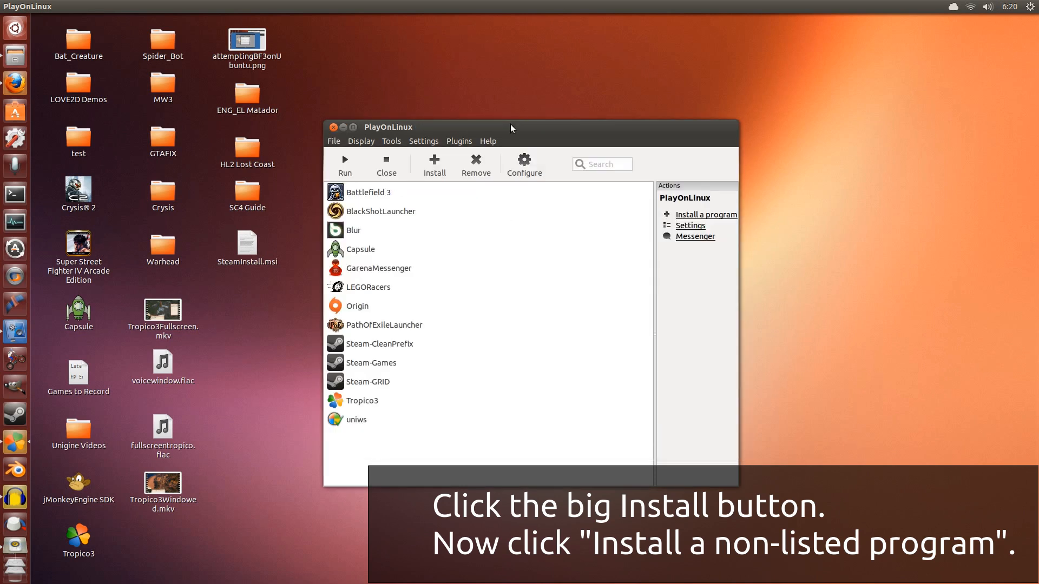
{"action": "left_click", "coordinate": [434, 163]}
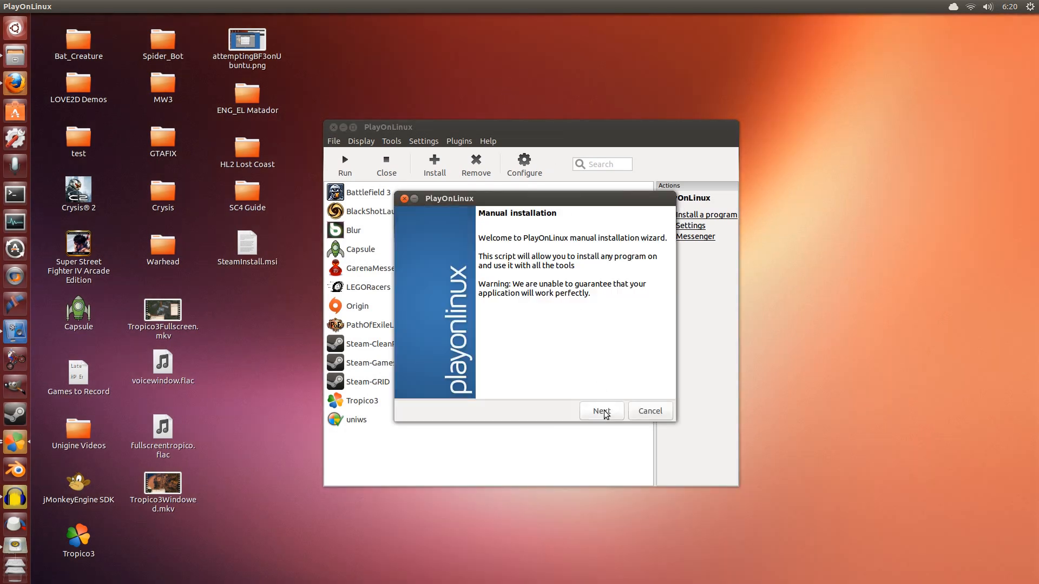
{"action": "left_click", "coordinate": [602, 412]}
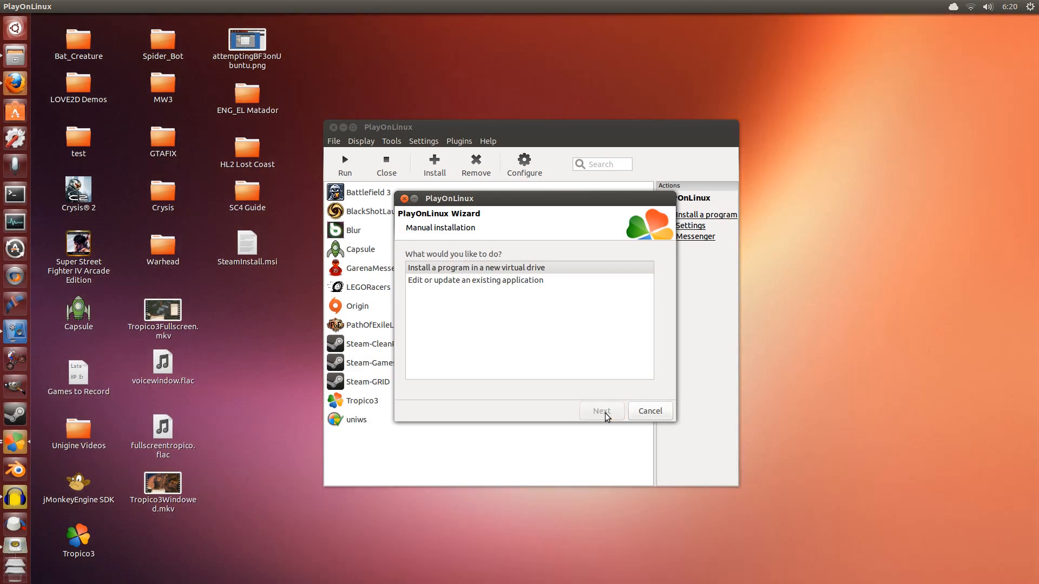
Create a new virtual drive named SimCity4 and continue to the pre-installation options.
{"action": "left_click", "coordinate": [602, 411]}
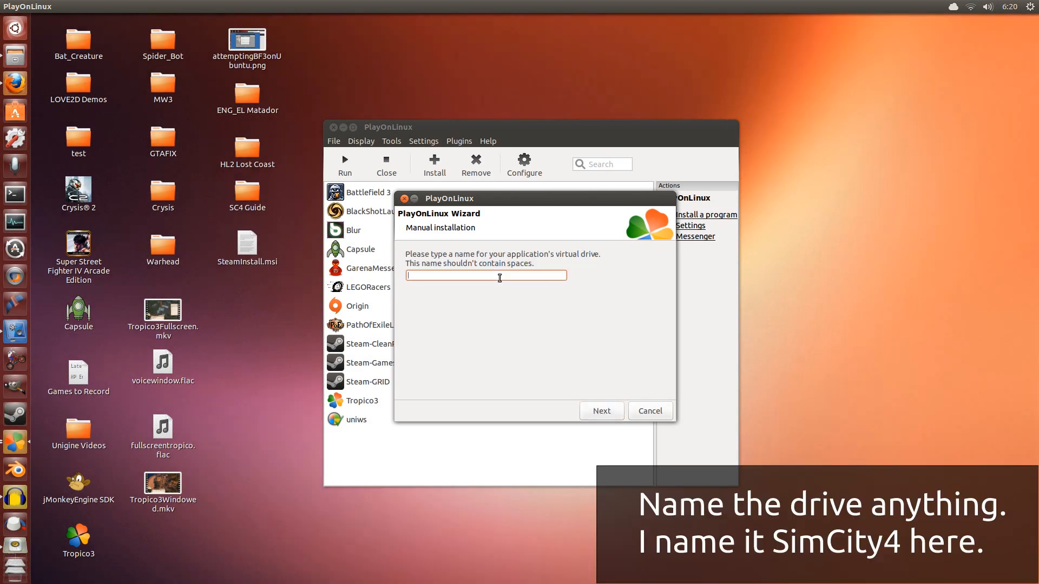
{"action": "type", "text": "SimCity4"}
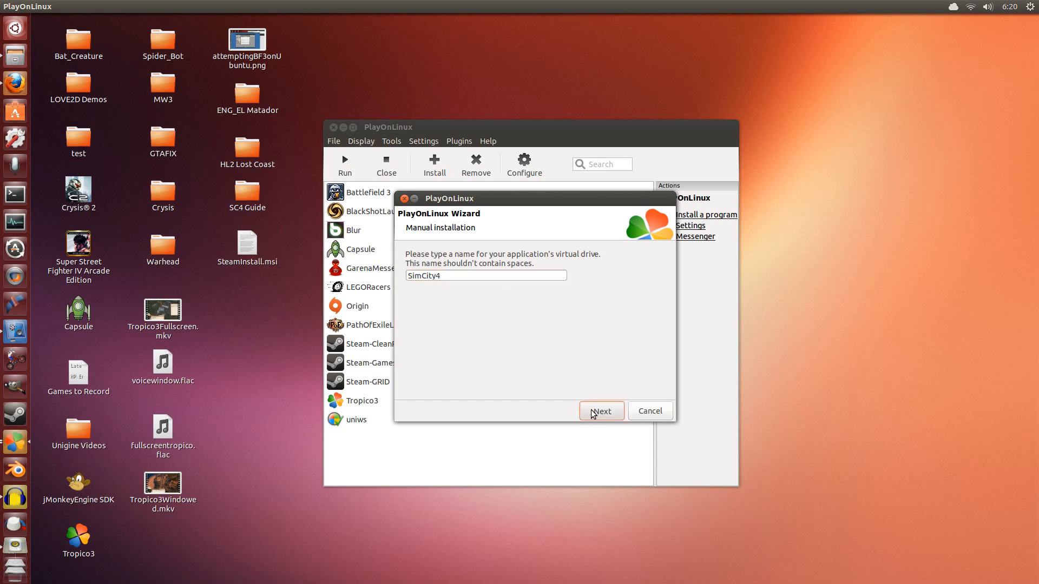
{"action": "left_click", "coordinate": [602, 411]}
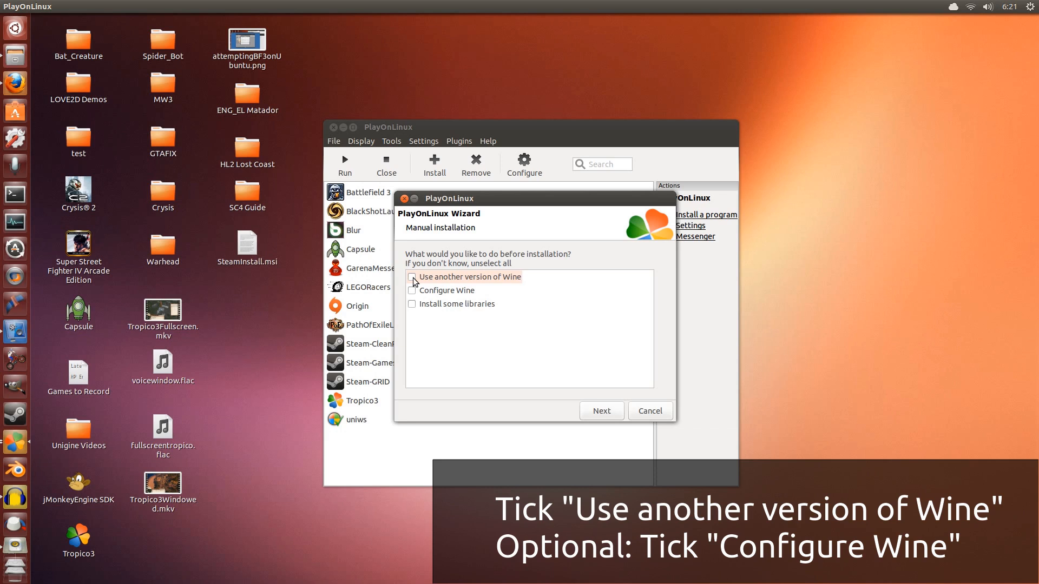
Enable 'Use another version of Wine' and 'Configure Wine', then continue to the Wine version list.
{"action": "left_click", "coordinate": [411, 277]}
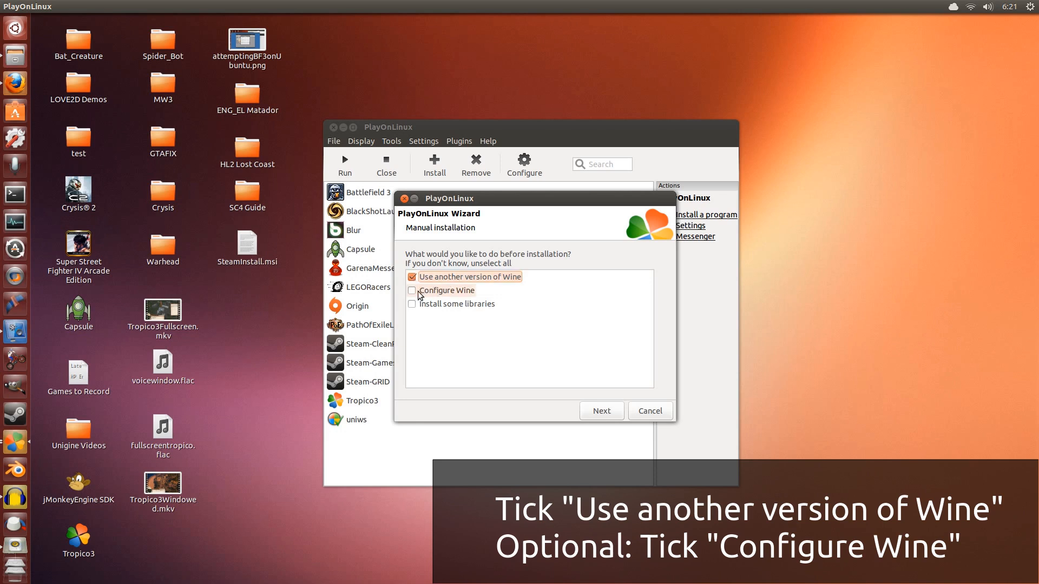
{"action": "left_click", "coordinate": [412, 290]}
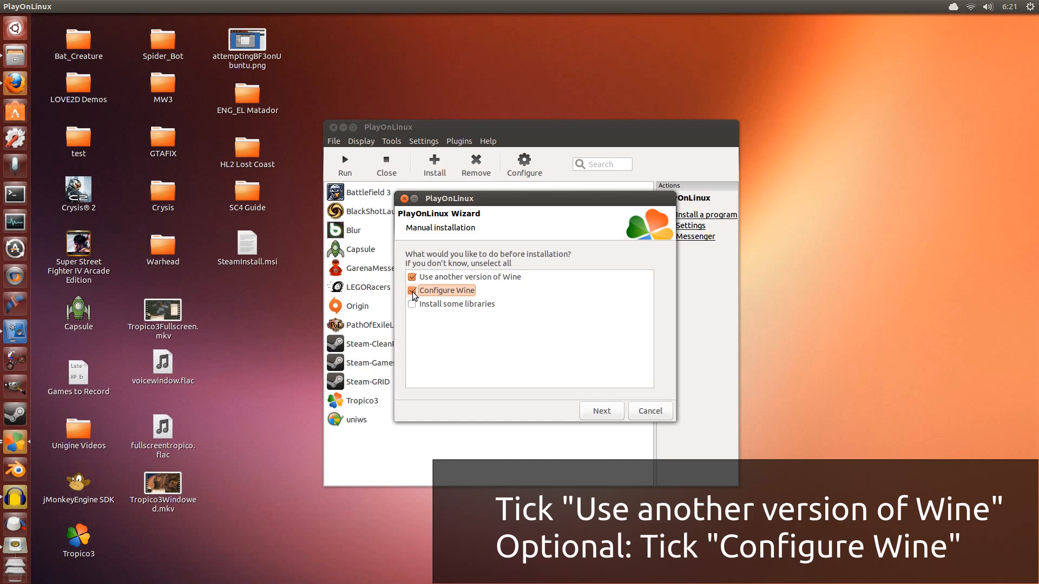
{"action": "left_click", "coordinate": [412, 291]}
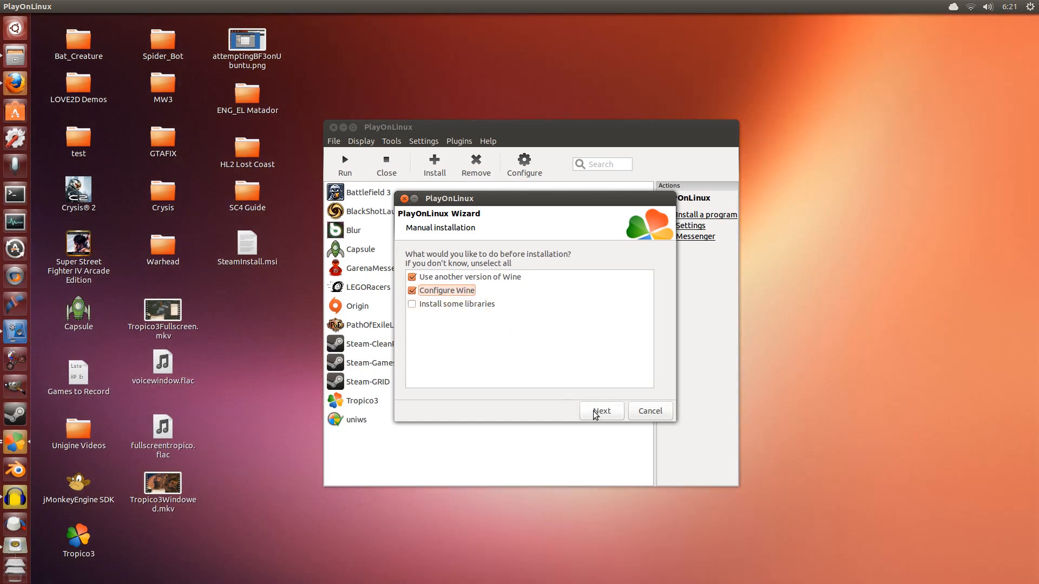
{"action": "left_click", "coordinate": [602, 411]}
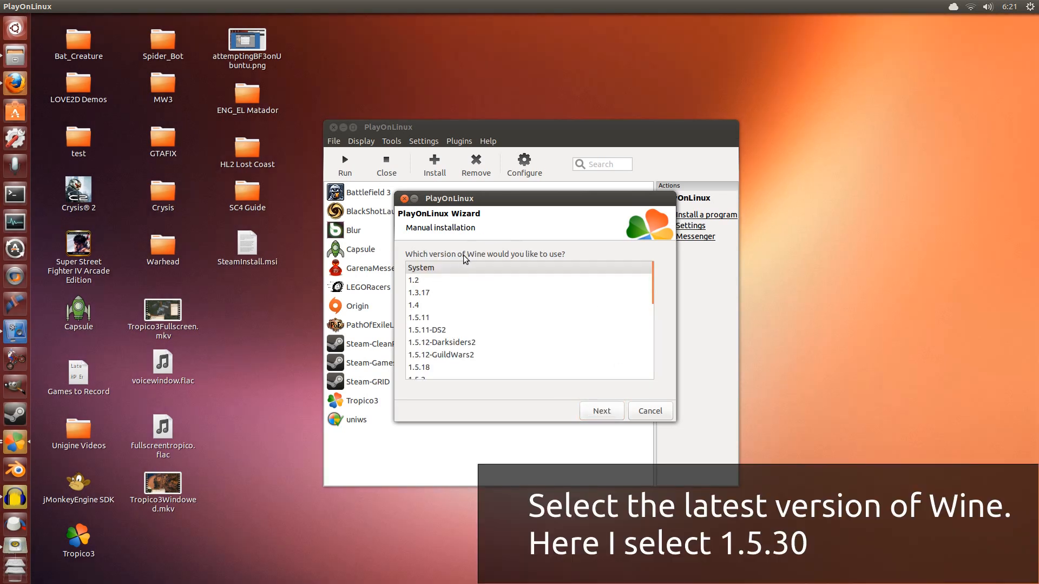
{"action": "mouse_move", "coordinate": [663, 285]}
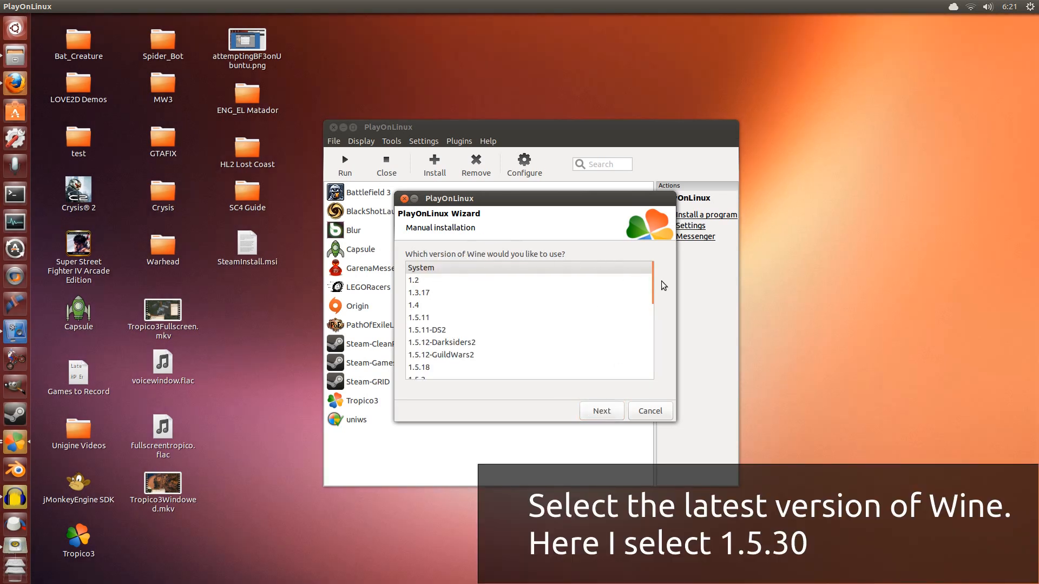
Select Wine 1.5.30-1.5.30-1 from the version list for the SimCity4 drive.
{"action": "scroll", "scroll_direction": "down", "scroll_amount": 3}
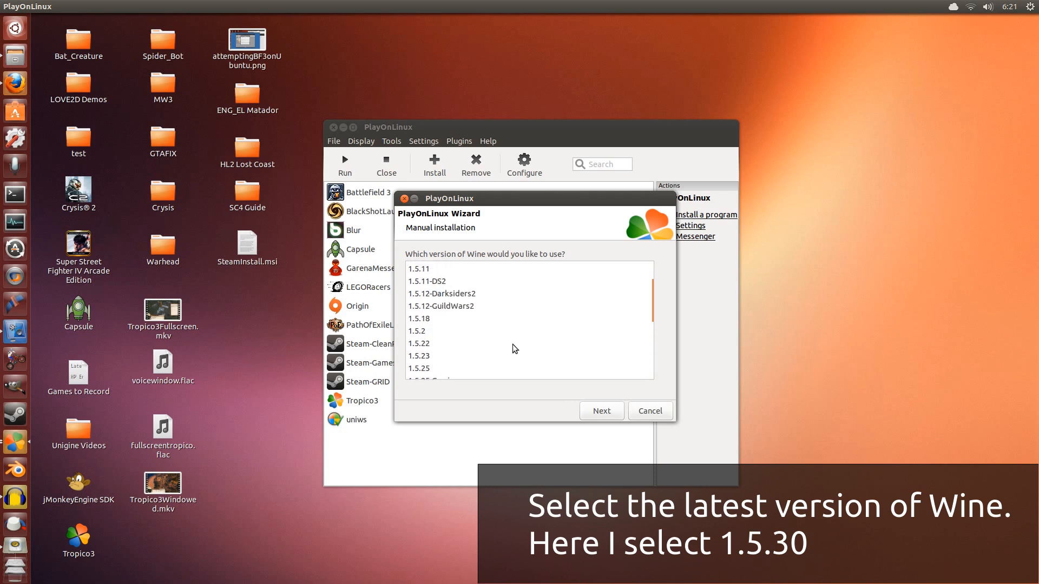
{"action": "scroll", "scroll_direction": "down", "scroll_amount": 3}
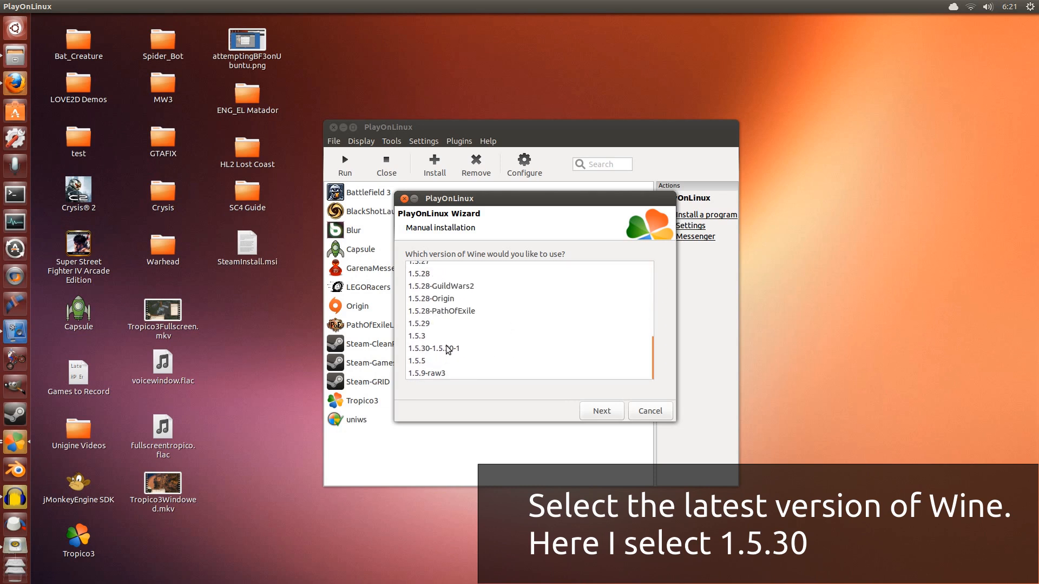
{"action": "left_click", "coordinate": [433, 348]}
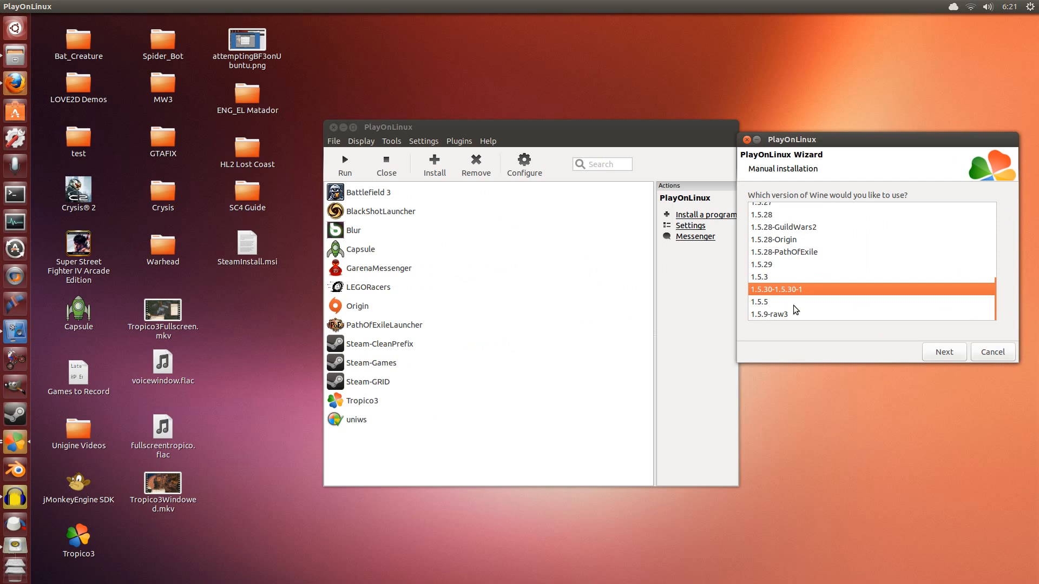
{"action": "mouse_move", "coordinate": [764, 281]}
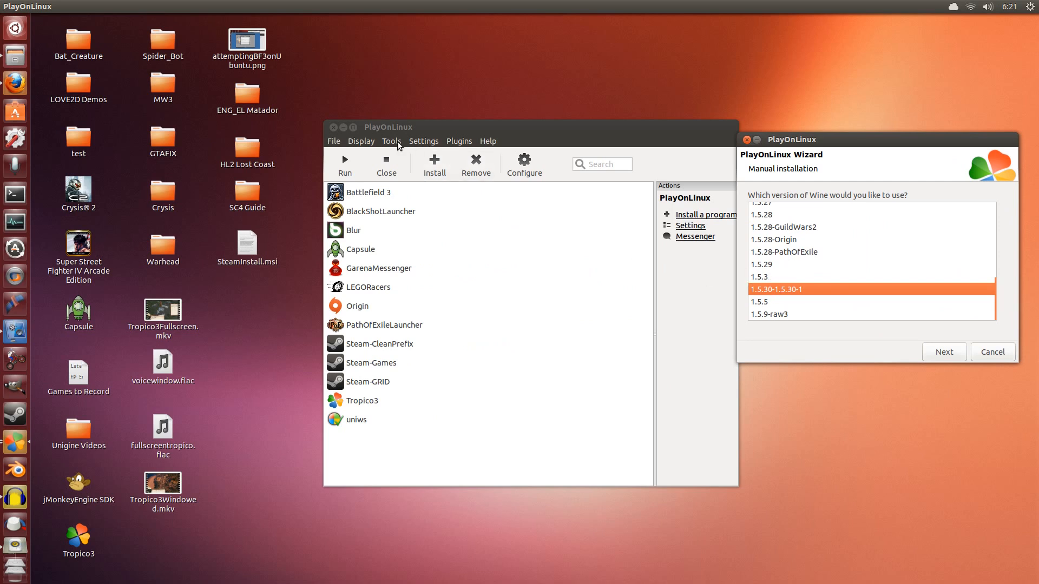
{"action": "left_click", "coordinate": [390, 140]}
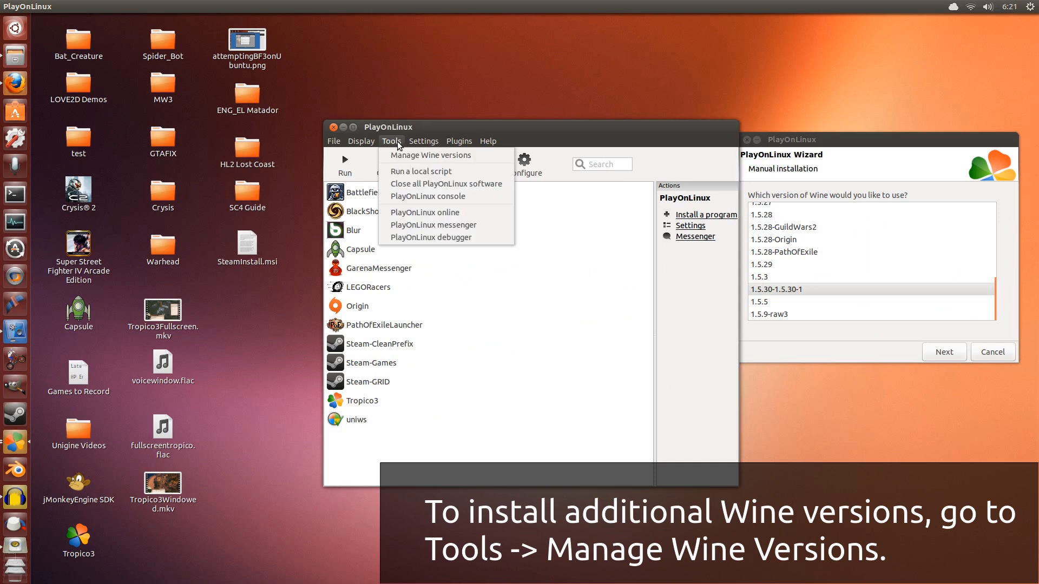
{"action": "mouse_move", "coordinate": [400, 158]}
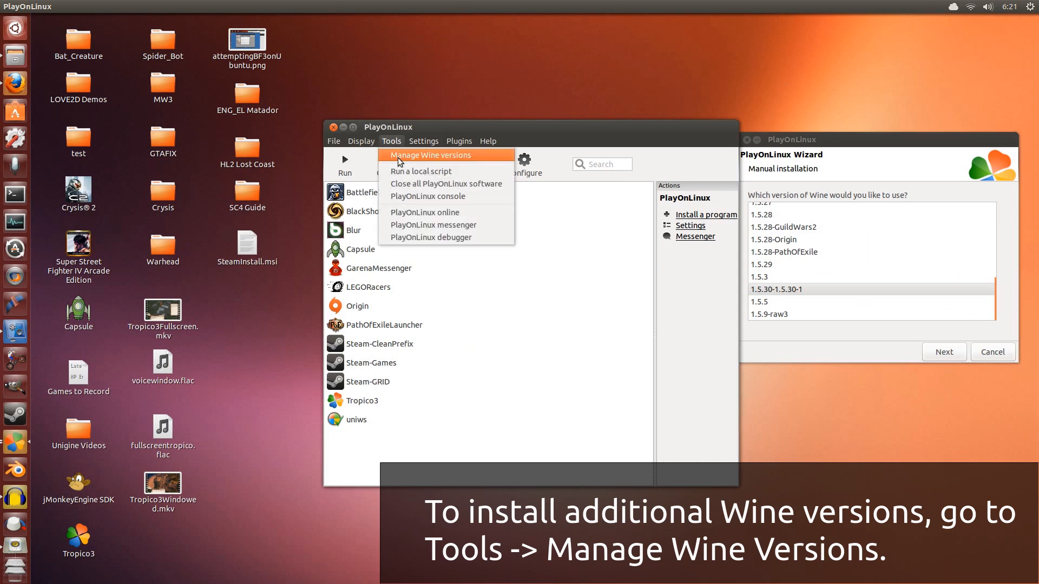
{"action": "left_click", "coordinate": [429, 156]}
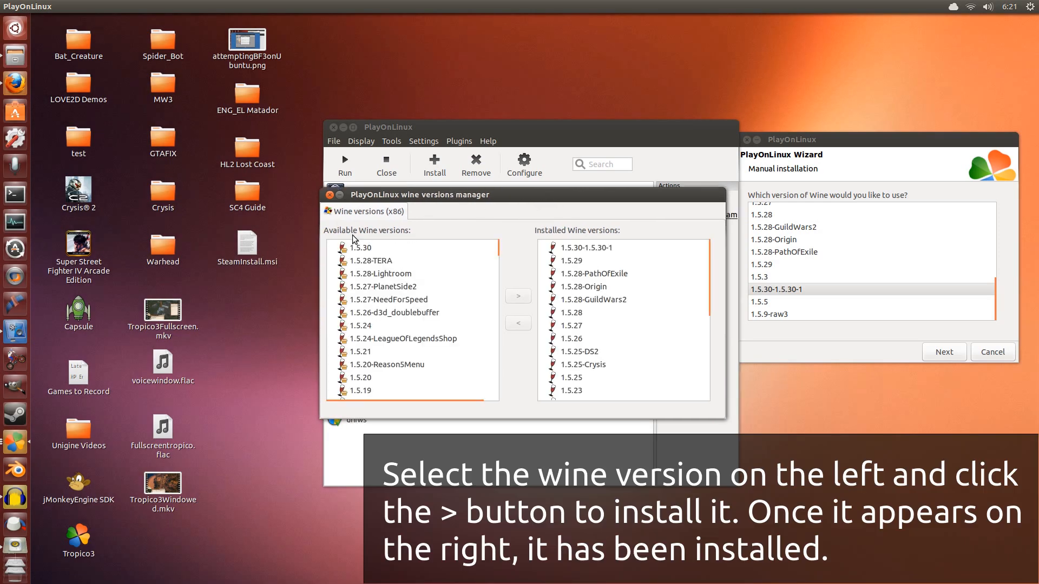
{"action": "scroll", "scroll_direction": "down", "scroll_amount": 3}
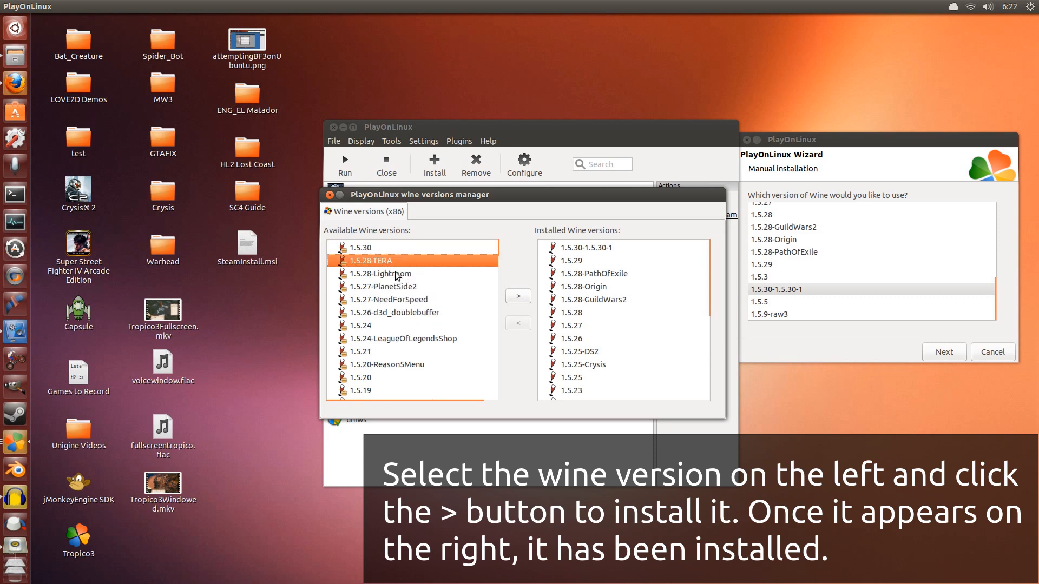
{"action": "mouse_move", "coordinate": [377, 275]}
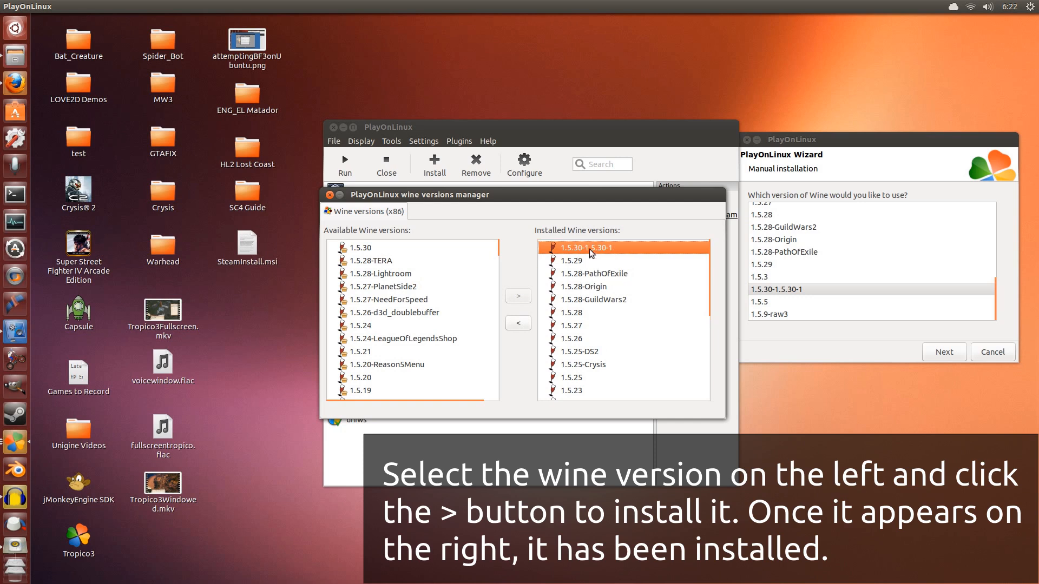
{"action": "mouse_move", "coordinate": [848, 245]}
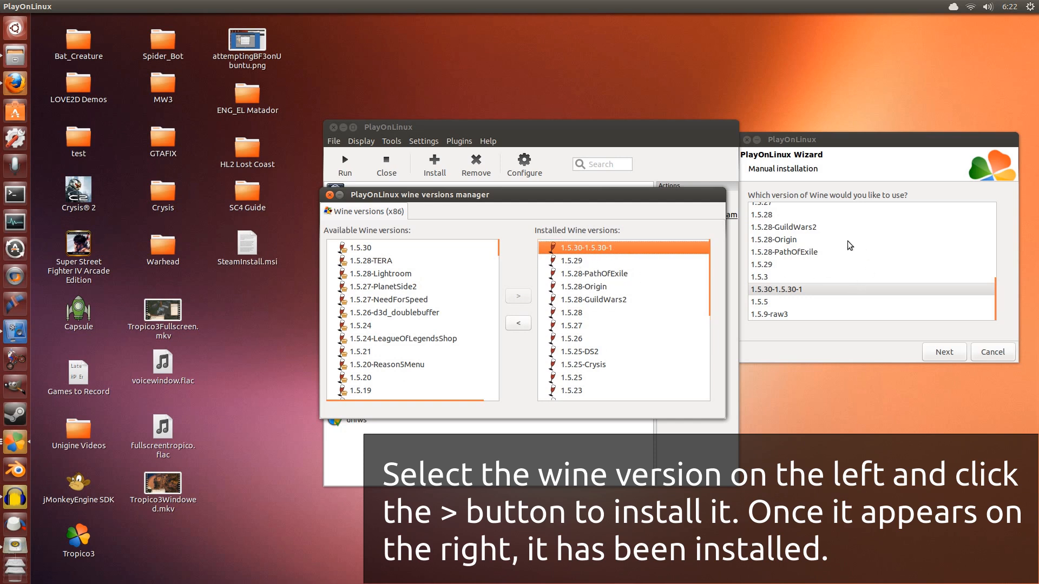
{"action": "left_click", "coordinate": [361, 246]}
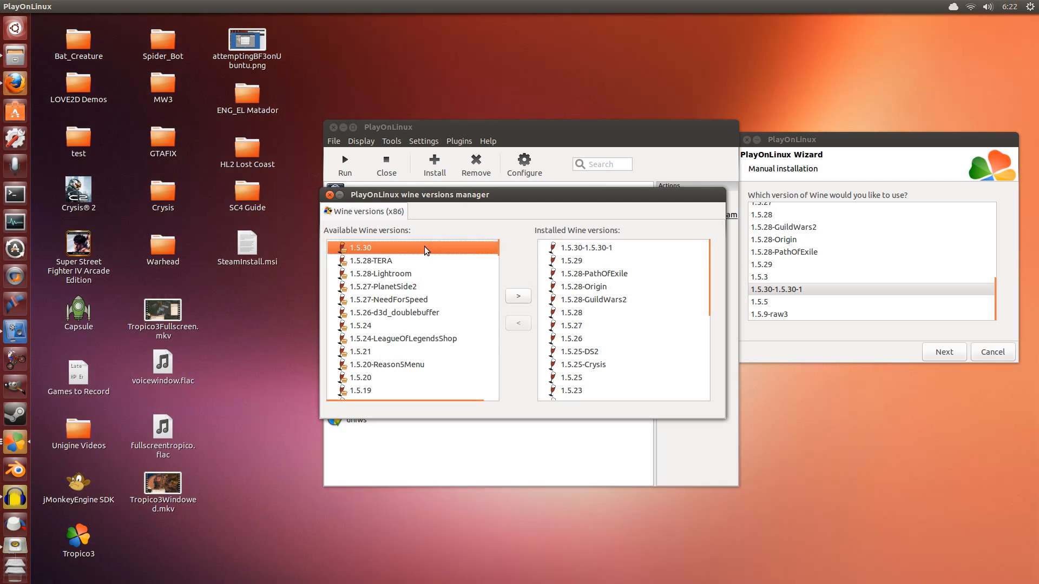
{"action": "mouse_move", "coordinate": [517, 296]}
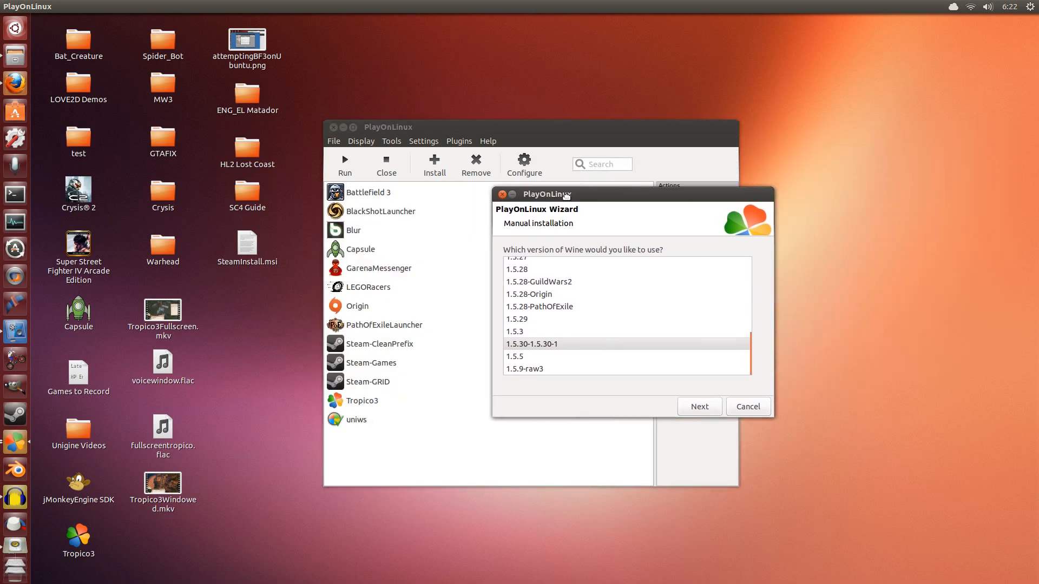
Confirm Wine 1.5.30 as the version so the SimCity4 virtual drive gets created.
{"action": "left_click_drag", "start_coordinate": [562, 194], "coordinate": [464, 197]}
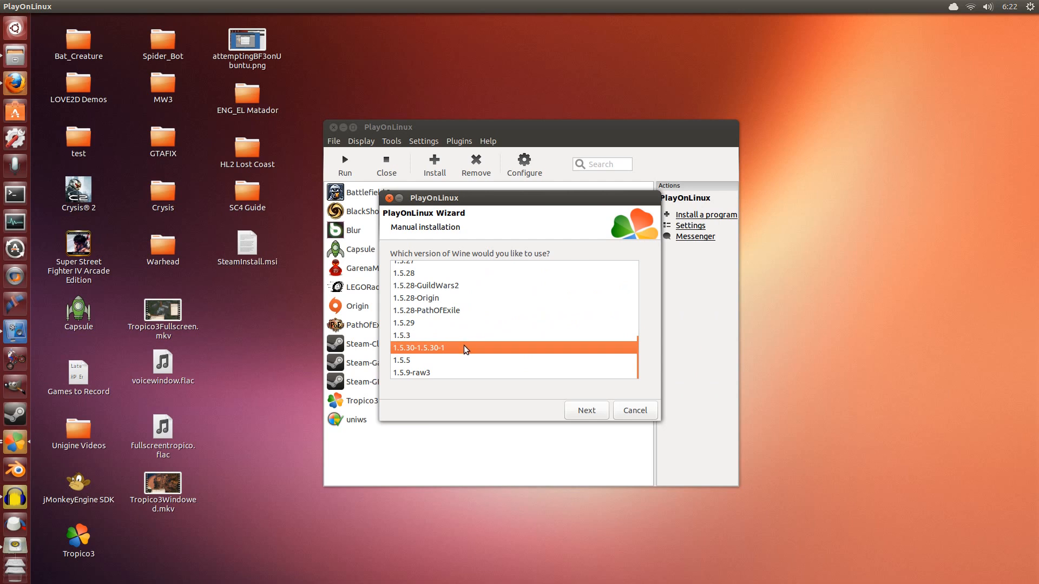
{"action": "mouse_move", "coordinate": [429, 354]}
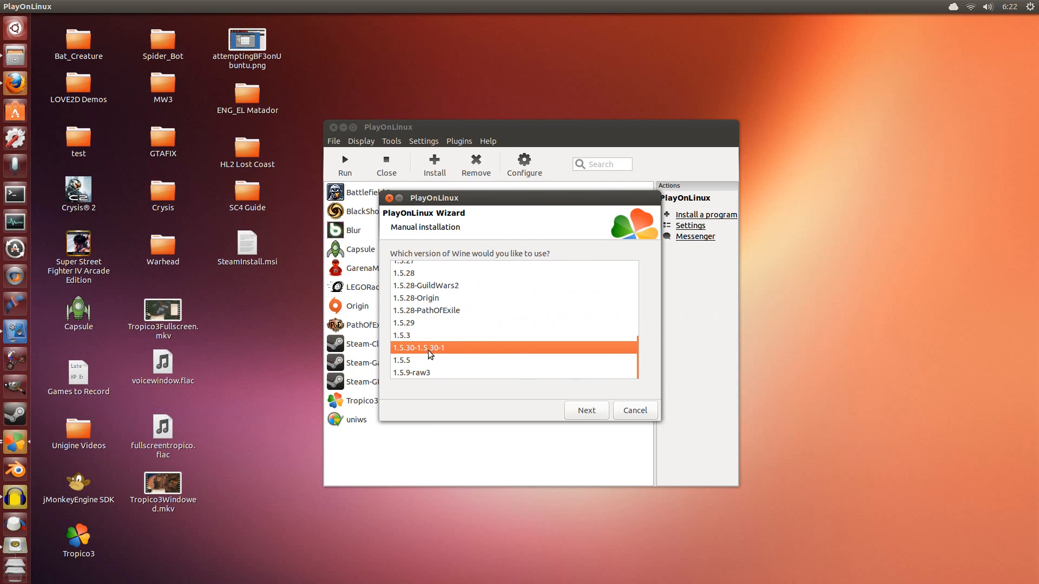
{"action": "left_click", "coordinate": [586, 410]}
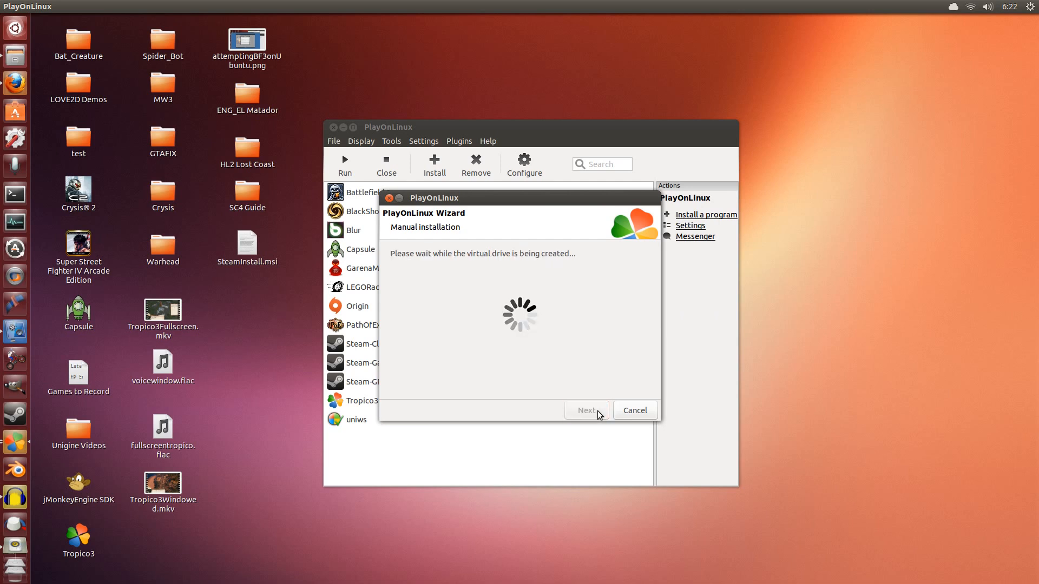
{"action": "mouse_move", "coordinate": [778, 101]}
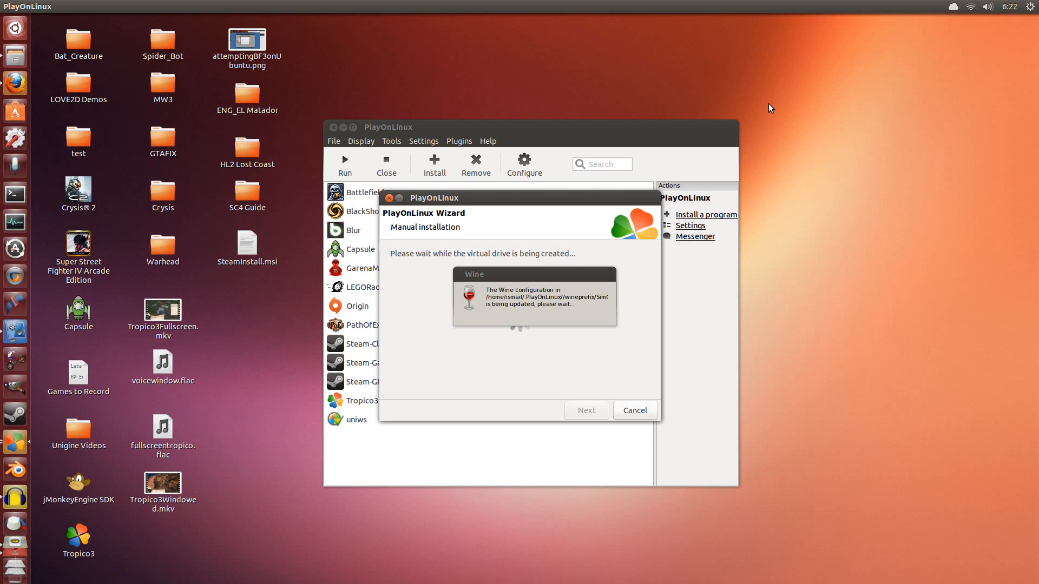
{"action": "mouse_move", "coordinate": [755, 151]}
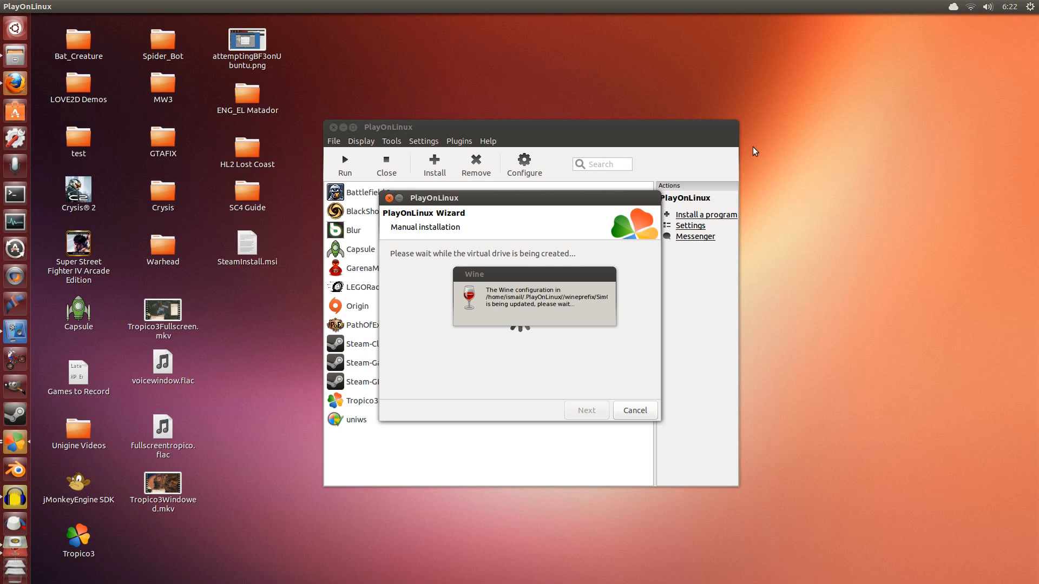
{"action": "mouse_move", "coordinate": [747, 179]}
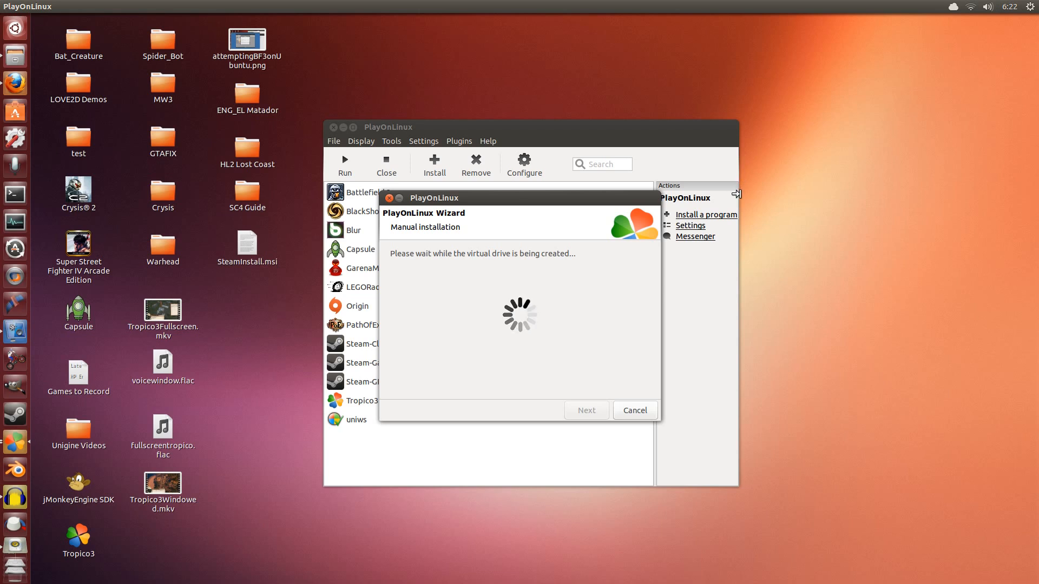
{"action": "mouse_move", "coordinate": [777, 244]}
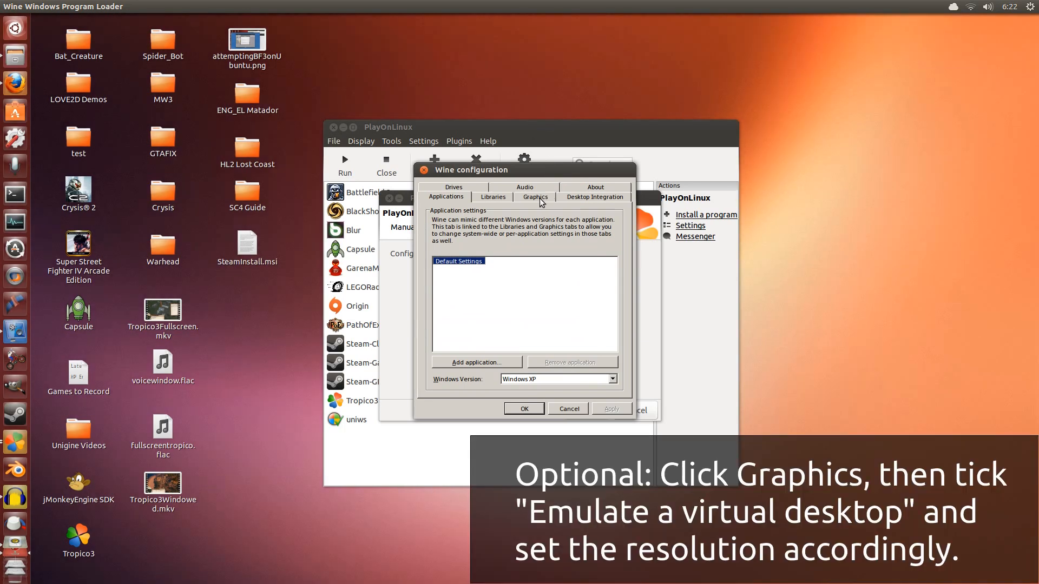
In Wine's Graphics settings, emulate a 1600 x 900 virtual desktop and save.
{"action": "left_click", "coordinate": [534, 197]}
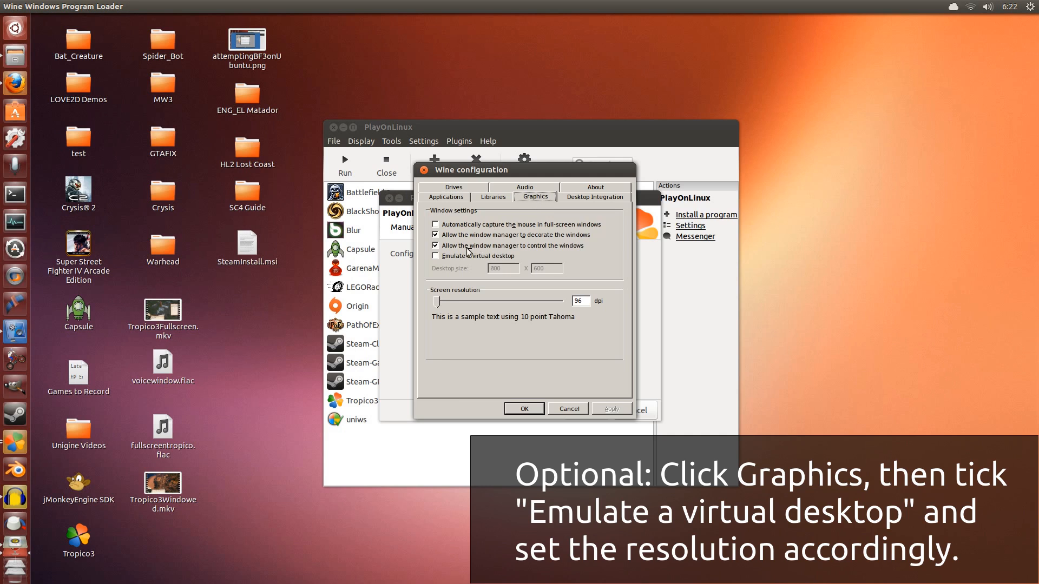
{"action": "left_click", "coordinate": [435, 255]}
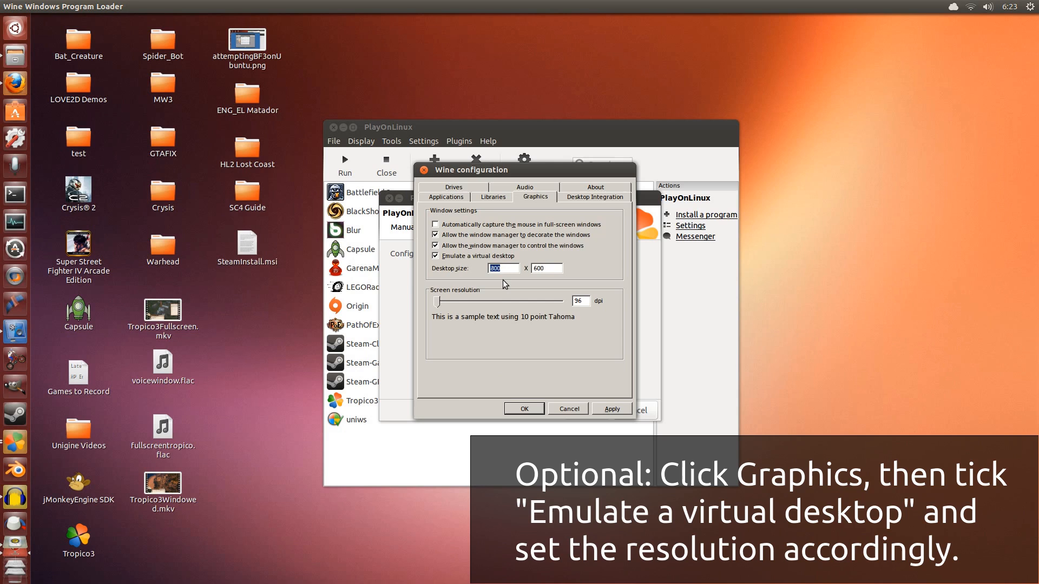
{"action": "type", "text": "1600"}
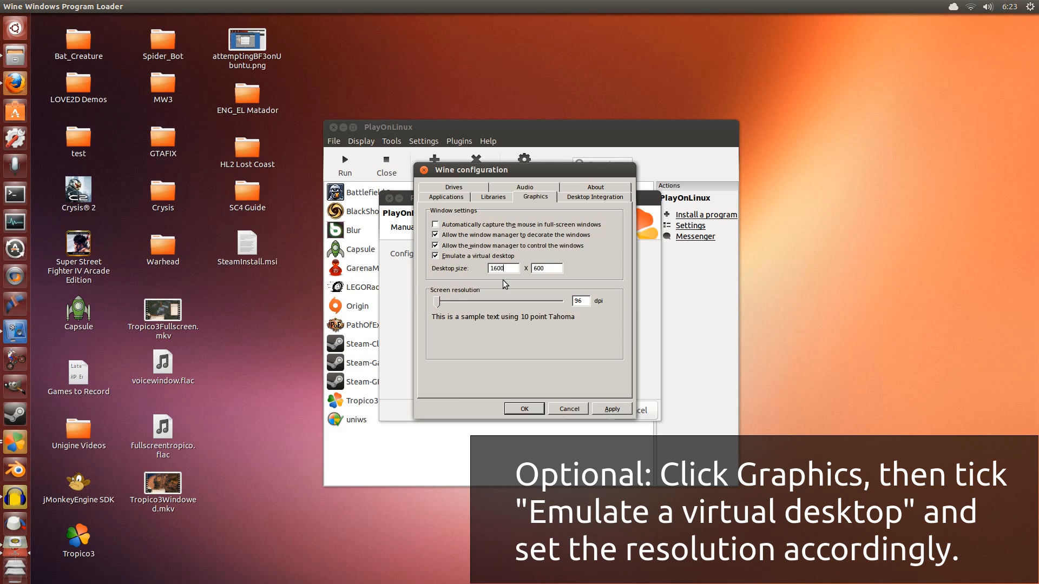
{"action": "type", "text": "900"}
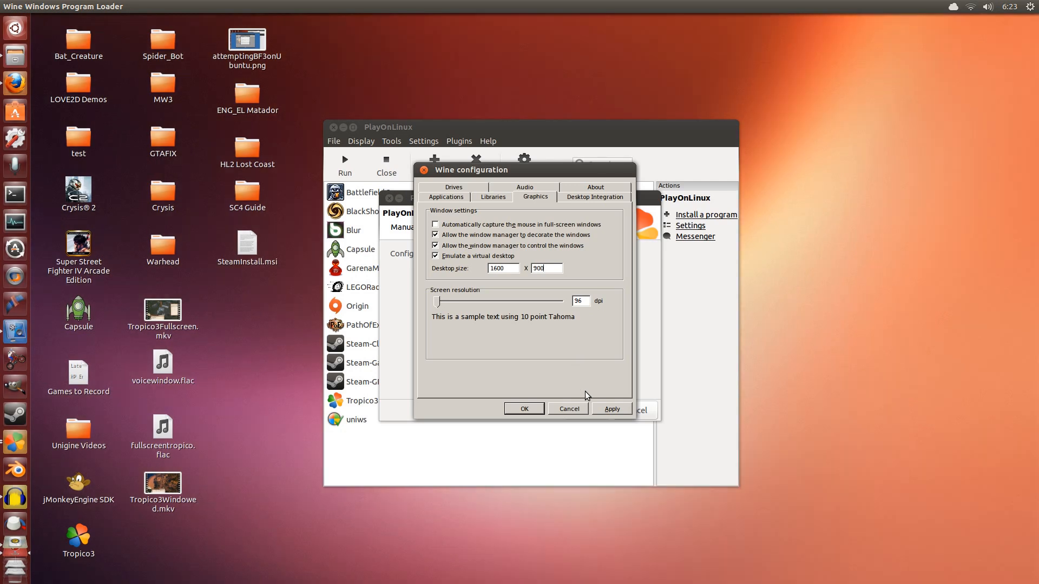
{"action": "left_click", "coordinate": [611, 409]}
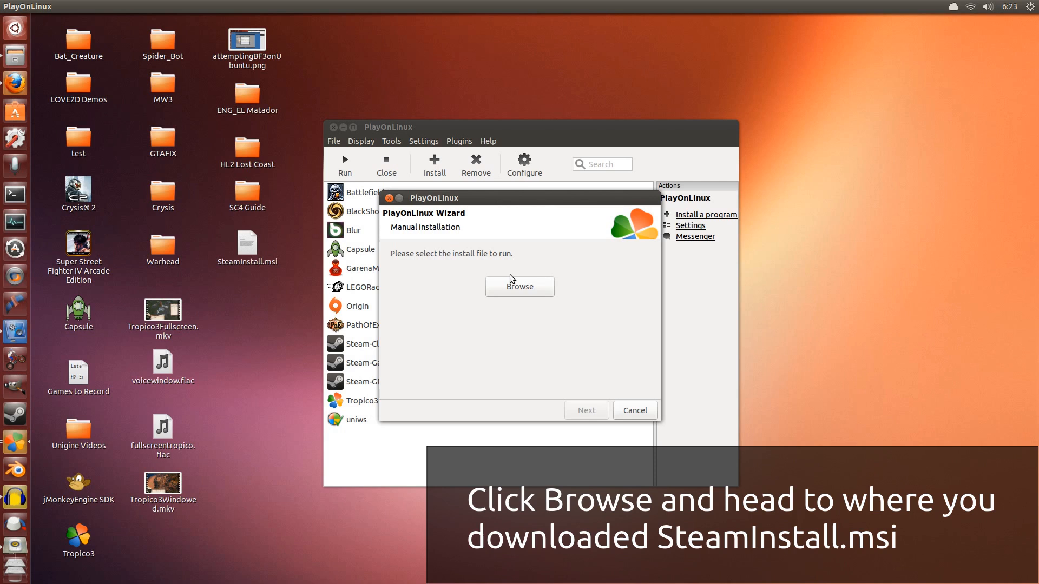
{"action": "mouse_move", "coordinate": [517, 290]}
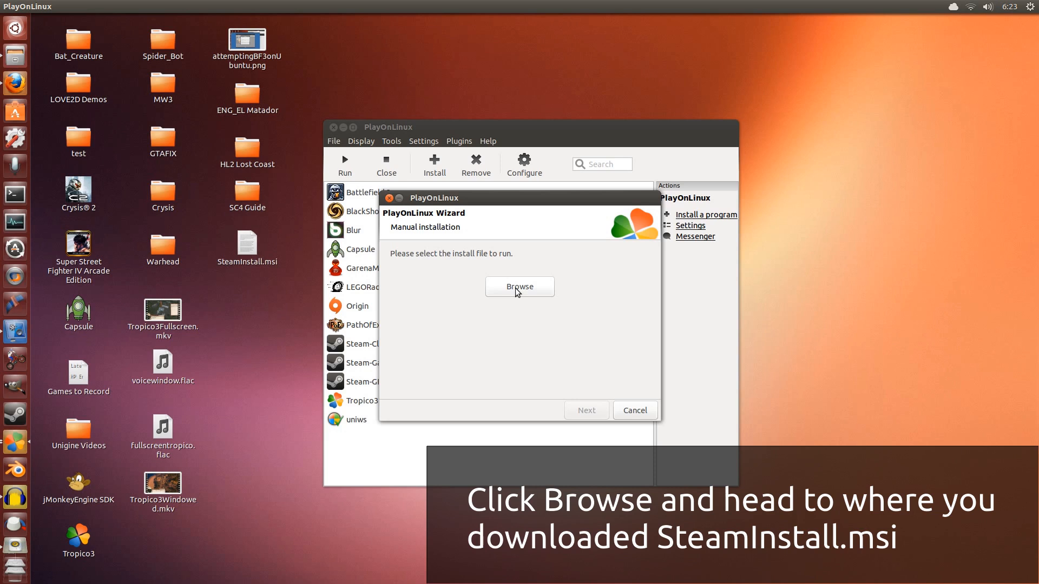
Choose SteamInstall.msi from the Desktop as the install file and run it.
{"action": "left_click", "coordinate": [520, 286]}
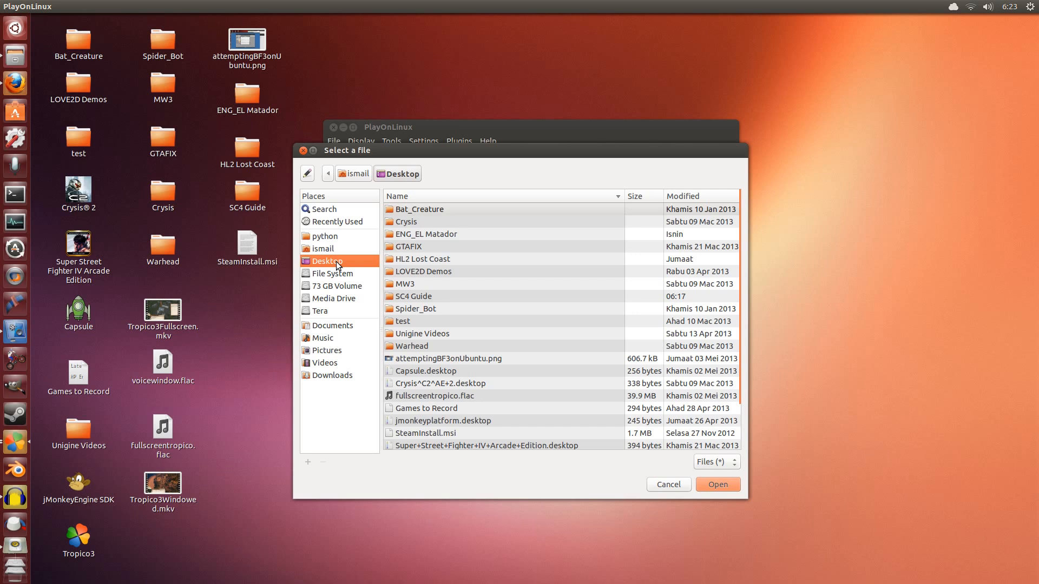
{"action": "scroll", "scroll_direction": "down", "scroll_amount": 3}
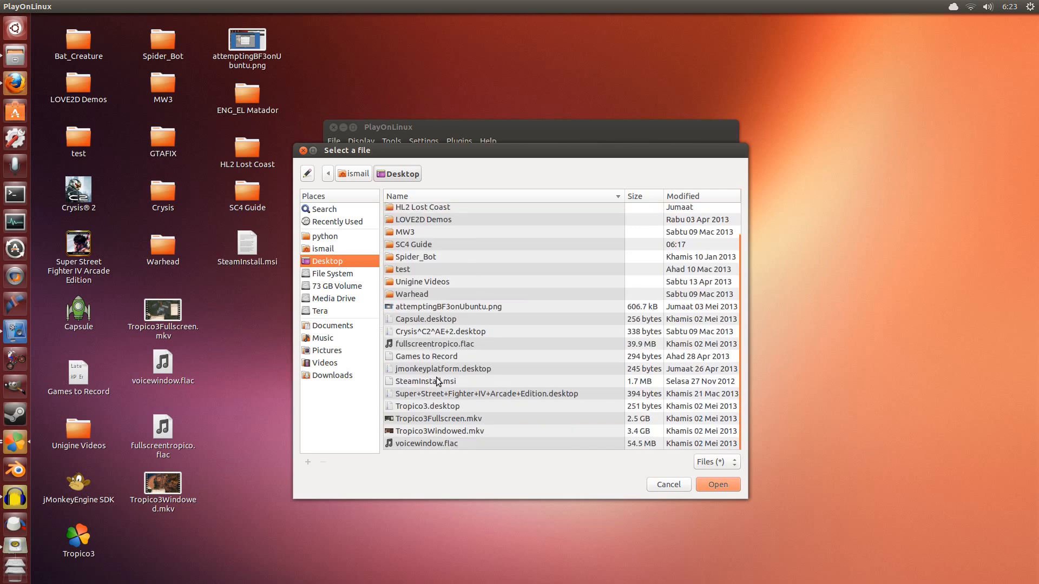
{"action": "left_click", "coordinate": [425, 381]}
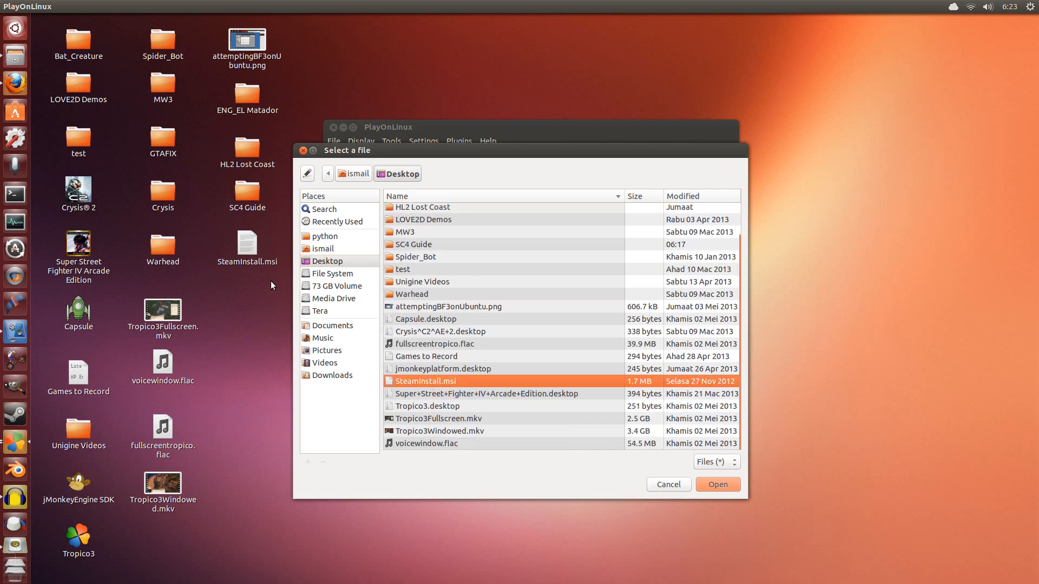
{"action": "mouse_move", "coordinate": [712, 481]}
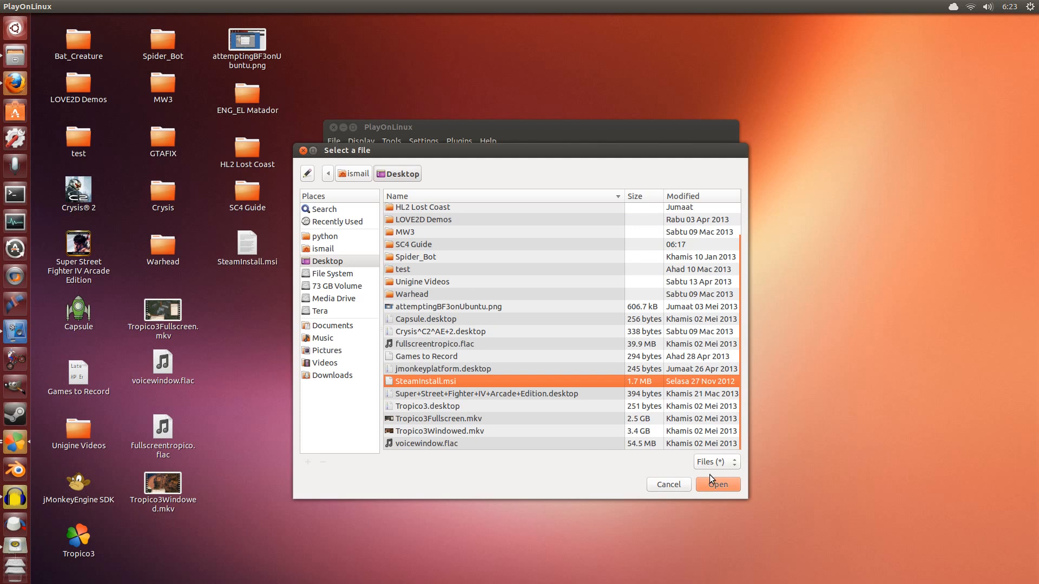
{"action": "left_click", "coordinate": [718, 484]}
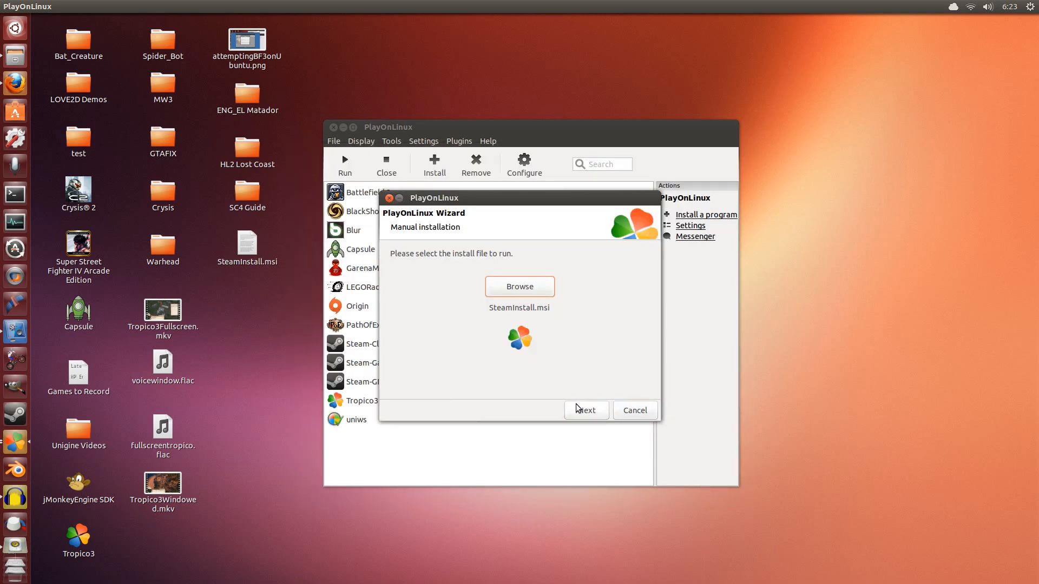
{"action": "left_click", "coordinate": [586, 410]}
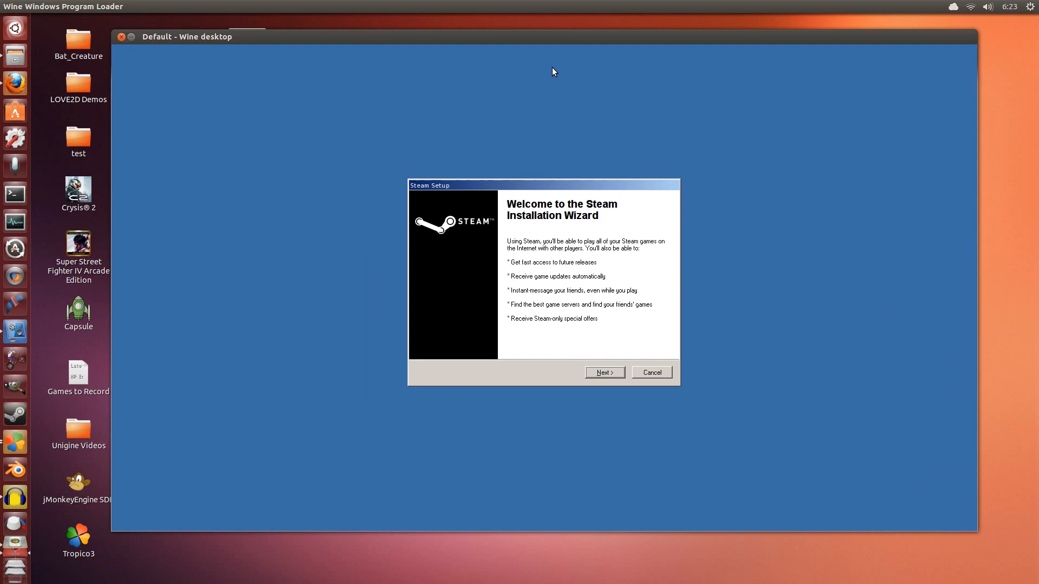
Complete Steam setup keeping the licence, Cable/Fiber speed and English defaults, then finish.
{"action": "left_click", "coordinate": [604, 373]}
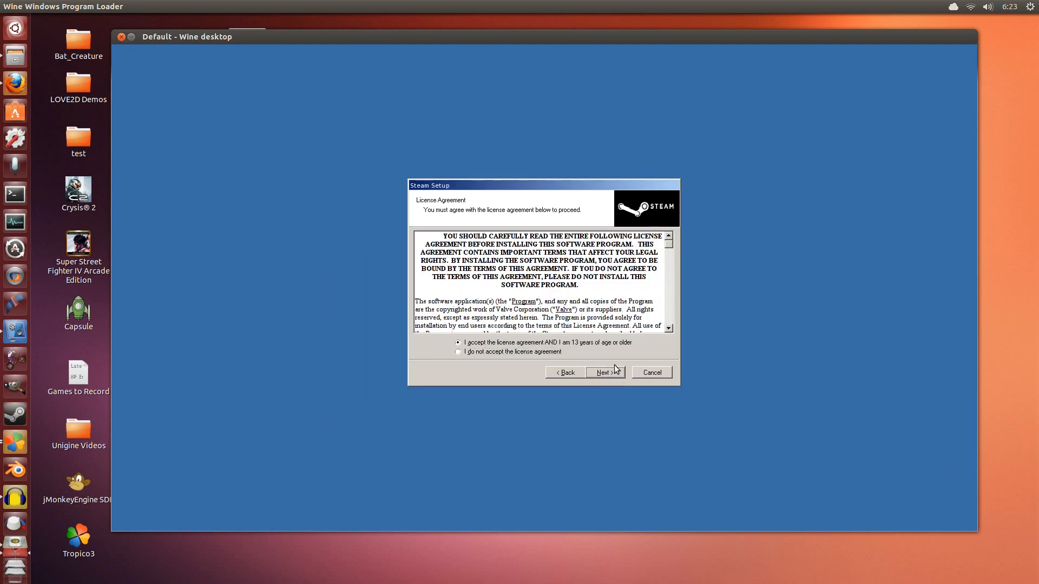
{"action": "left_click", "coordinate": [603, 372]}
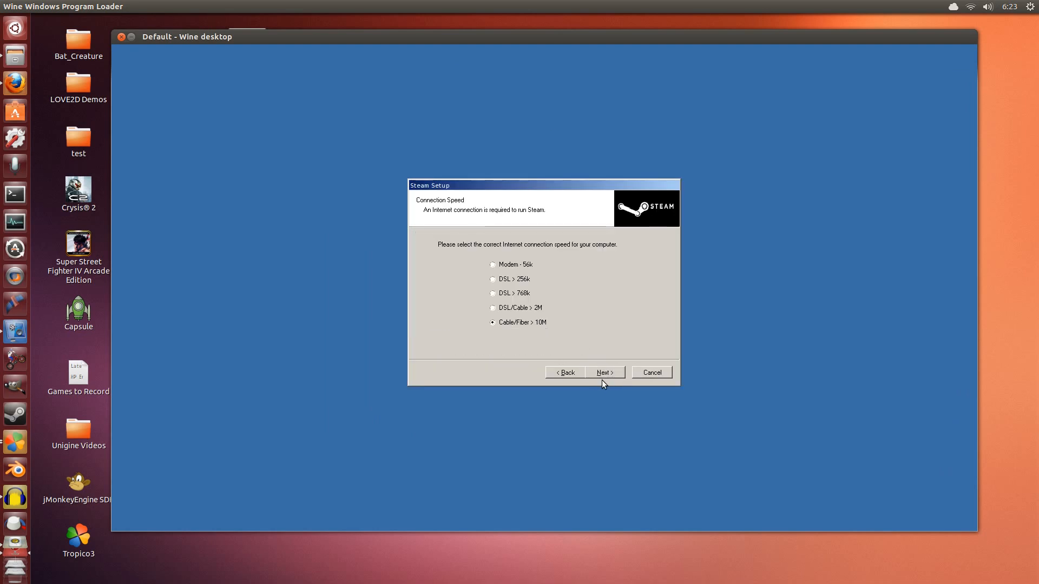
{"action": "left_click", "coordinate": [604, 372]}
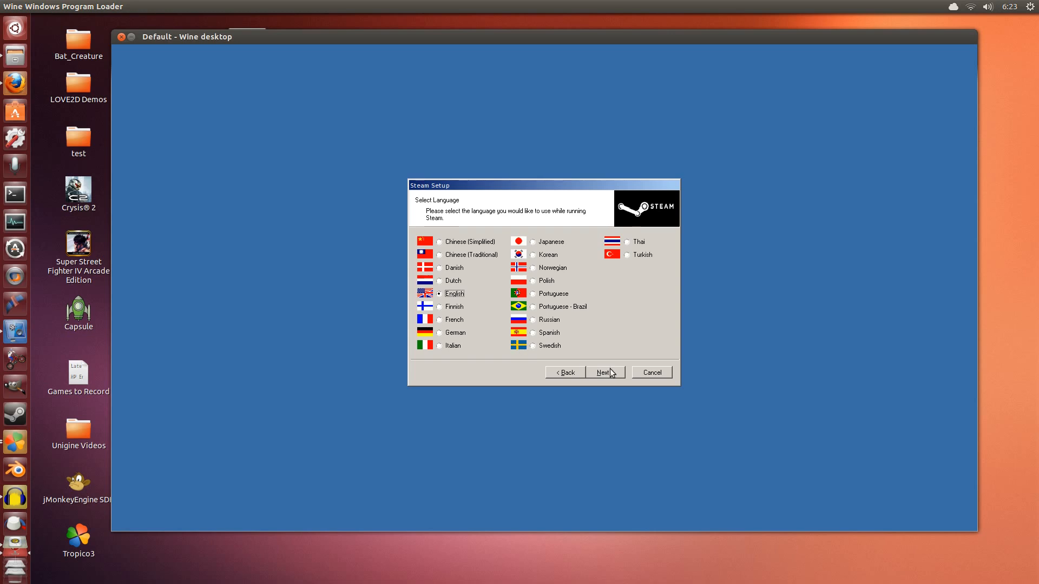
{"action": "left_click", "coordinate": [604, 373]}
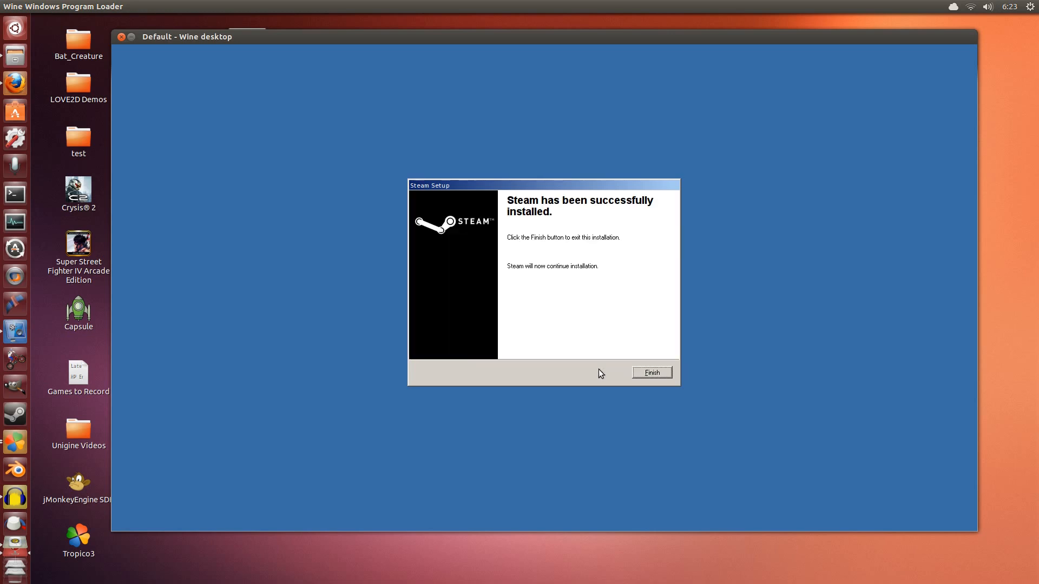
{"action": "left_click", "coordinate": [651, 372]}
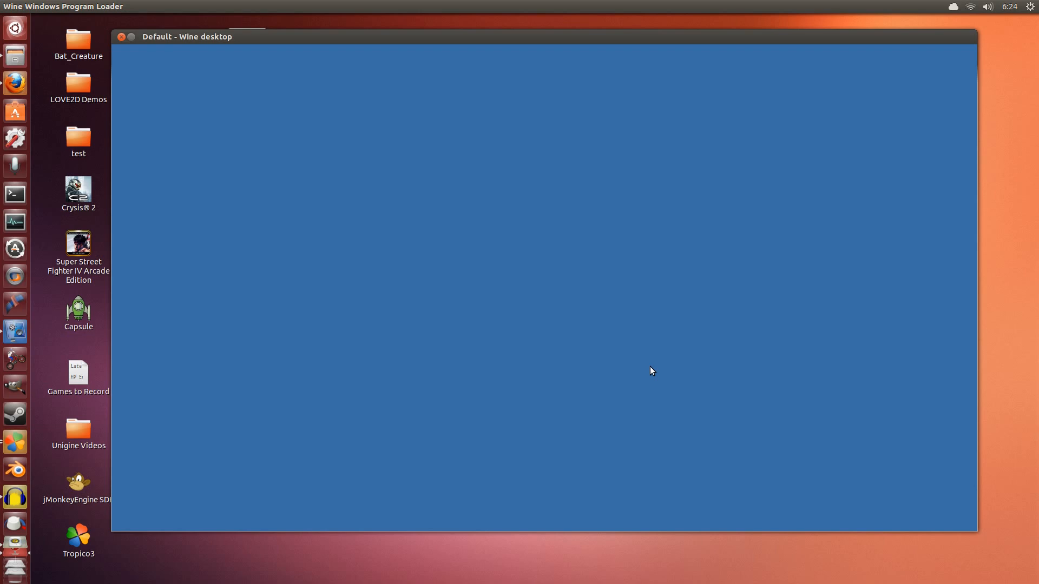
{"action": "mouse_move", "coordinate": [541, 345]}
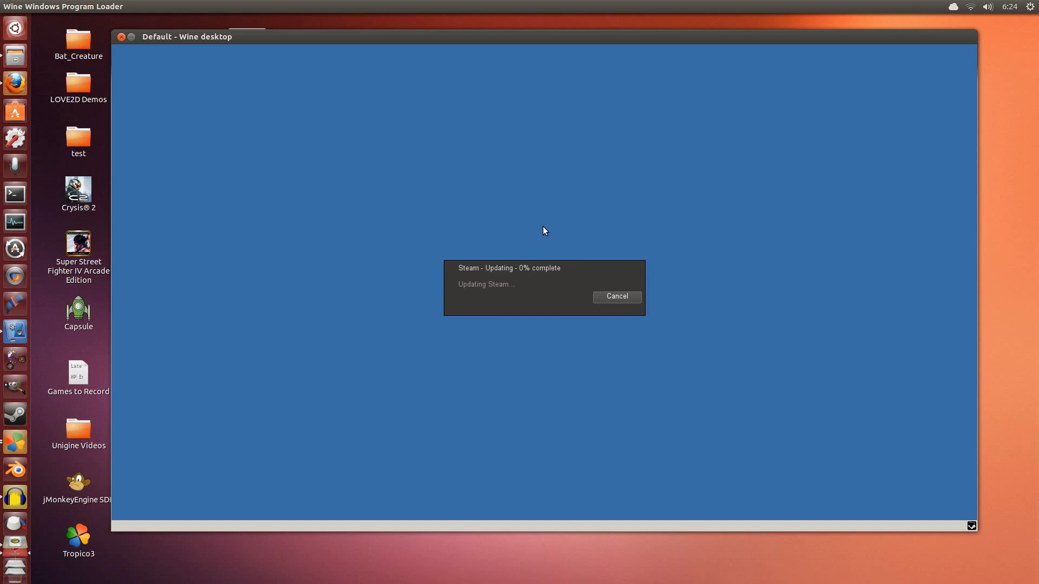
{"action": "mouse_move", "coordinate": [625, 266]}
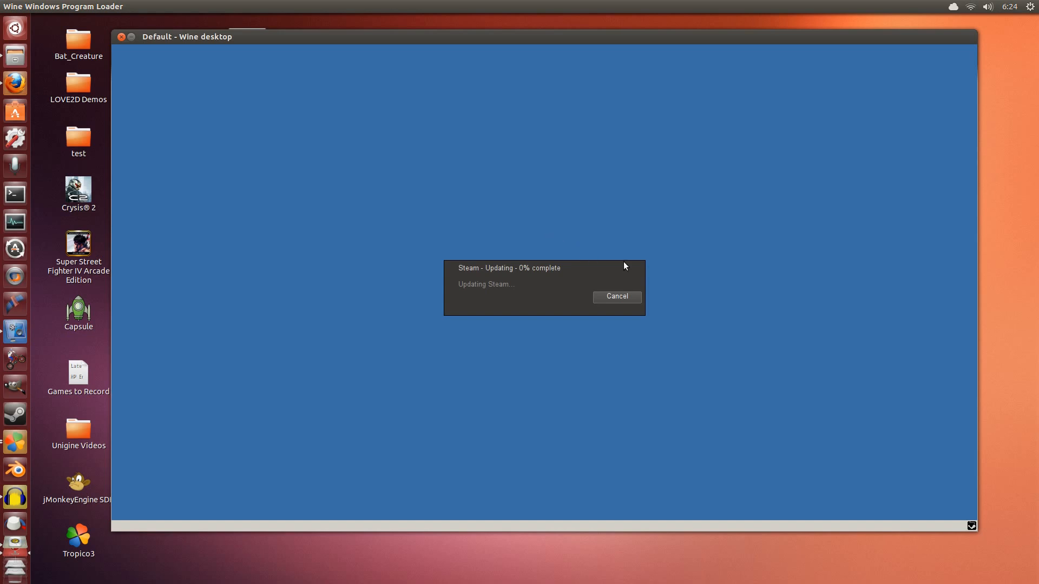
{"action": "mouse_move", "coordinate": [684, 284]}
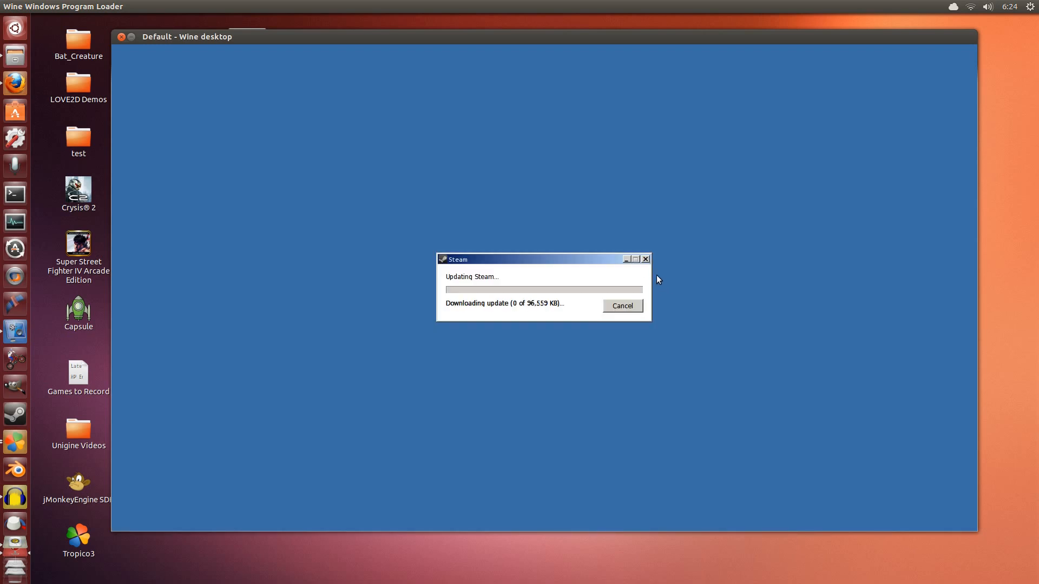
{"action": "mouse_move", "coordinate": [564, 237]}
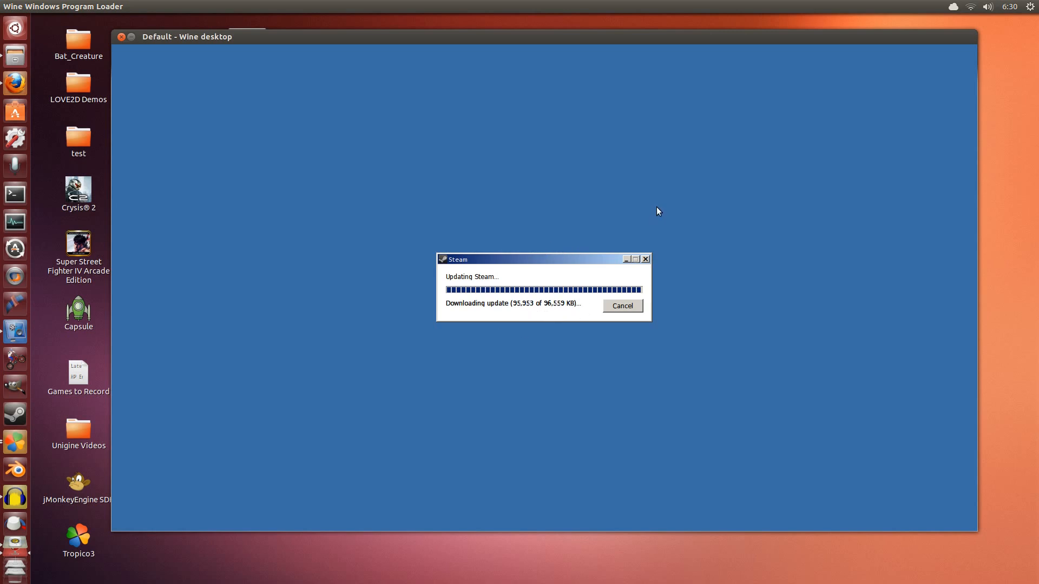
{"action": "mouse_move", "coordinate": [654, 212]}
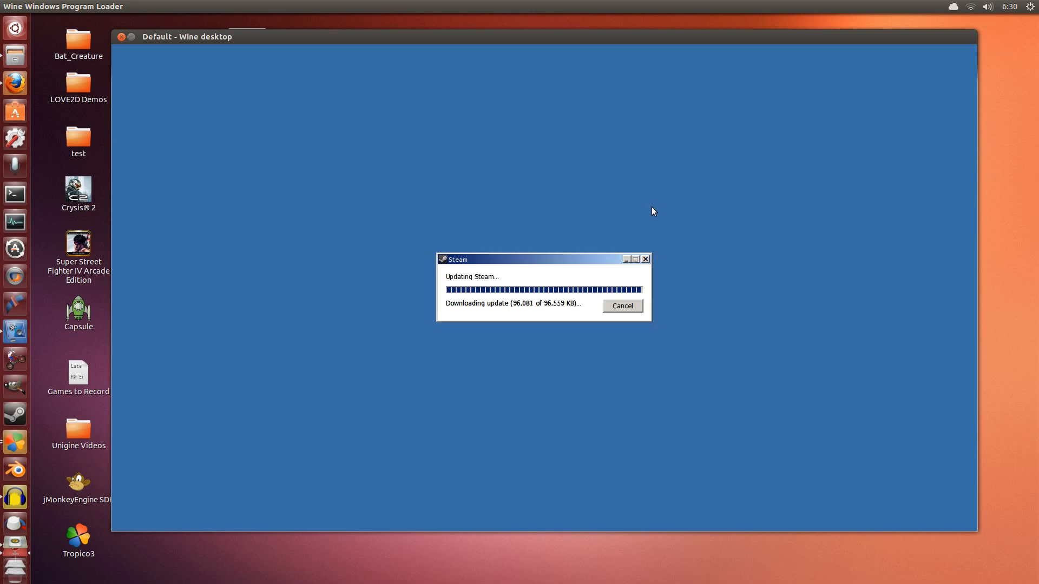
{"action": "mouse_move", "coordinate": [578, 223]}
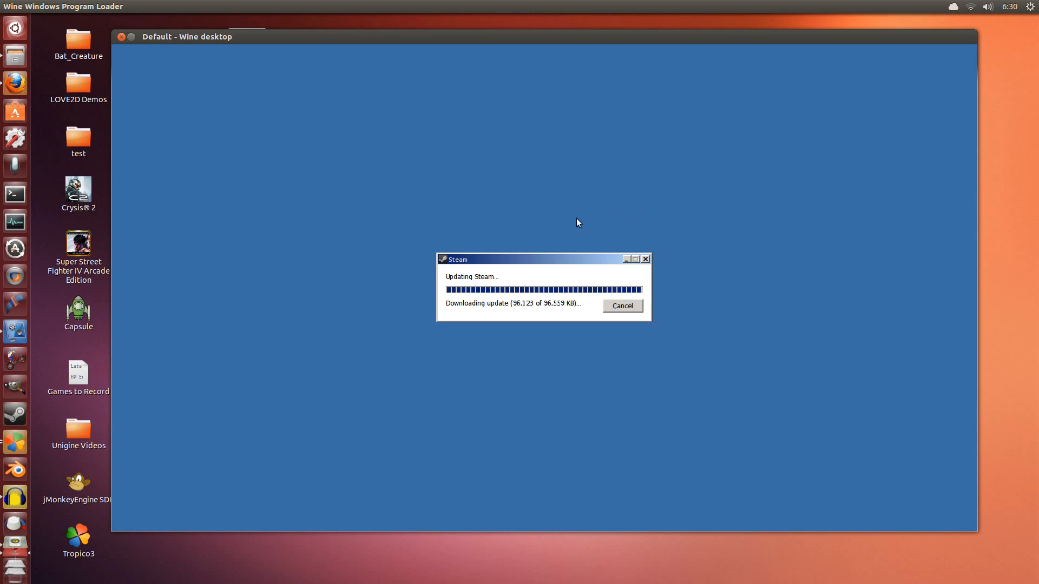
{"action": "mouse_move", "coordinate": [537, 243]}
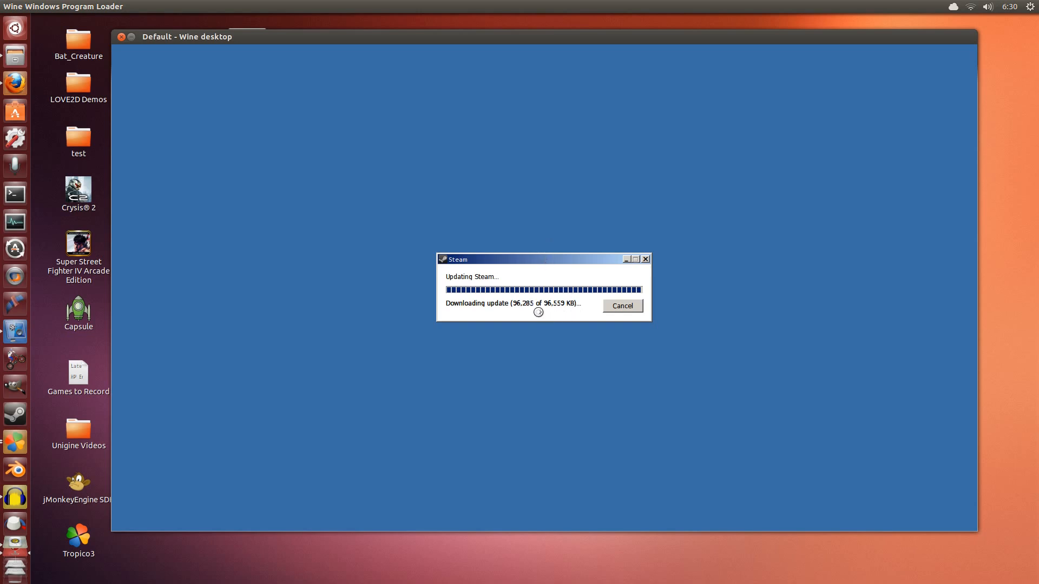
{"action": "mouse_move", "coordinate": [675, 190]}
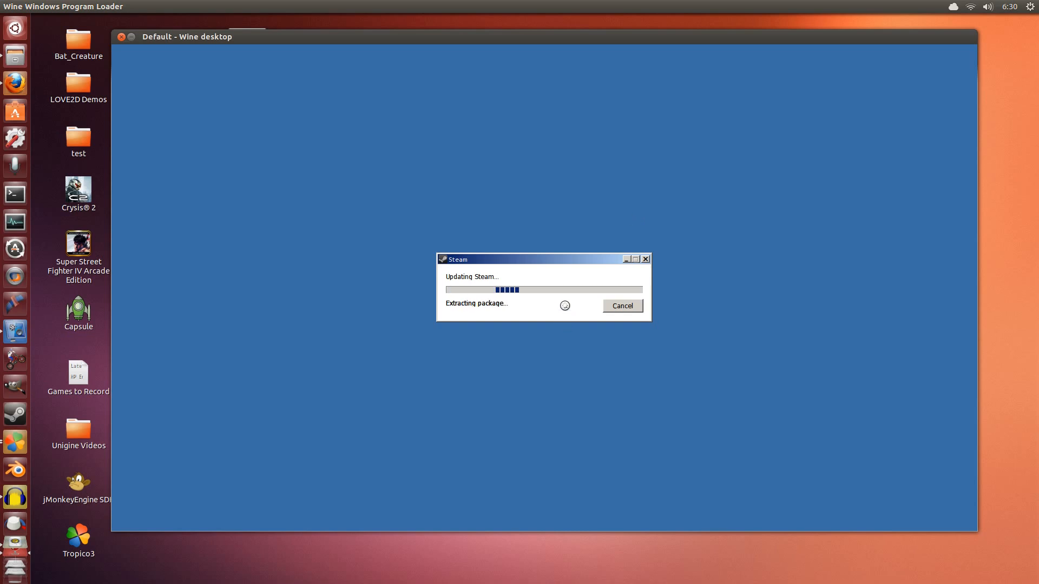
{"action": "mouse_move", "coordinate": [645, 214]}
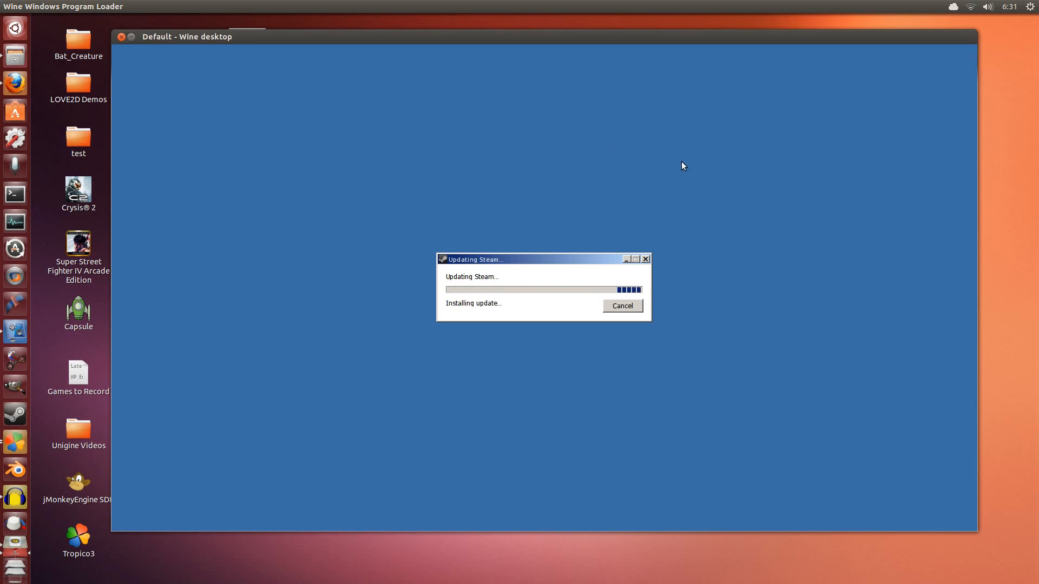
{"action": "mouse_move", "coordinate": [680, 168]}
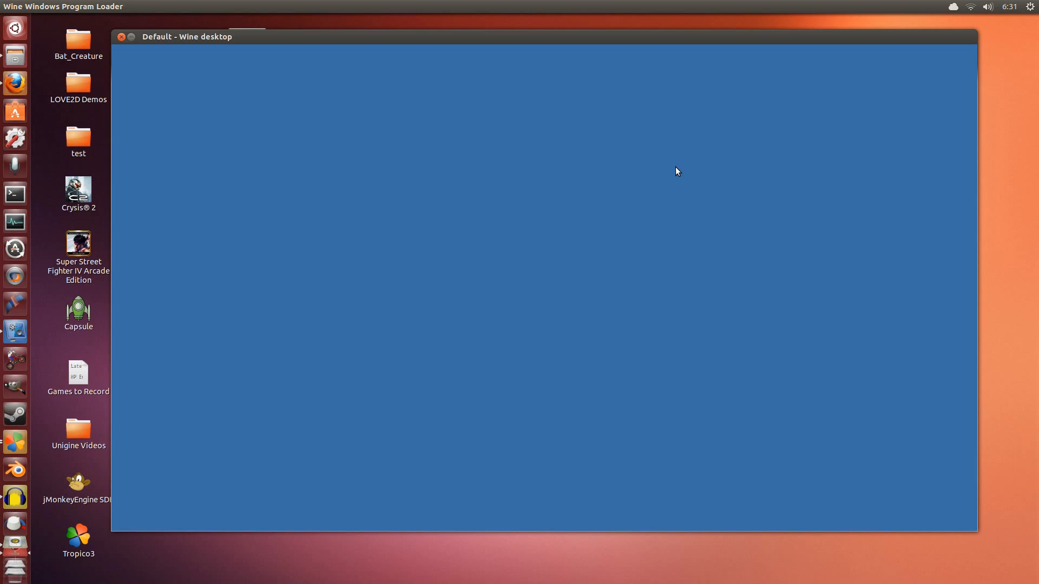
{"action": "mouse_move", "coordinate": [671, 180]}
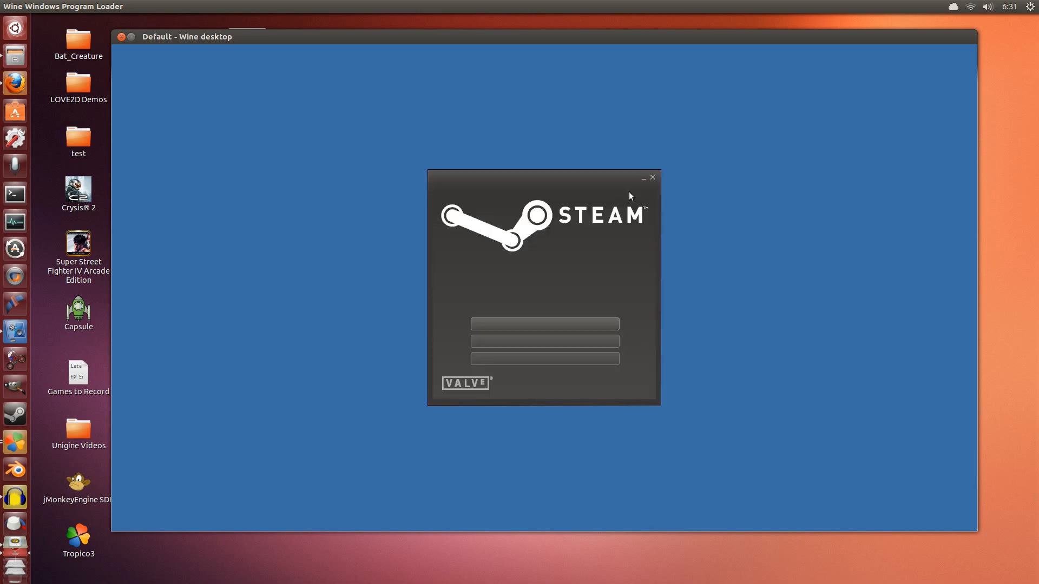
{"action": "mouse_move", "coordinate": [532, 313]}
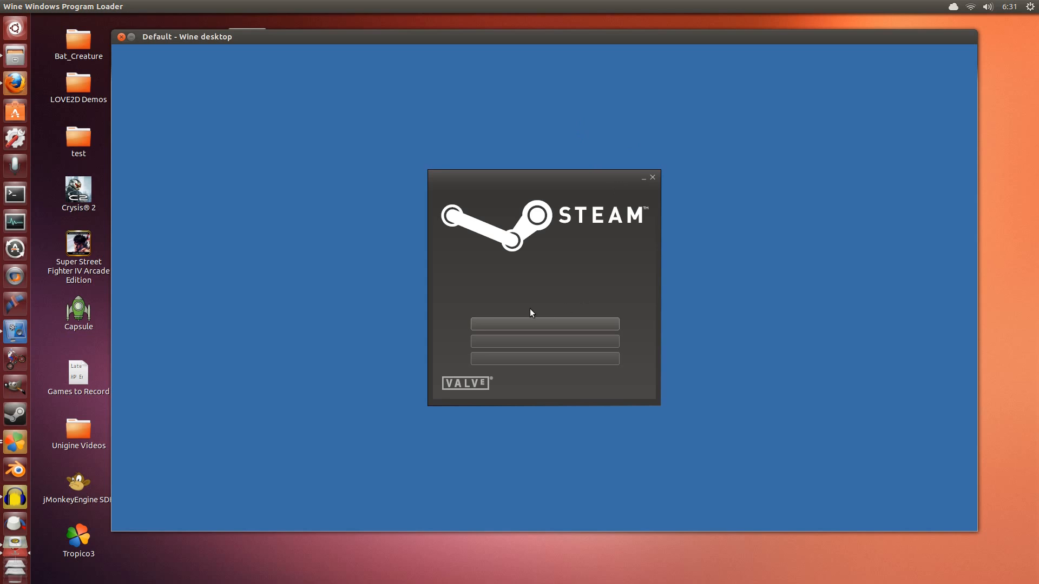
{"action": "mouse_move", "coordinate": [502, 163]}
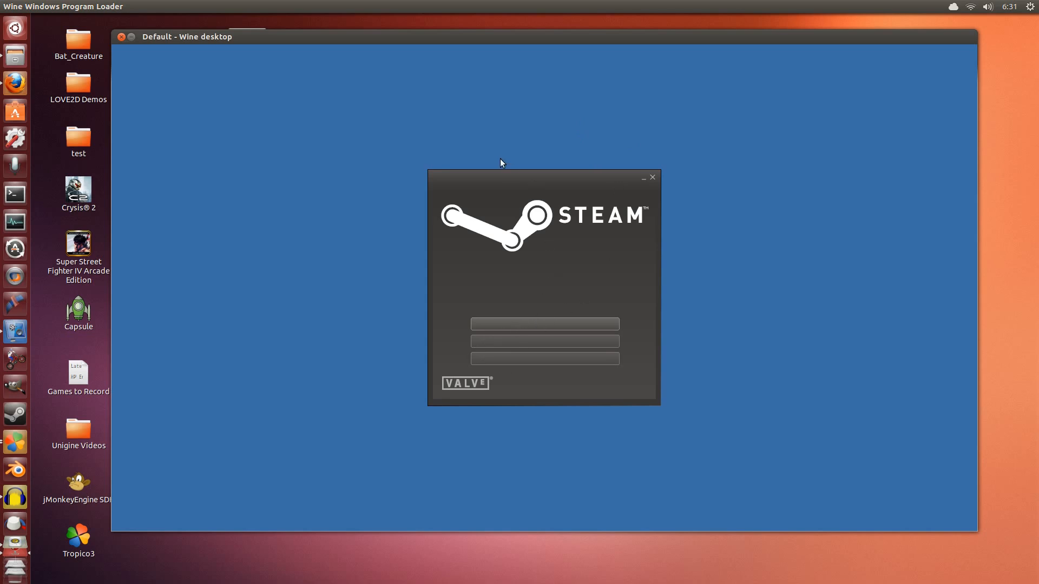
{"action": "mouse_move", "coordinate": [654, 180]}
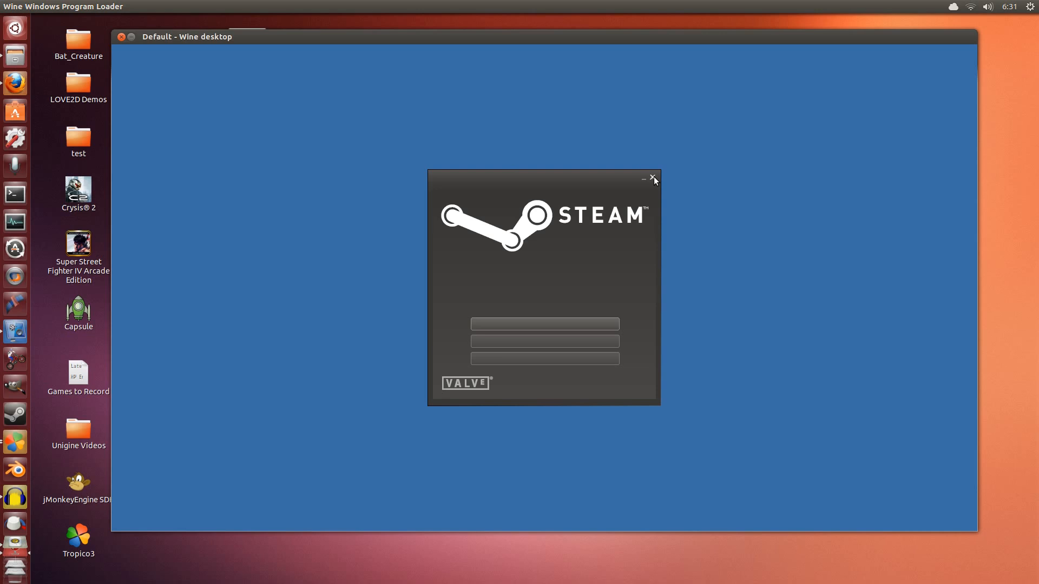
Close the Steam startup window so the PlayOnLinux wizard resumes.
{"action": "left_click", "coordinate": [651, 177]}
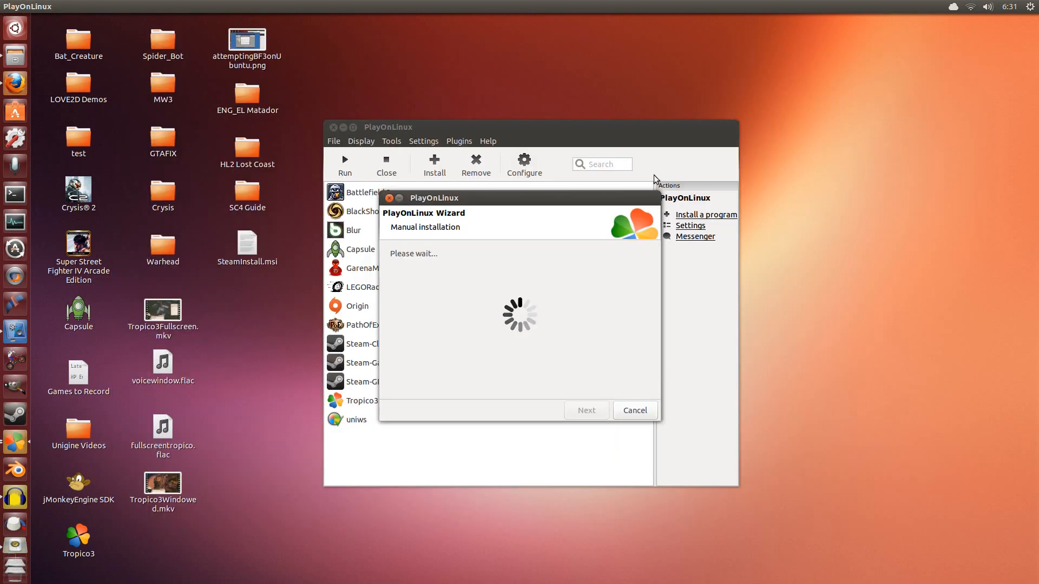
{"action": "mouse_move", "coordinate": [560, 253]}
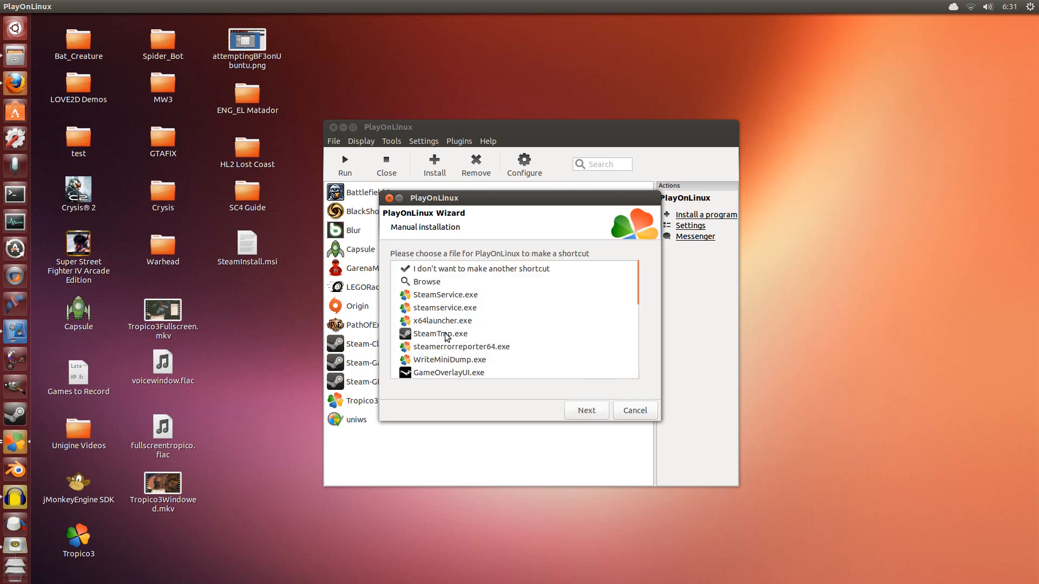
Choose Steam.exe as the target and finish the wizard with the shortcut named Steam-SimCity4.
{"action": "scroll", "scroll_direction": "down", "scroll_amount": 3}
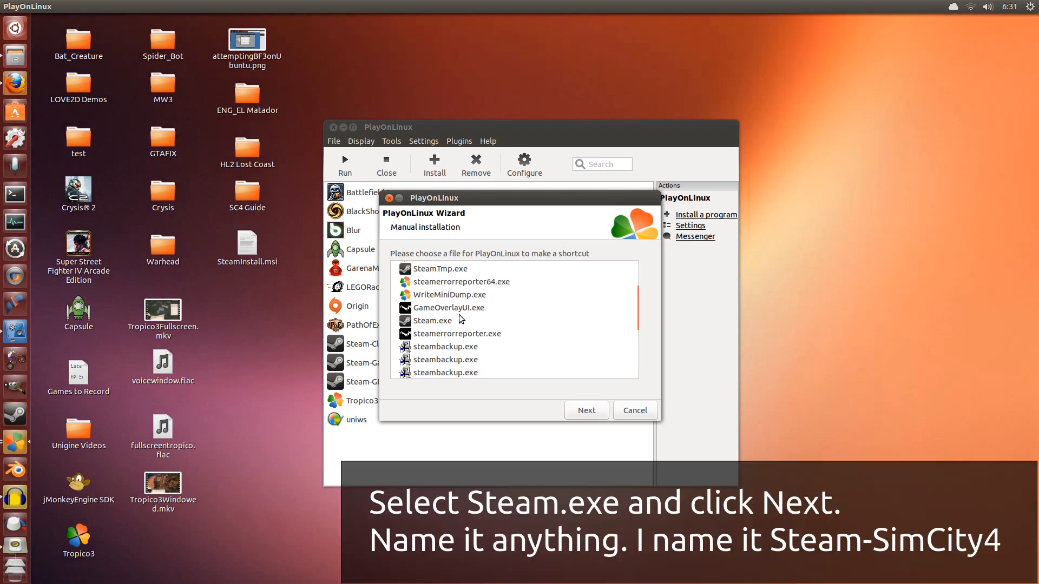
{"action": "left_click", "coordinate": [432, 320]}
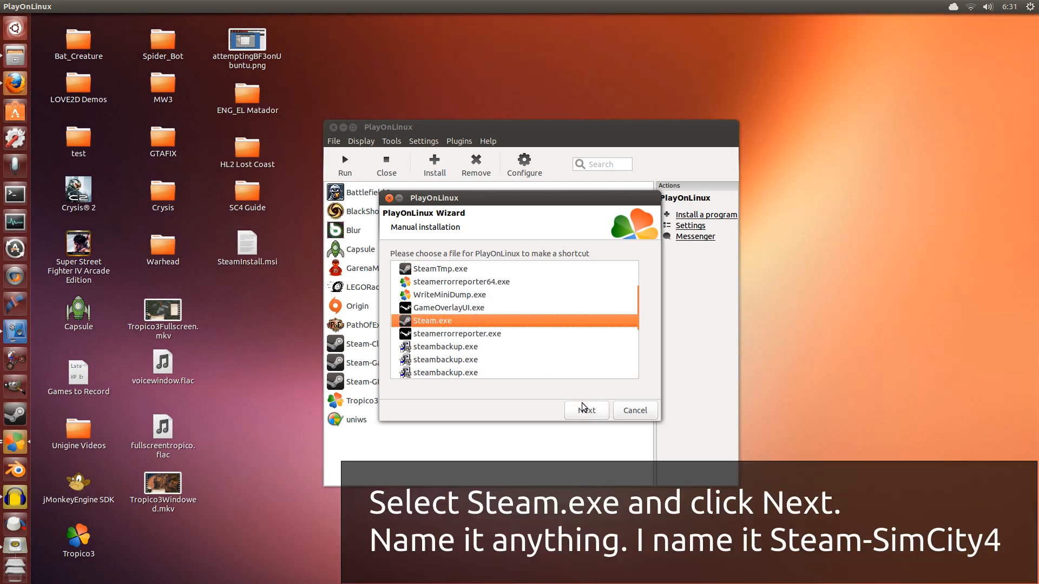
{"action": "left_click", "coordinate": [587, 411]}
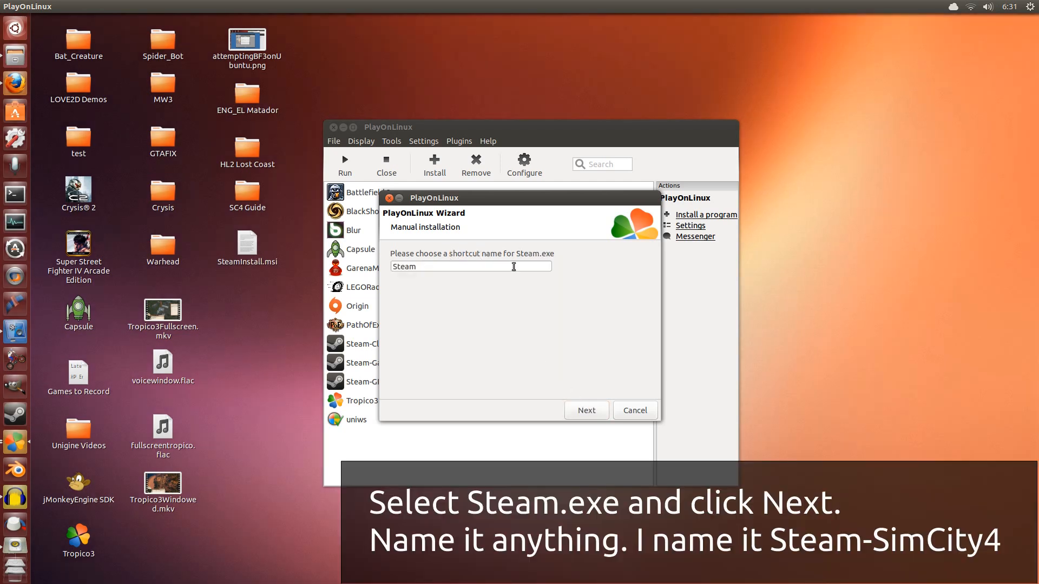
{"action": "mouse_move", "coordinate": [483, 305]}
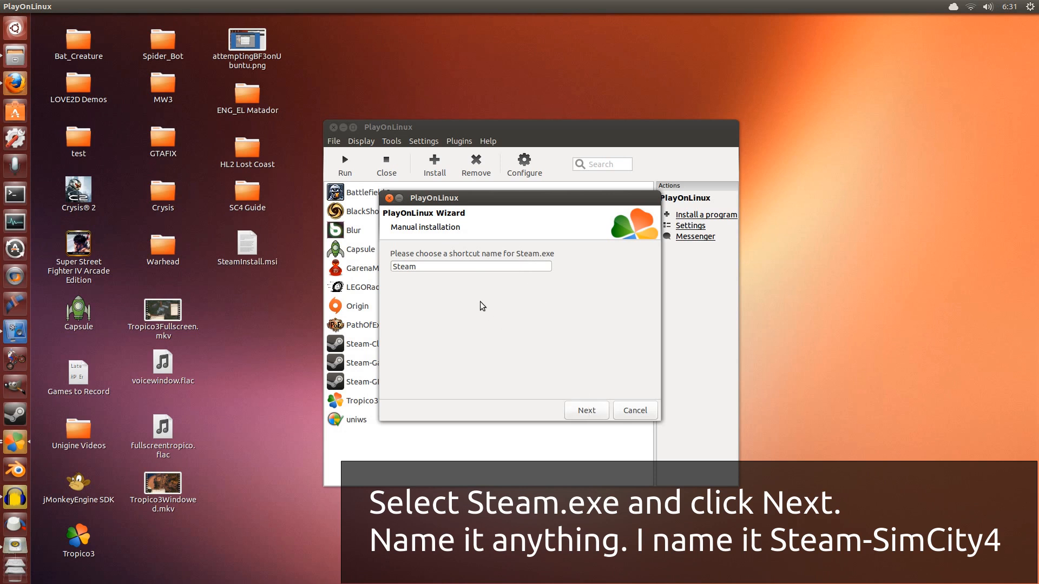
{"action": "left_click", "coordinate": [470, 266]}
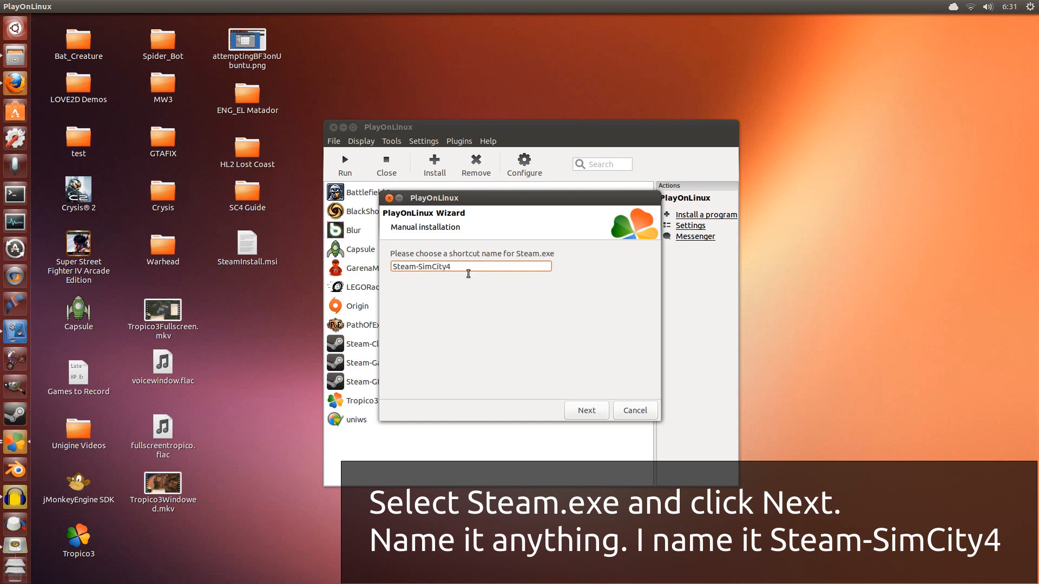
{"action": "left_click", "coordinate": [586, 410]}
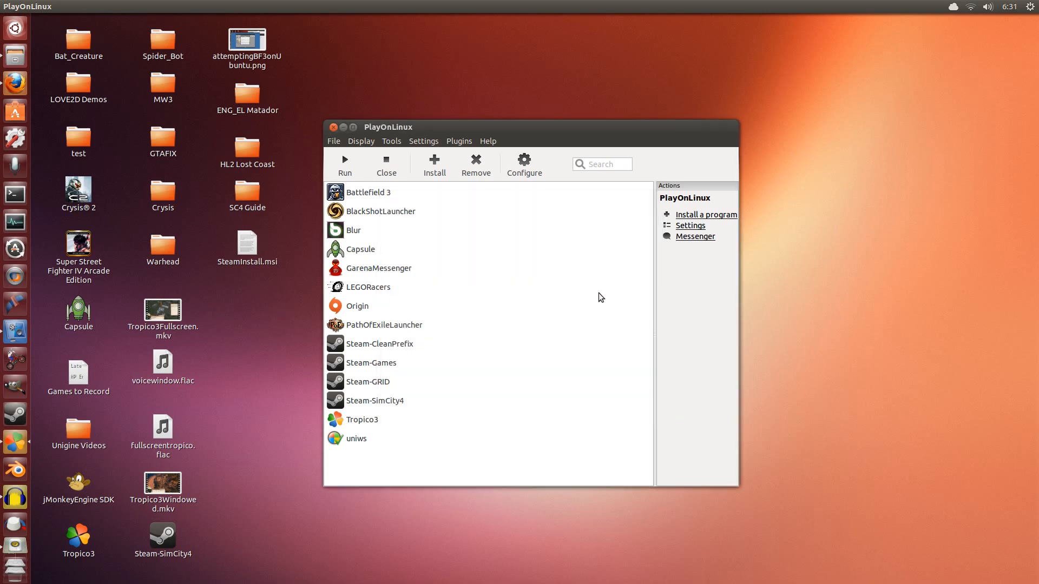
{"action": "mouse_move", "coordinate": [539, 218]}
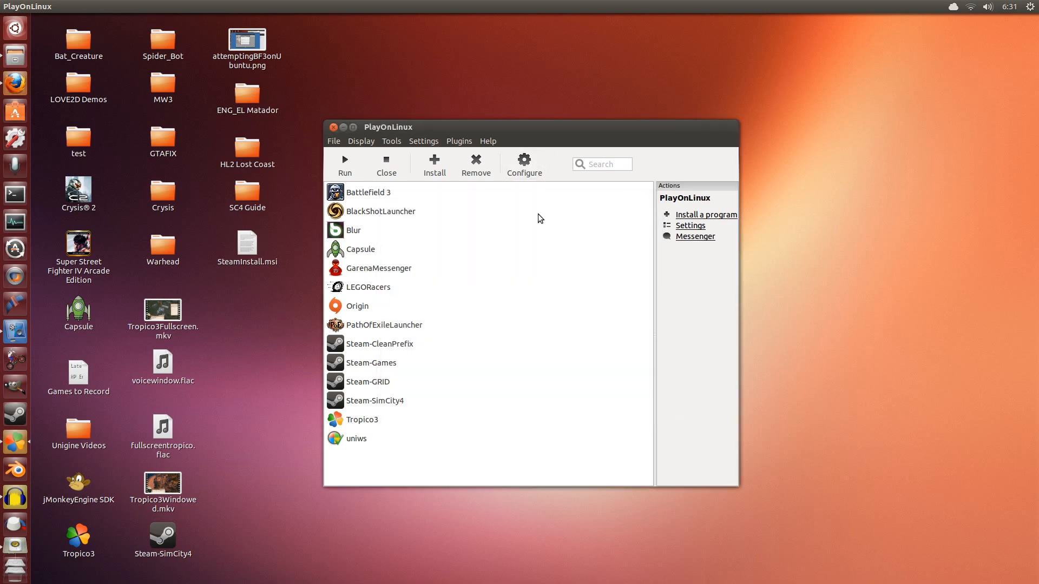
Select the Steam-SimCity4 shortcut, dismissing the PNG image loading error along the way.
{"action": "left_click", "coordinate": [374, 400]}
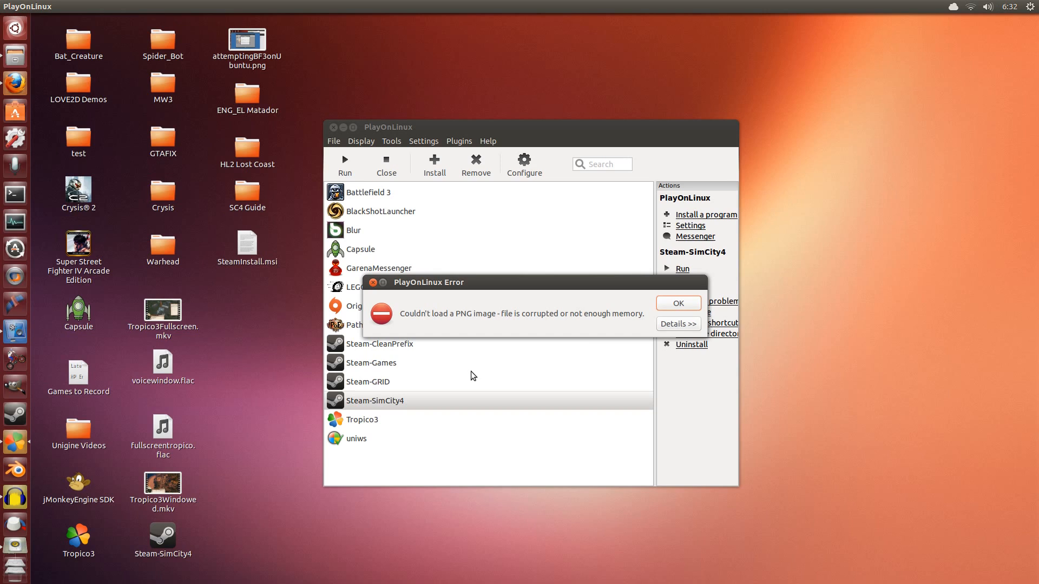
{"action": "left_click", "coordinate": [678, 303]}
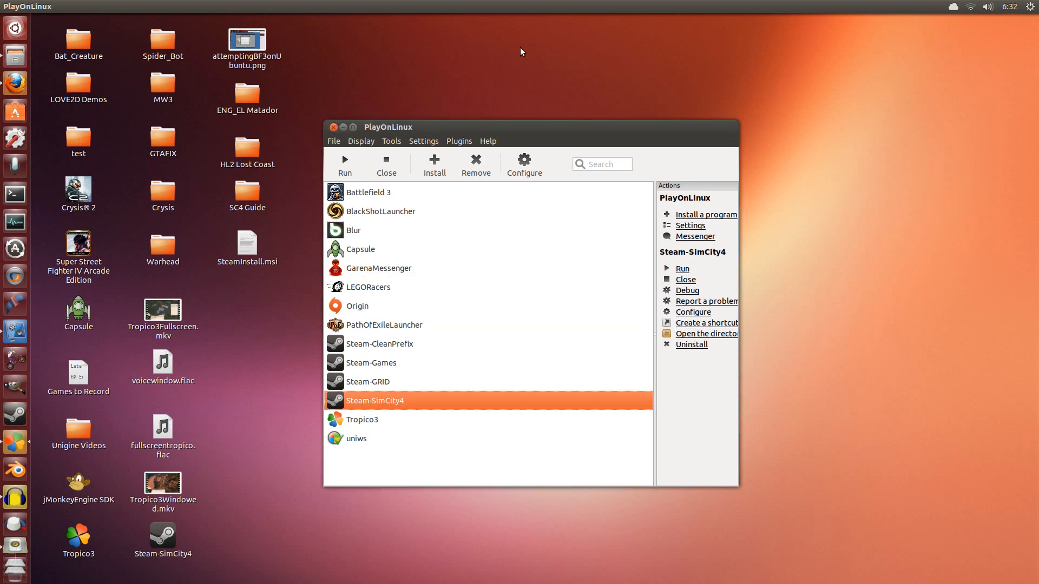
{"action": "mouse_move", "coordinate": [413, 396]}
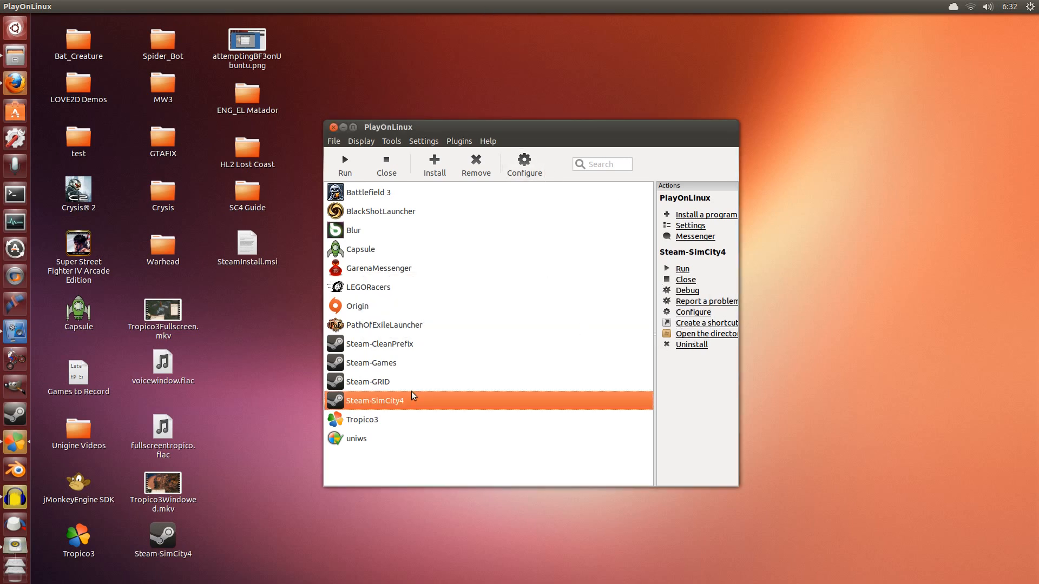
{"action": "mouse_move", "coordinate": [405, 400]}
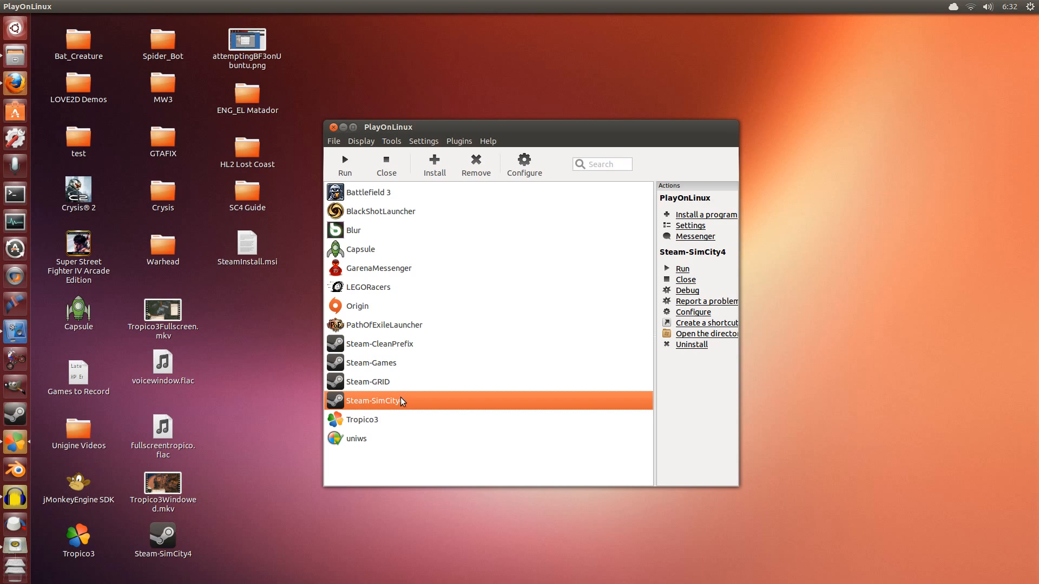
{"action": "left_click", "coordinate": [524, 162]}
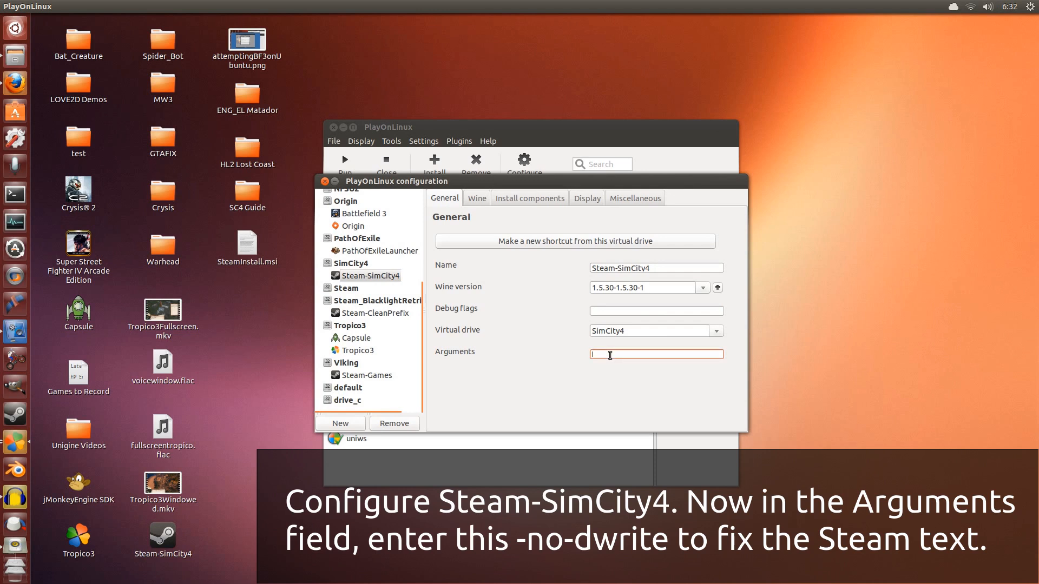
Enter -no-dwrite as the Steam-SimCity4 shortcut's launch arguments.
{"action": "type", "text": "-no-d"}
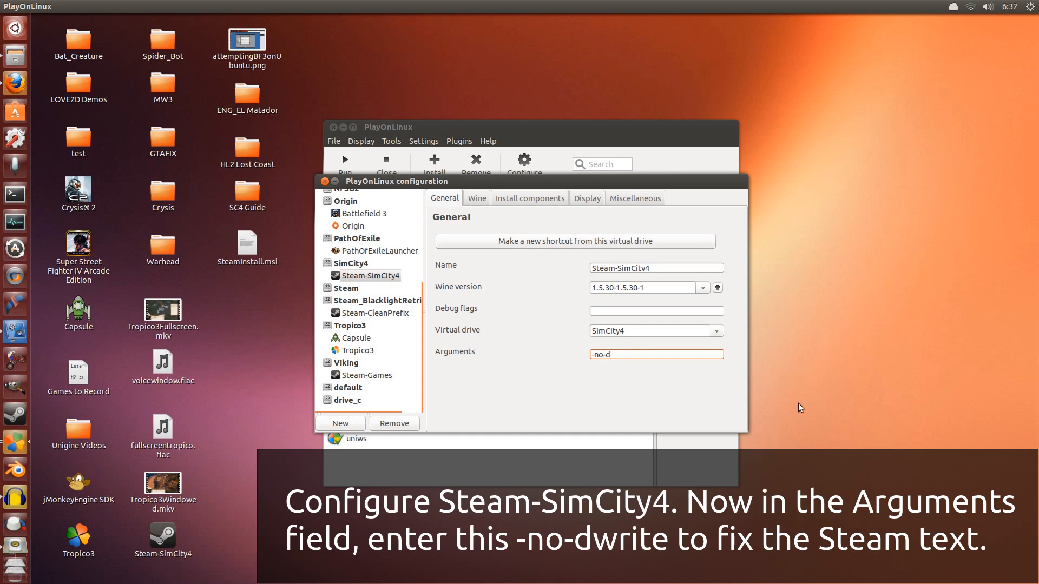
{"action": "type", "text": "write"}
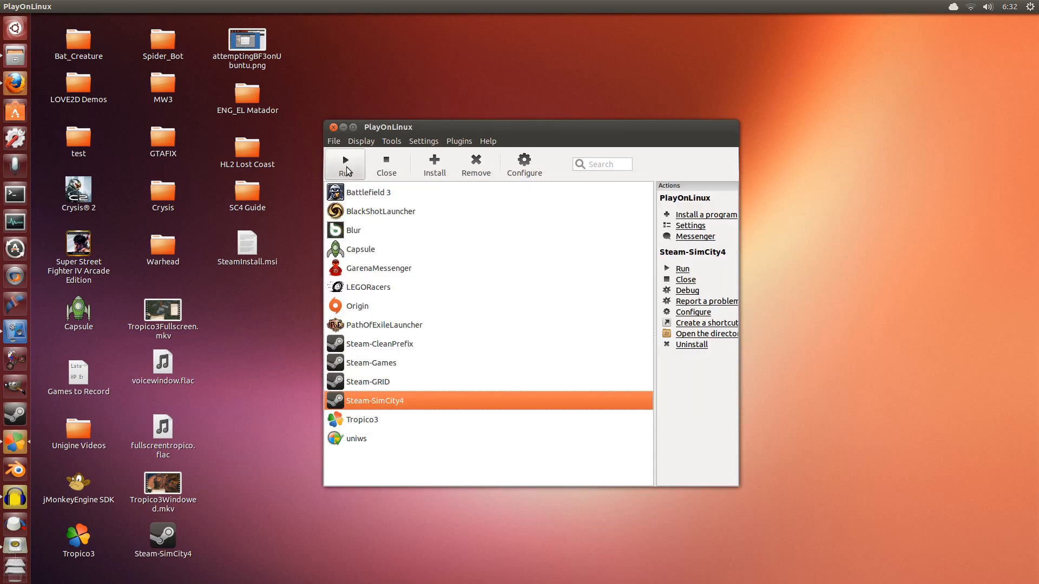
{"action": "mouse_move", "coordinate": [532, 117]}
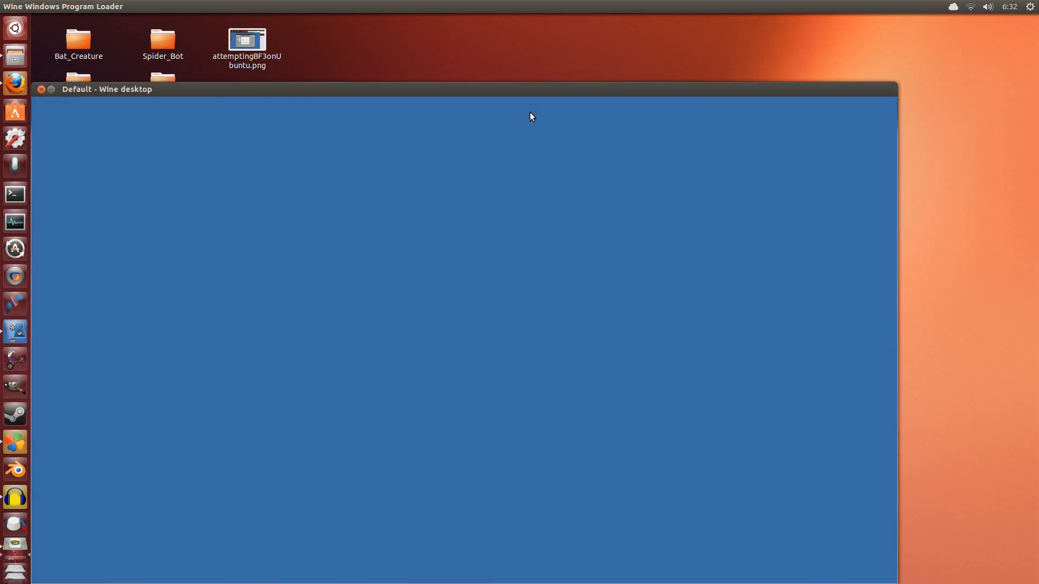
{"action": "mouse_move", "coordinate": [420, 106]}
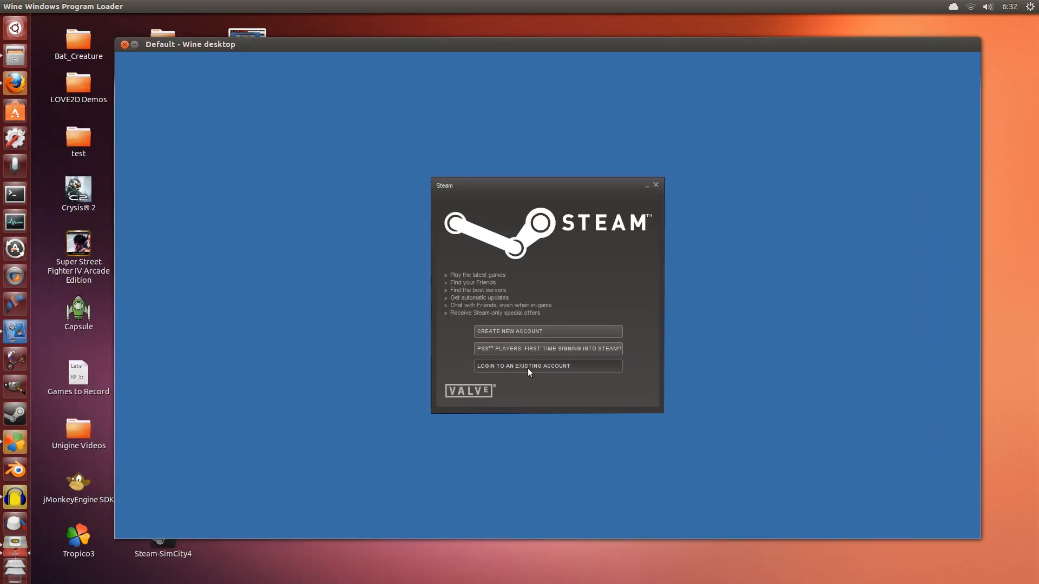
Sign in to an existing Steam account and submit the credentials, reaching Steam Guard authorization.
{"action": "left_click", "coordinate": [547, 366]}
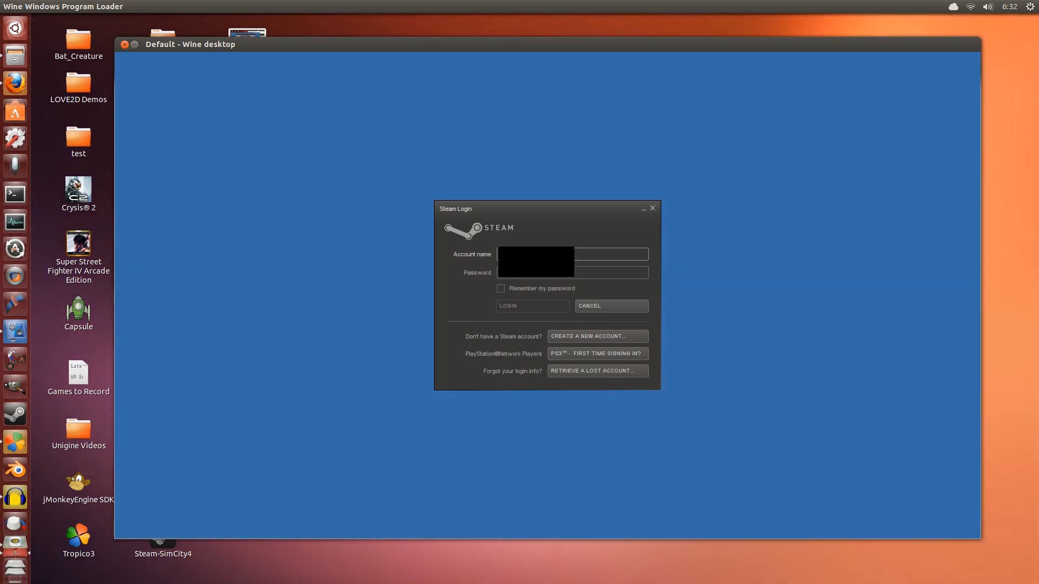
{"action": "mouse_move", "coordinate": [547, 223]}
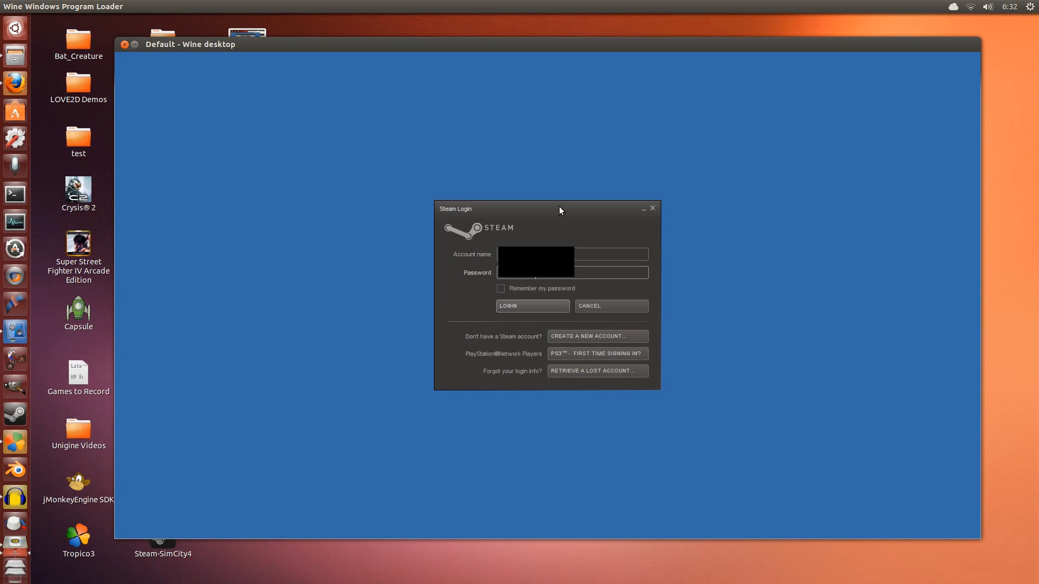
{"action": "left_click", "coordinate": [532, 305]}
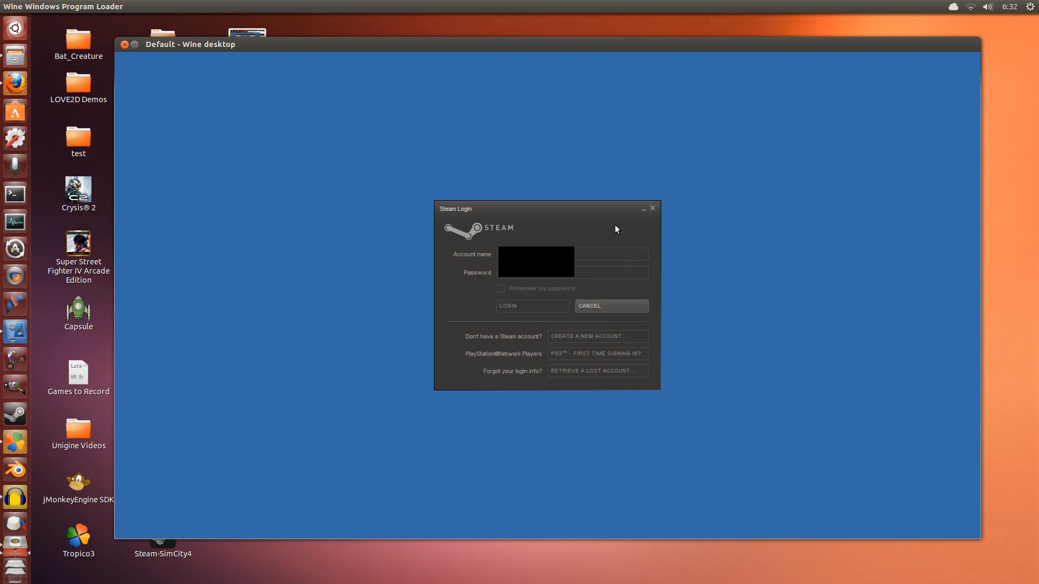
{"action": "left_click", "coordinate": [532, 305]}
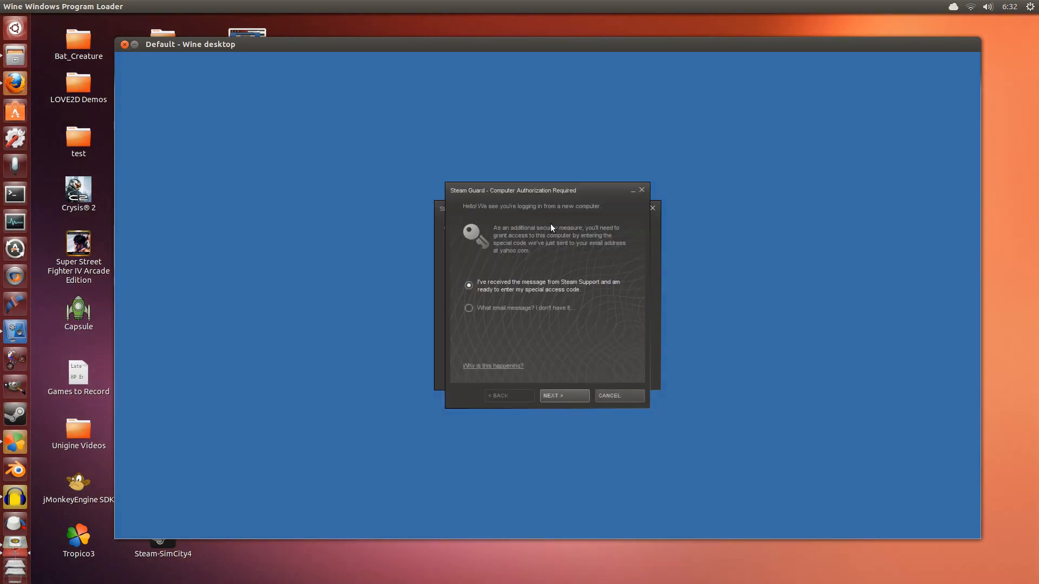
{"action": "mouse_move", "coordinate": [562, 257]}
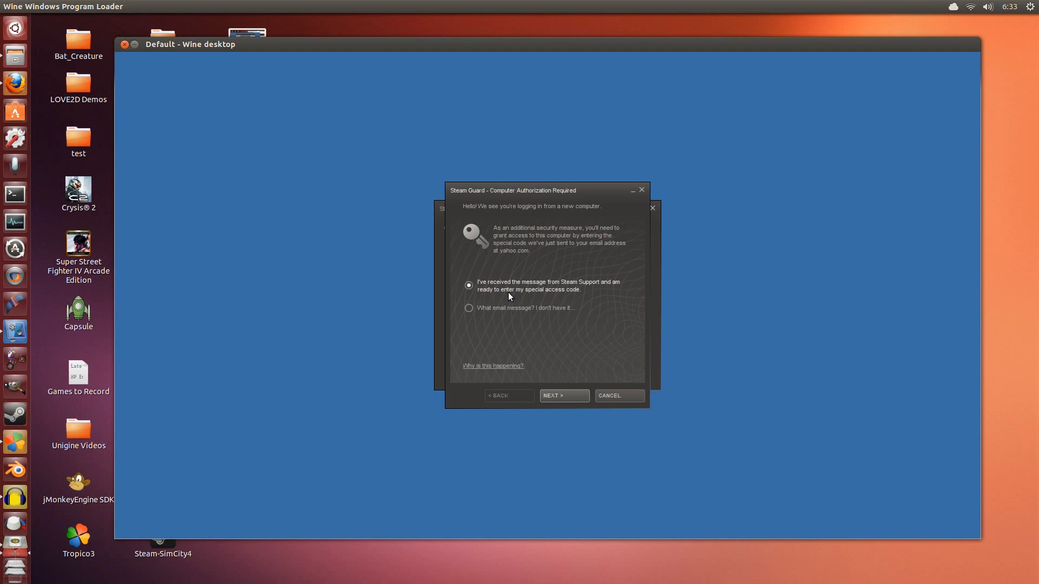
{"action": "mouse_move", "coordinate": [560, 309]}
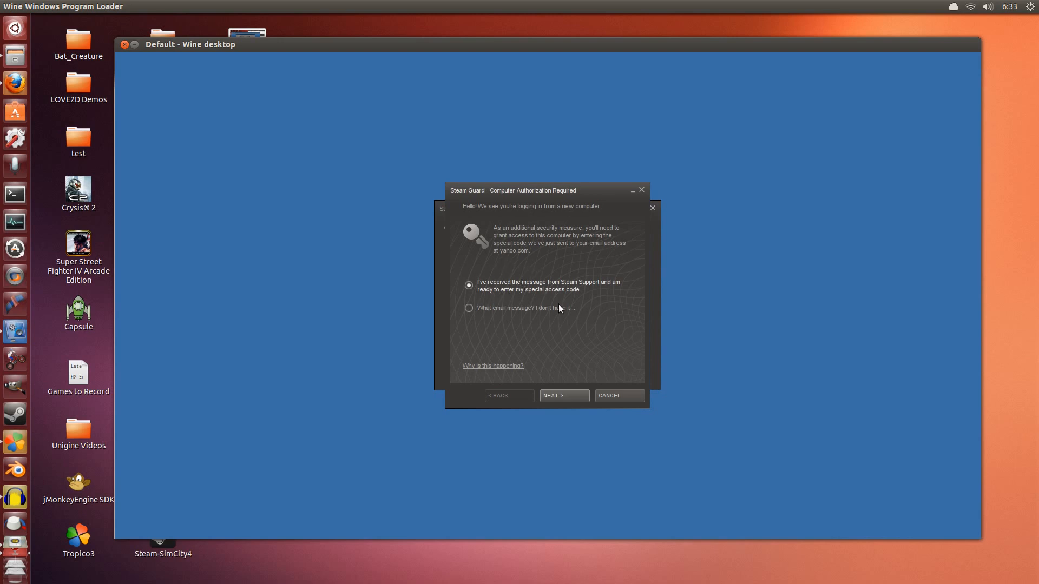
{"action": "left_click", "coordinate": [564, 396]}
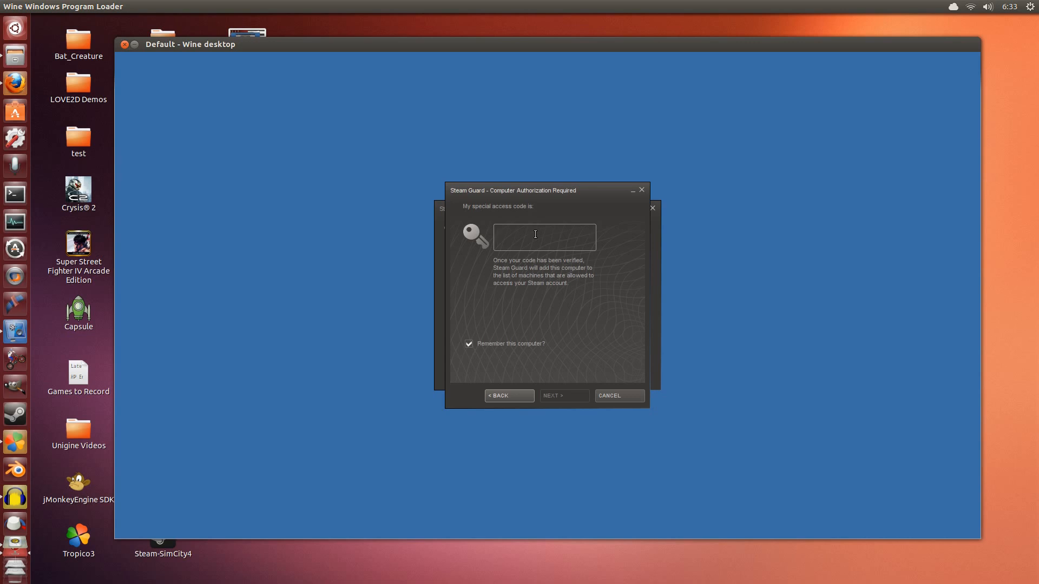
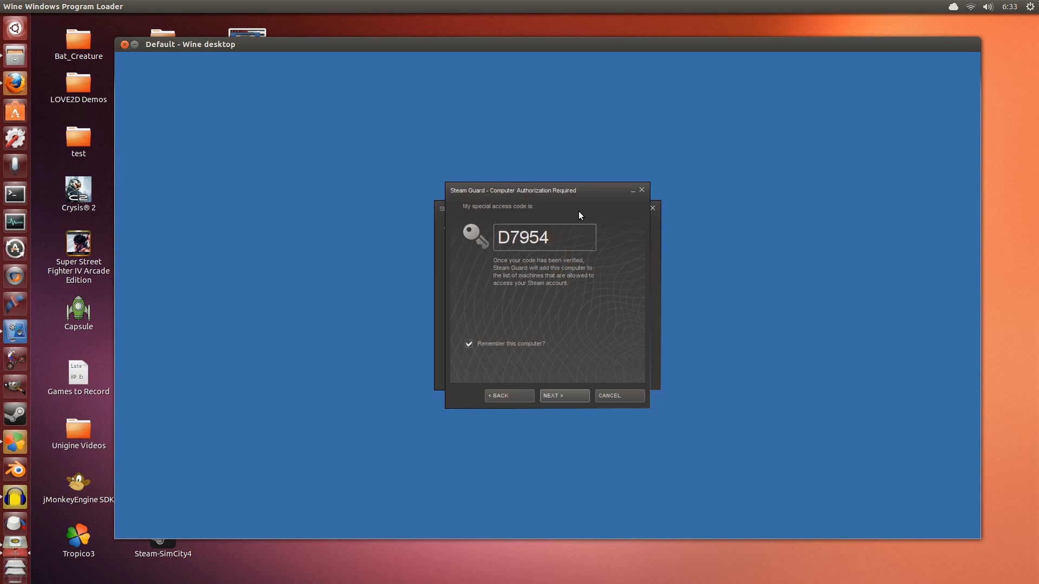
{"action": "left_click", "coordinate": [563, 396]}
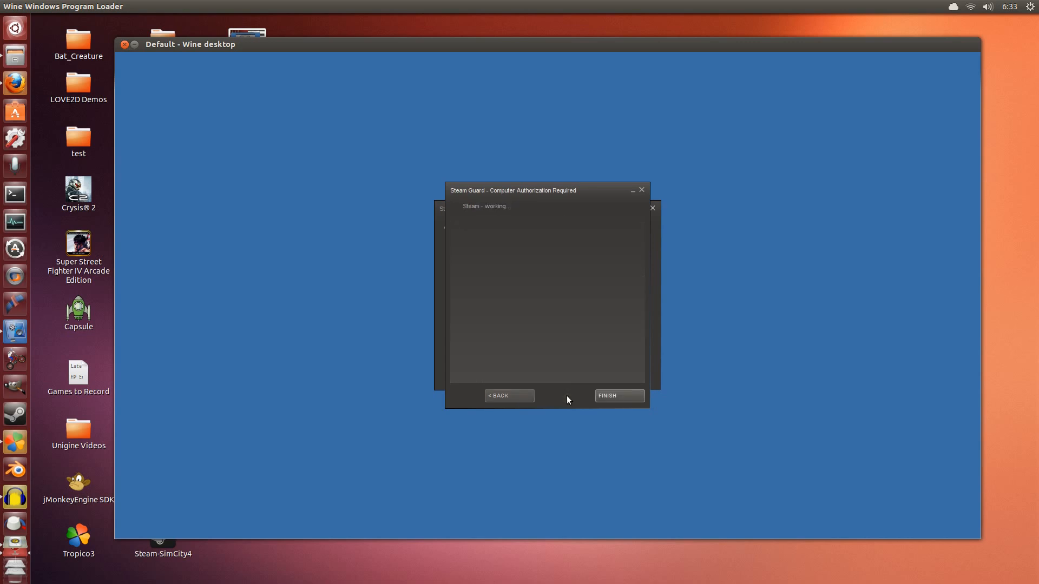
{"action": "mouse_move", "coordinate": [589, 358]}
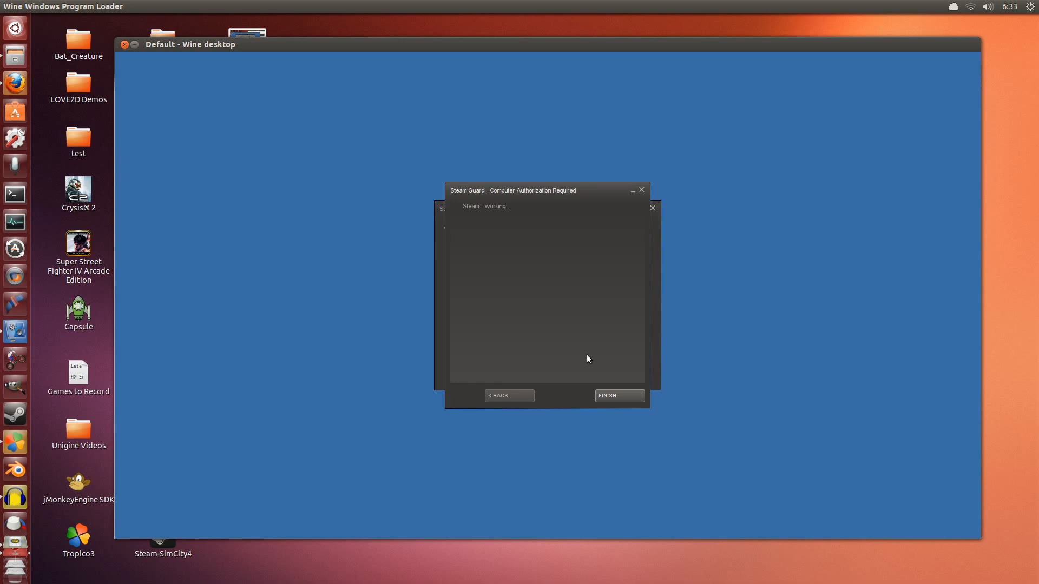
{"action": "mouse_move", "coordinate": [524, 222]}
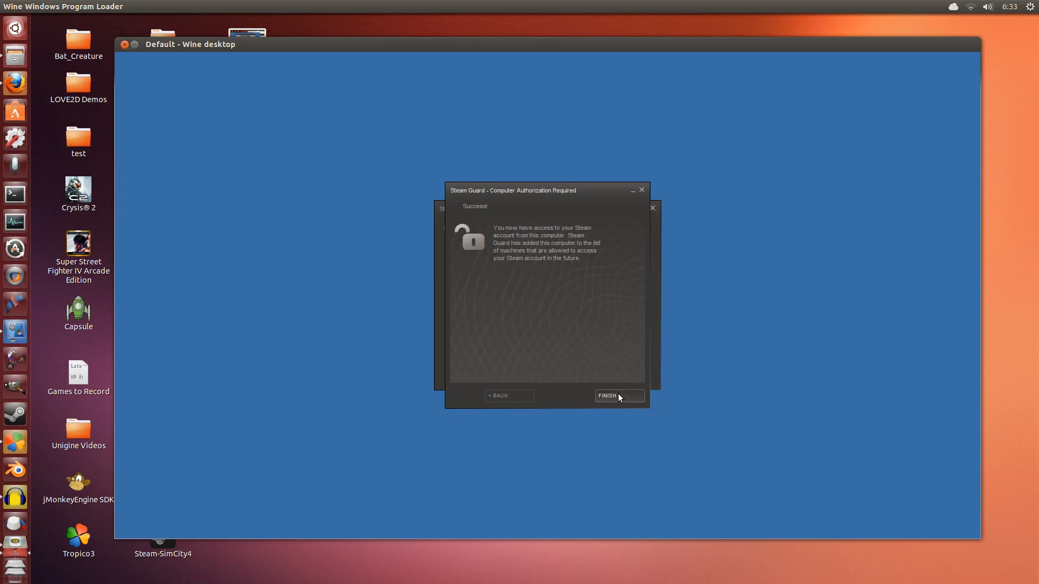
{"action": "left_click", "coordinate": [618, 396]}
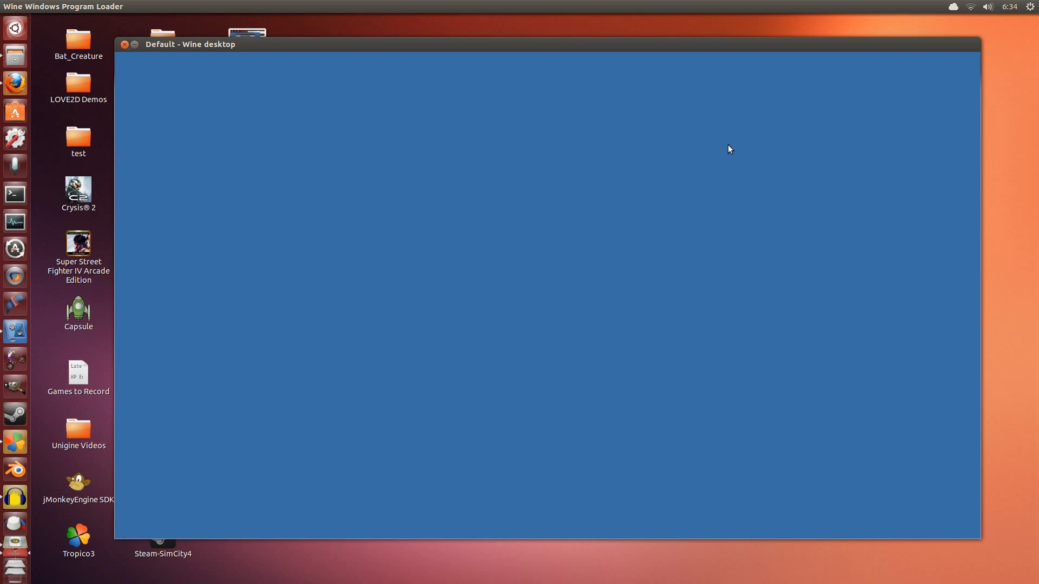
{"action": "mouse_move", "coordinate": [691, 137]}
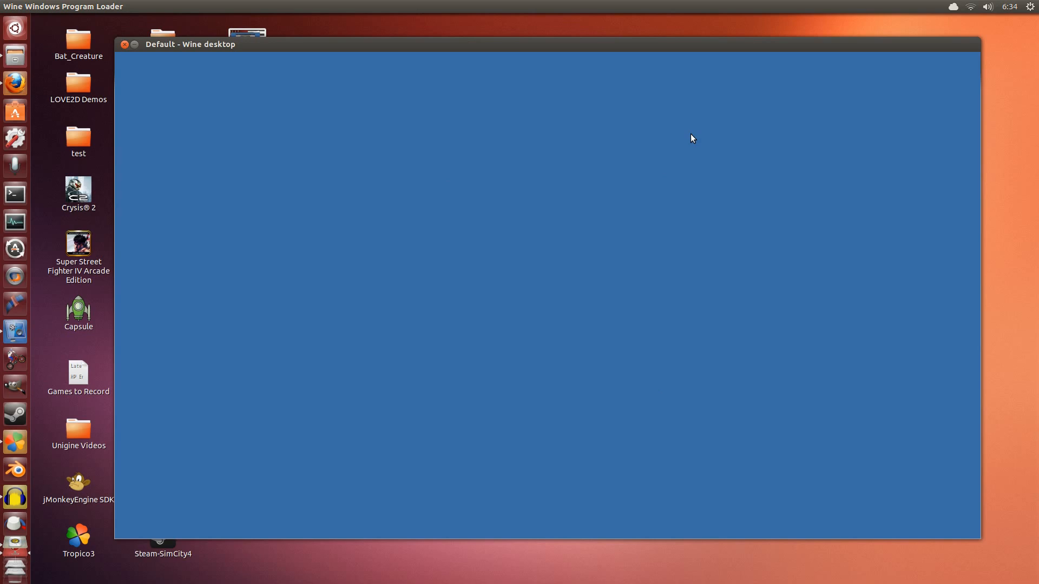
{"action": "mouse_move", "coordinate": [676, 139]}
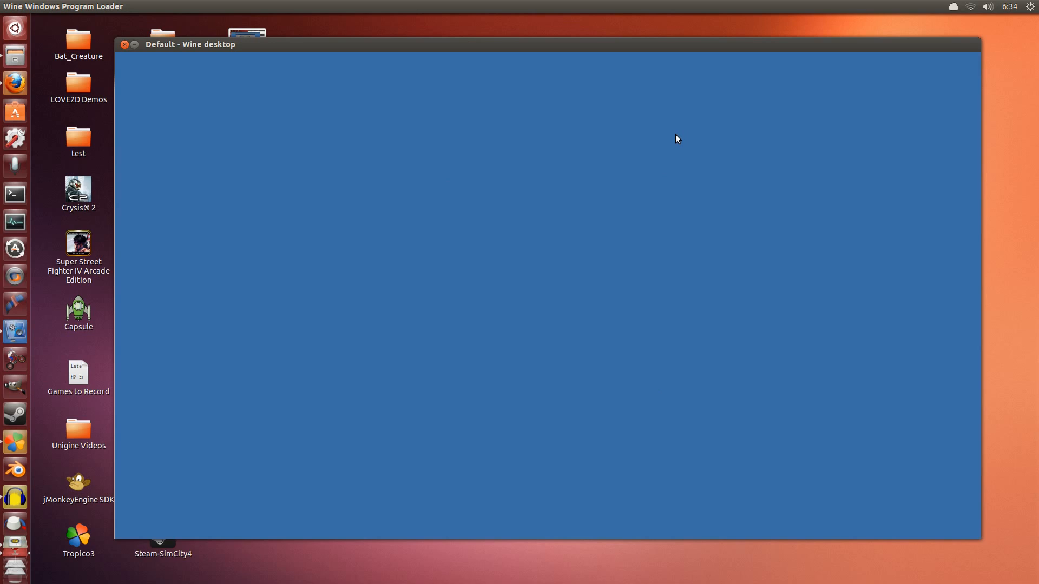
{"action": "mouse_move", "coordinate": [658, 138]}
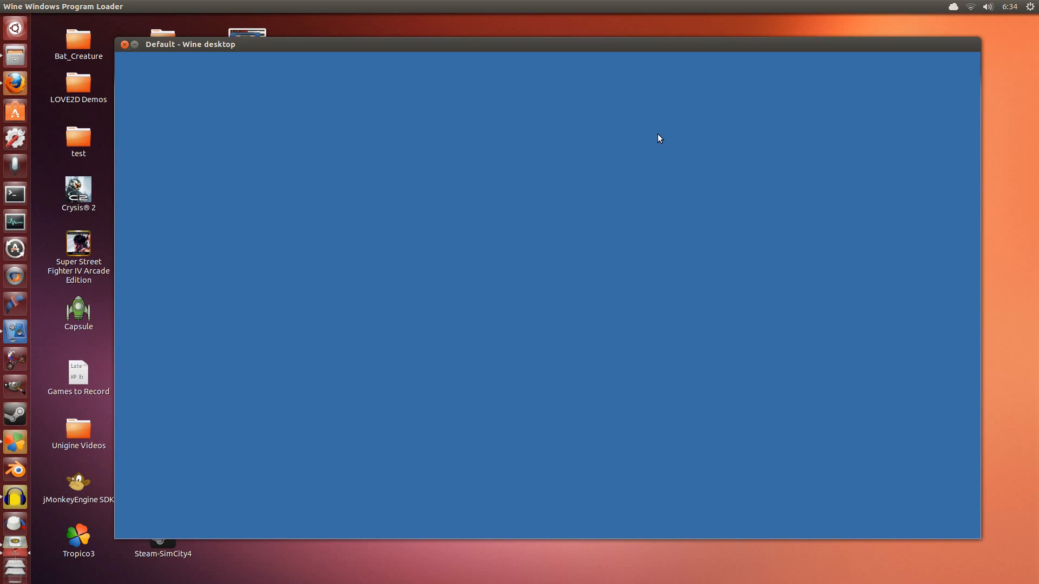
{"action": "mouse_move", "coordinate": [571, 151]}
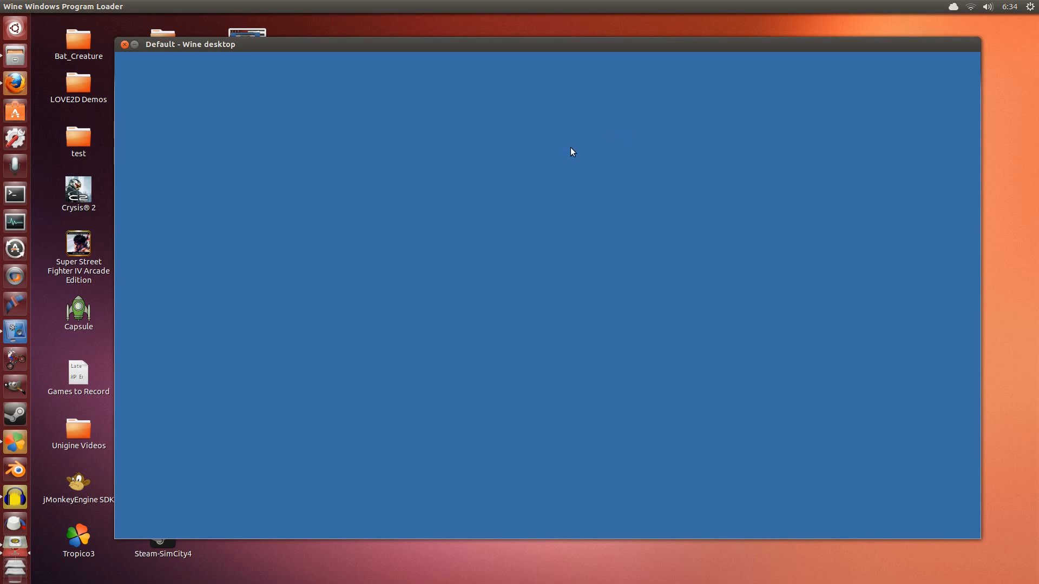
{"action": "mouse_move", "coordinate": [560, 353]}
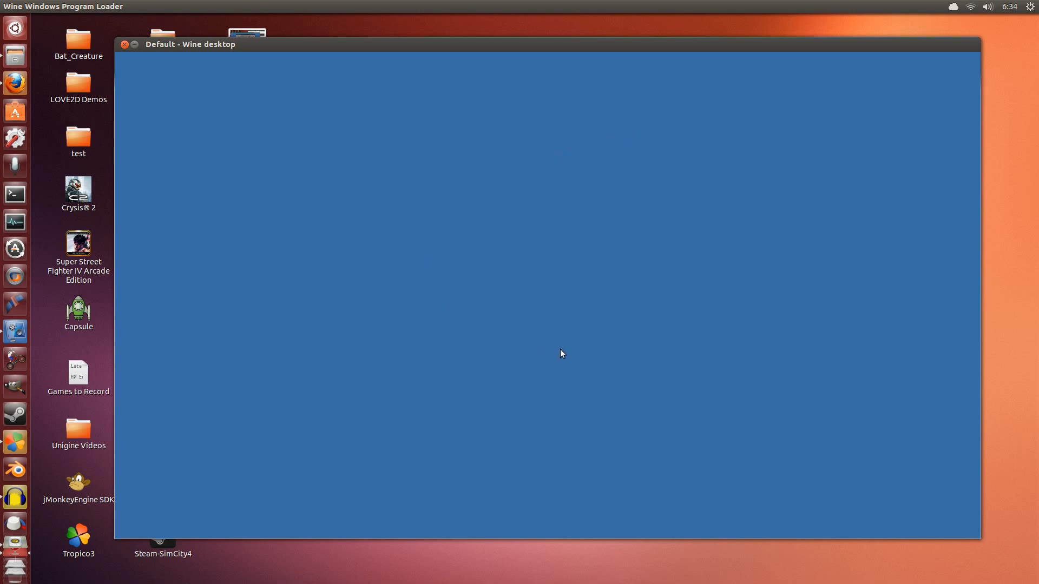
{"action": "mouse_move", "coordinate": [558, 251]}
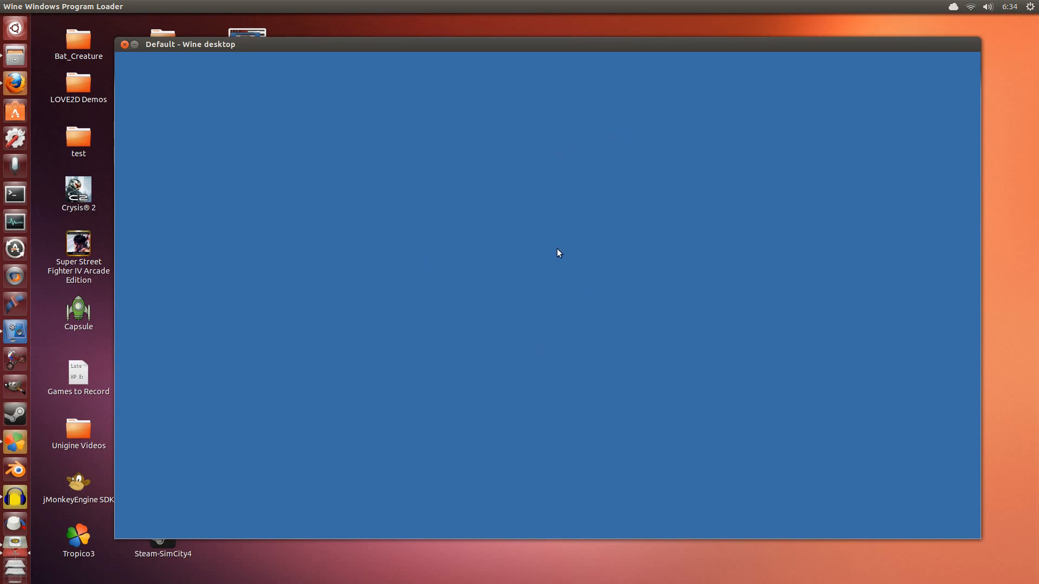
{"action": "mouse_move", "coordinate": [555, 244]}
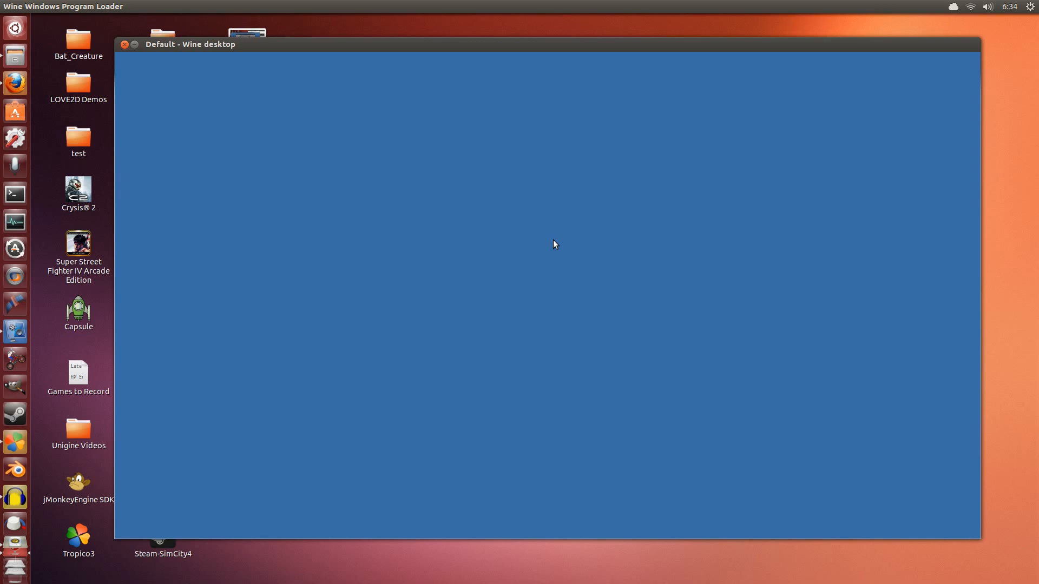
{"action": "mouse_move", "coordinate": [560, 238]}
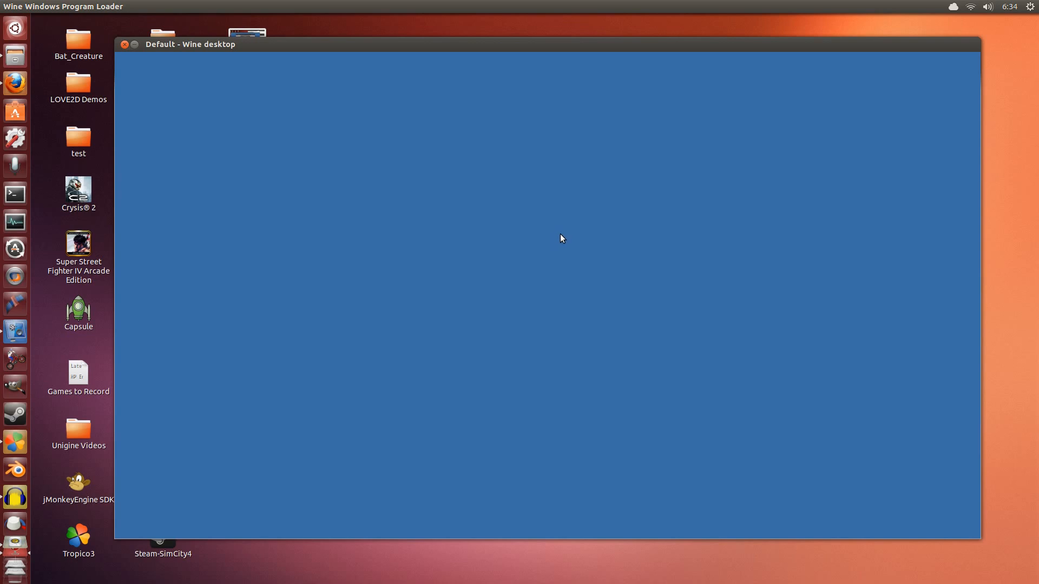
{"action": "mouse_move", "coordinate": [583, 251]}
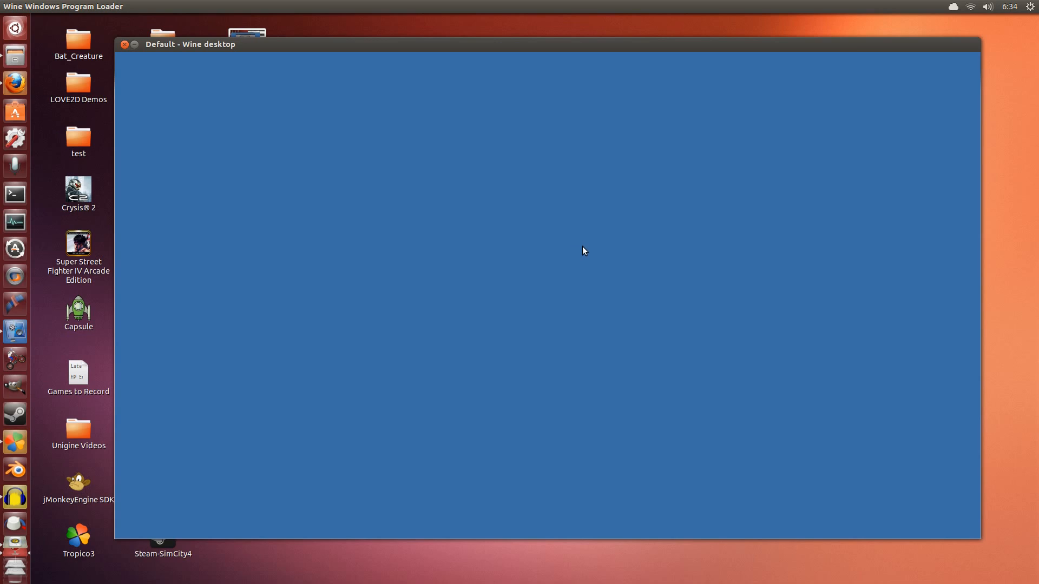
{"action": "mouse_move", "coordinate": [636, 267]}
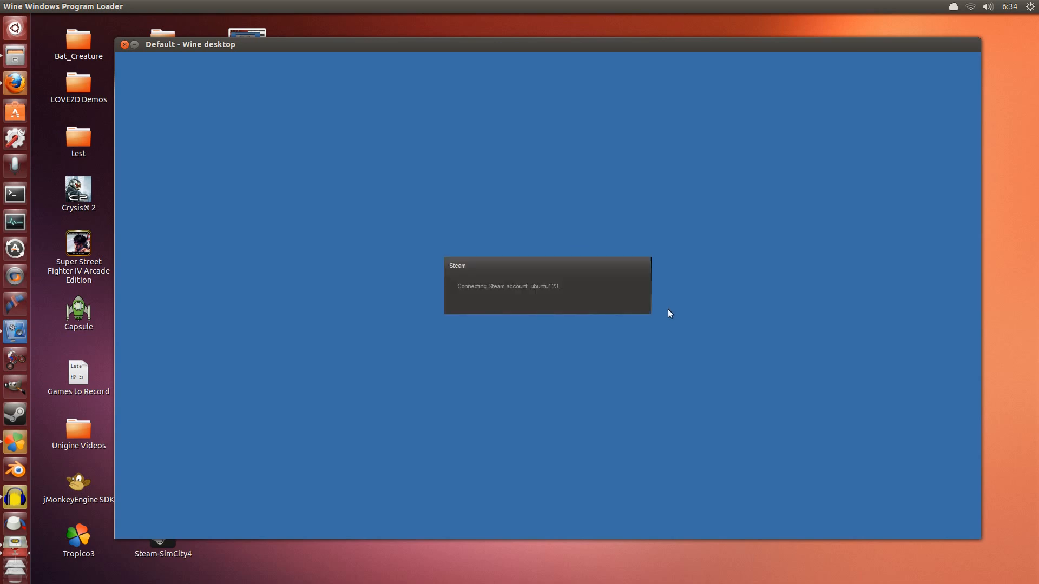
{"action": "mouse_move", "coordinate": [672, 322]}
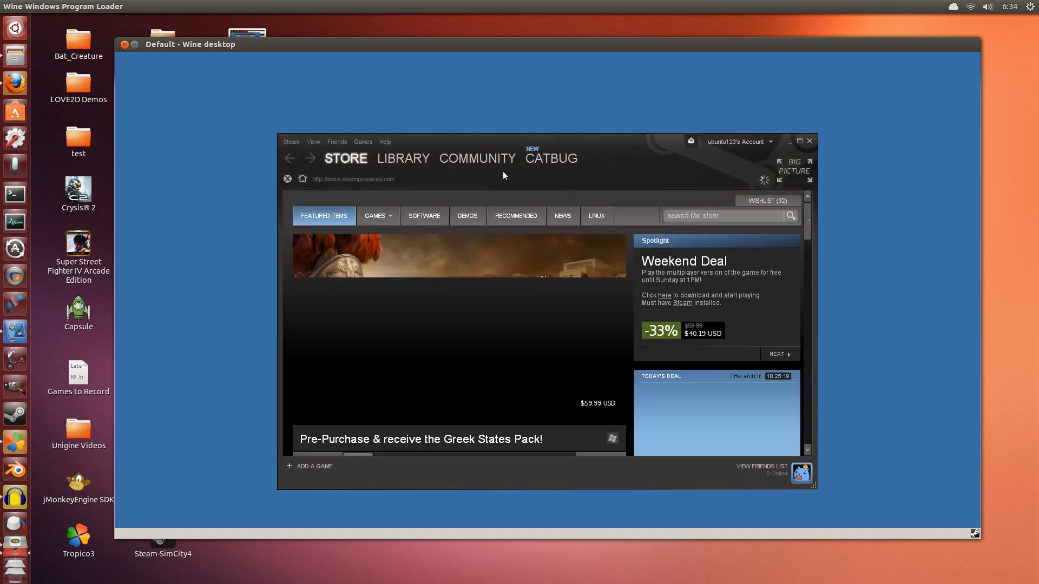
Select SimCity 4 Deluxe in the Steam Library and bring up the Steam menu.
{"action": "left_click", "coordinate": [402, 158]}
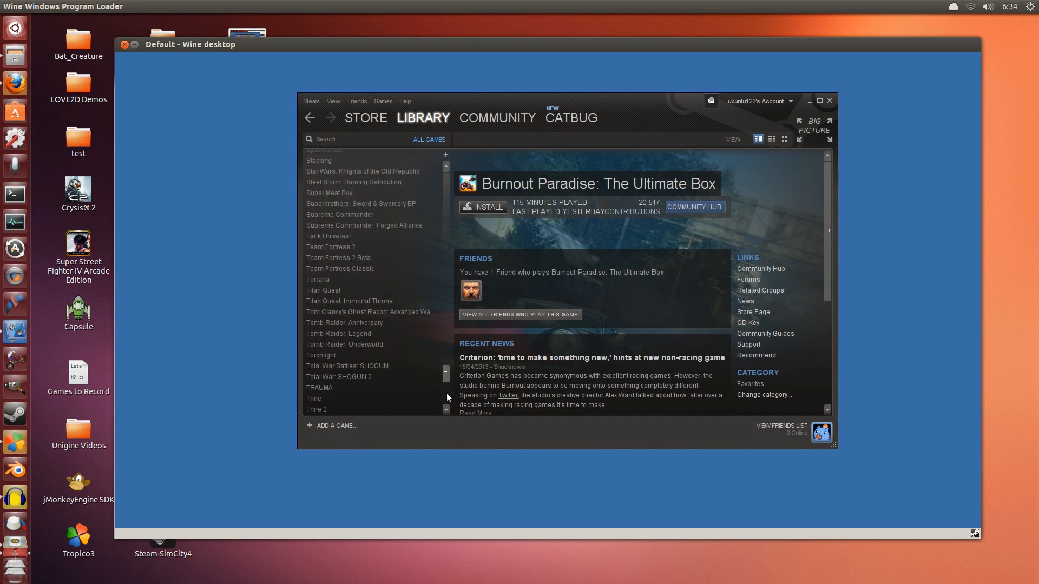
{"action": "scroll", "scroll_direction": "down", "scroll_amount": 3}
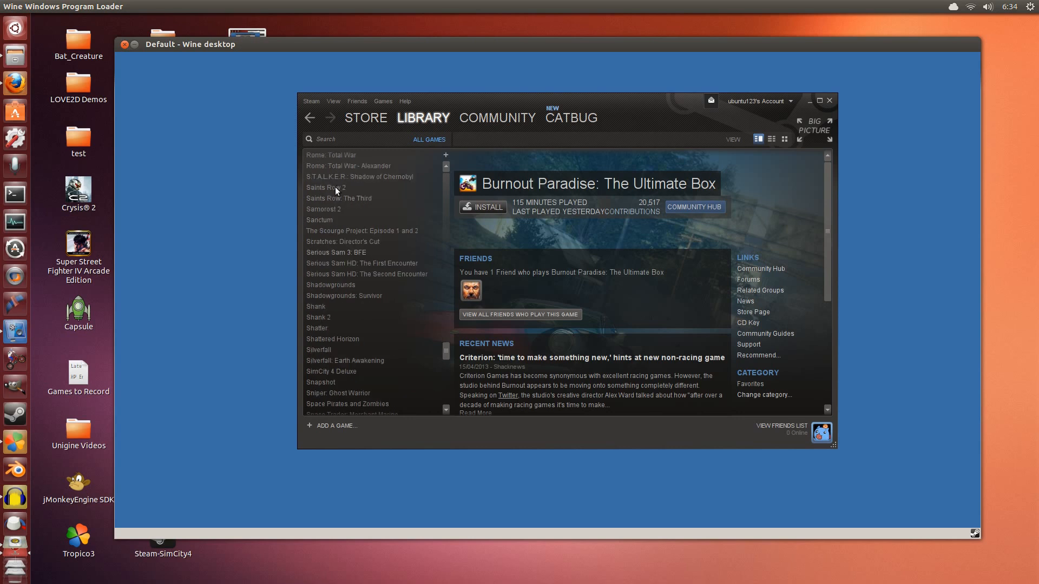
{"action": "mouse_move", "coordinate": [323, 309]}
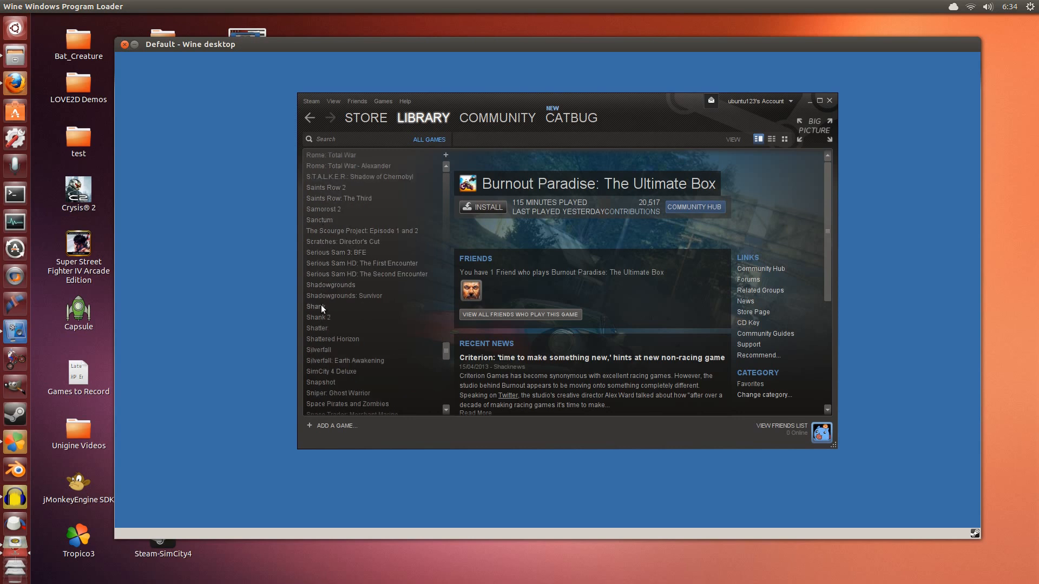
{"action": "left_click", "coordinate": [331, 372]}
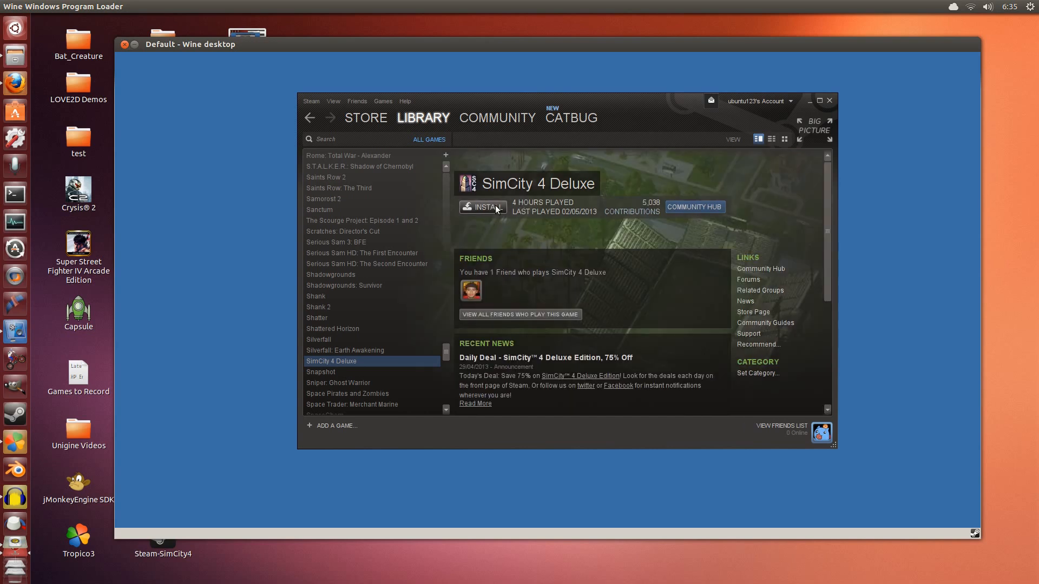
{"action": "left_click", "coordinate": [483, 207]}
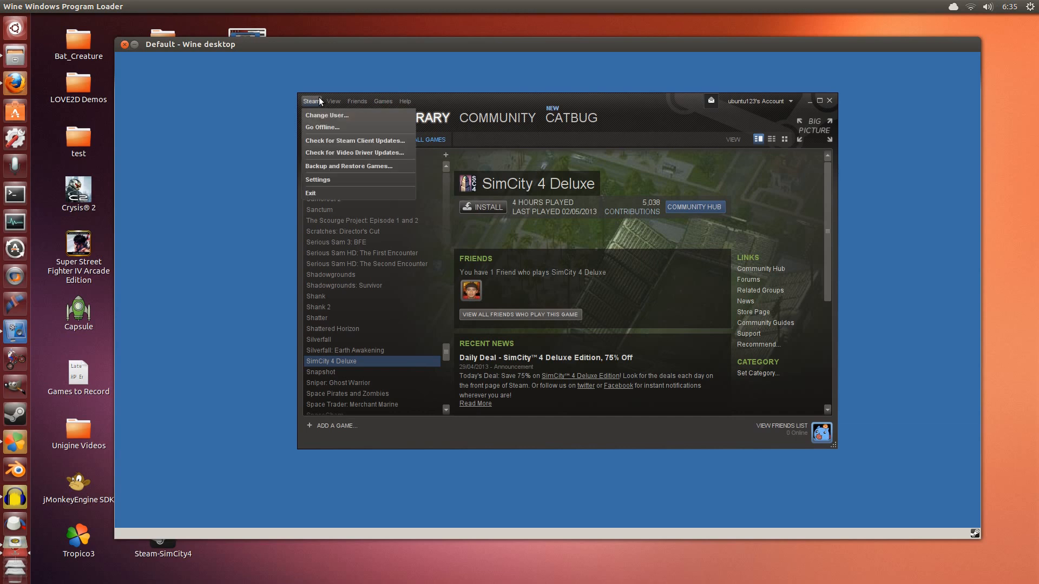
{"action": "mouse_move", "coordinate": [337, 171]}
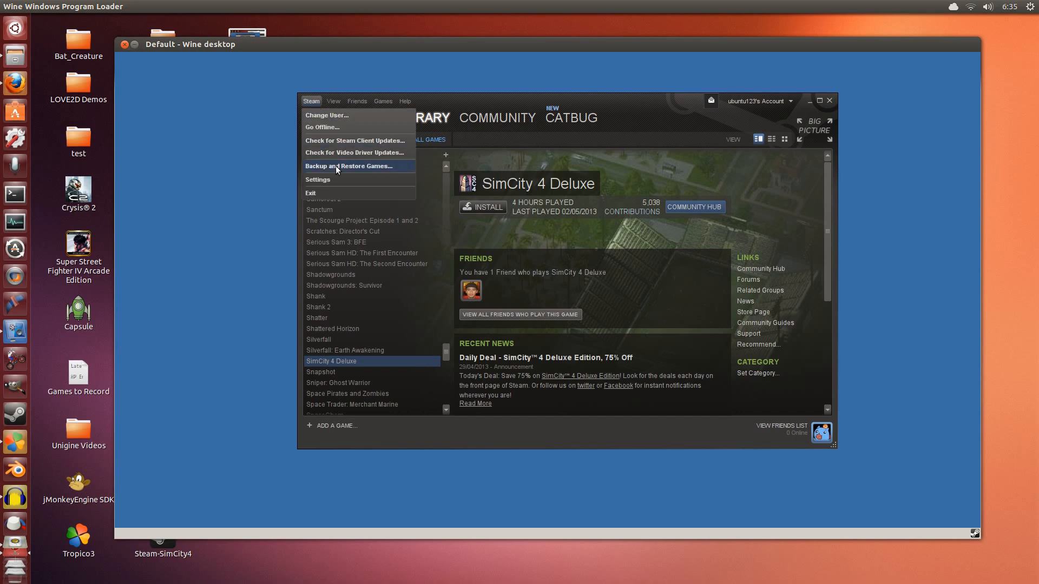
Start the backup wizard, choose restoring a previous backup and browse drive Z: for it.
{"action": "left_click", "coordinate": [348, 167]}
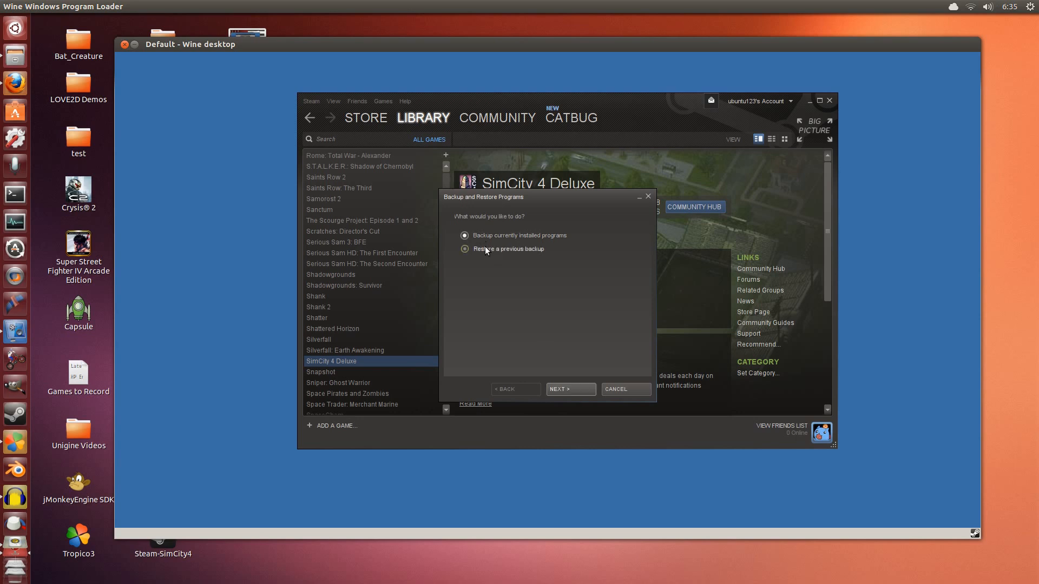
{"action": "left_click", "coordinate": [571, 389]}
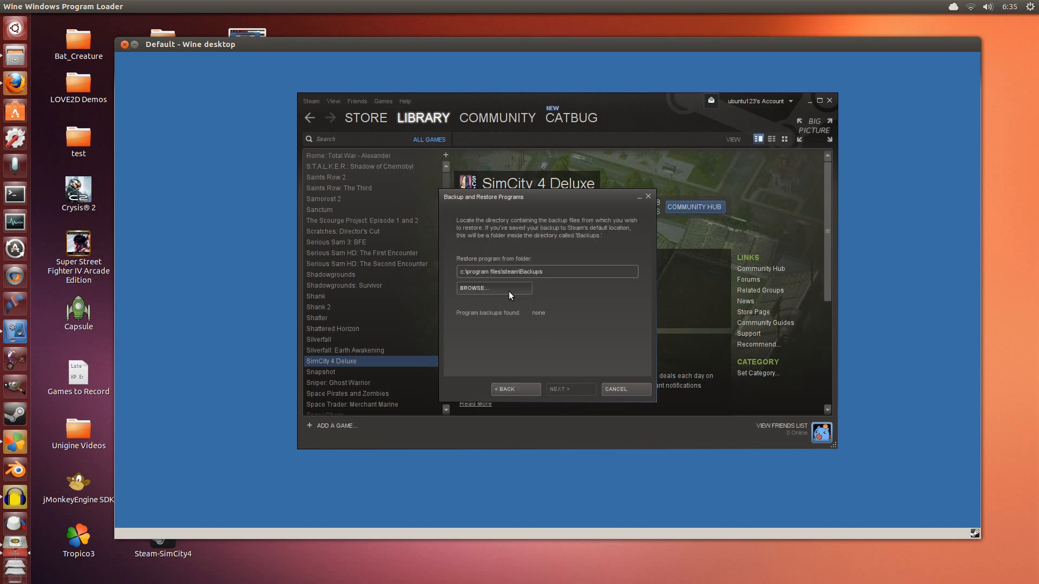
{"action": "left_click", "coordinate": [493, 288]}
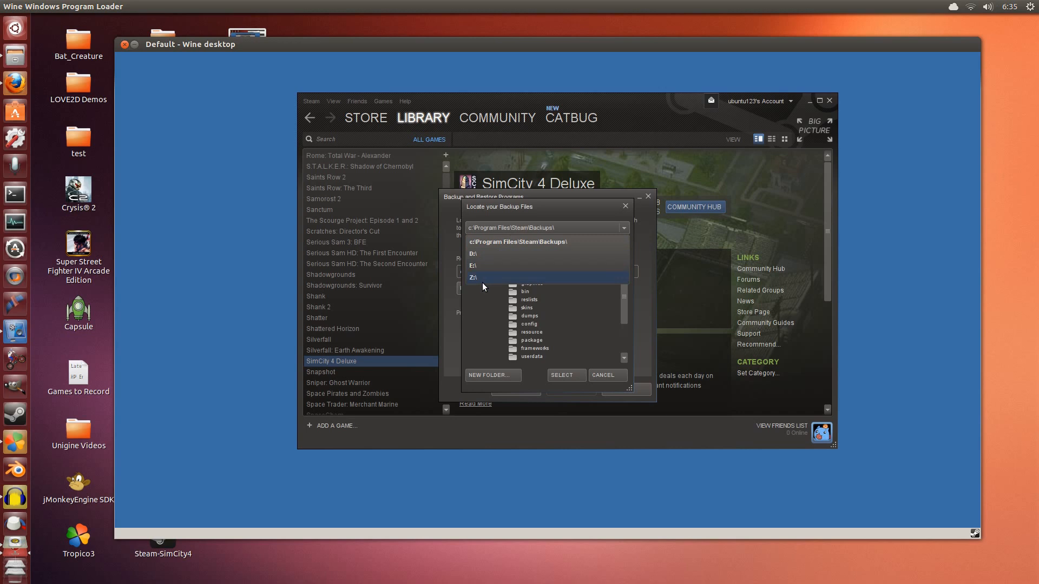
{"action": "left_click", "coordinate": [494, 277]}
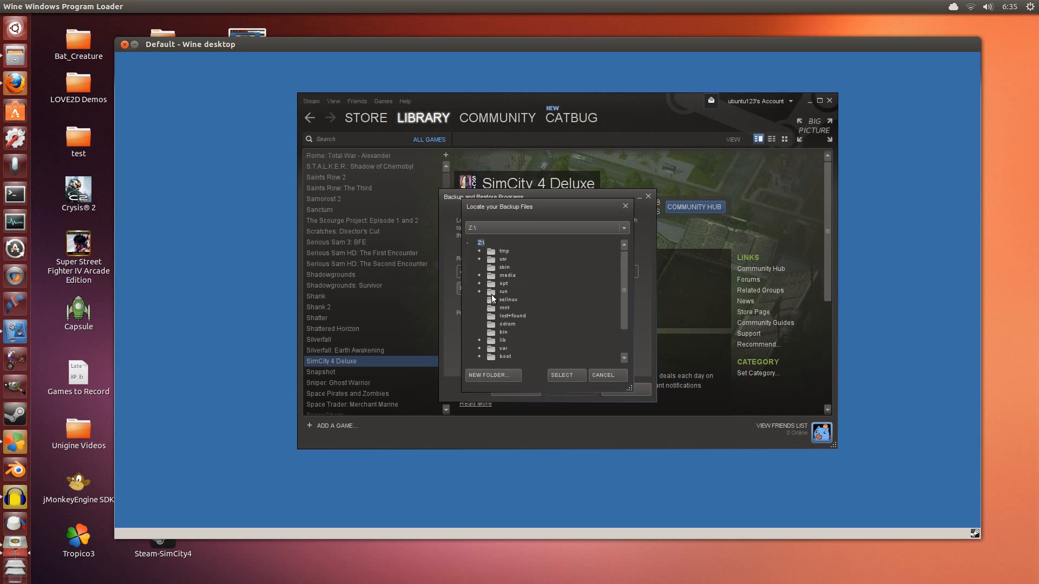
Select the SimCity 4 Deluxe folder inside Steam BACKUP 2 on the Media Drive as the restore source.
{"action": "left_click", "coordinate": [480, 275]}
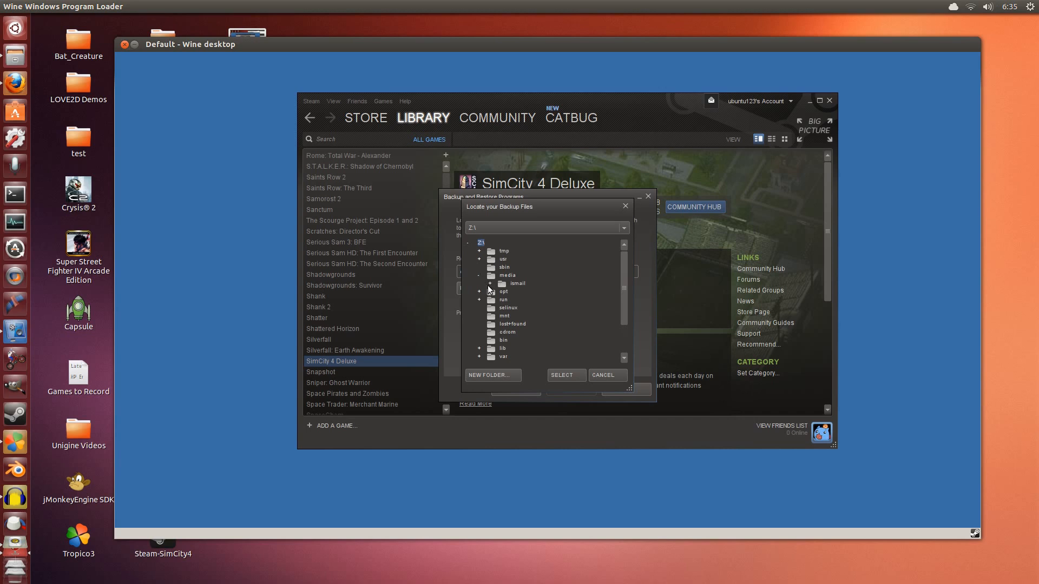
{"action": "left_click", "coordinate": [490, 284]}
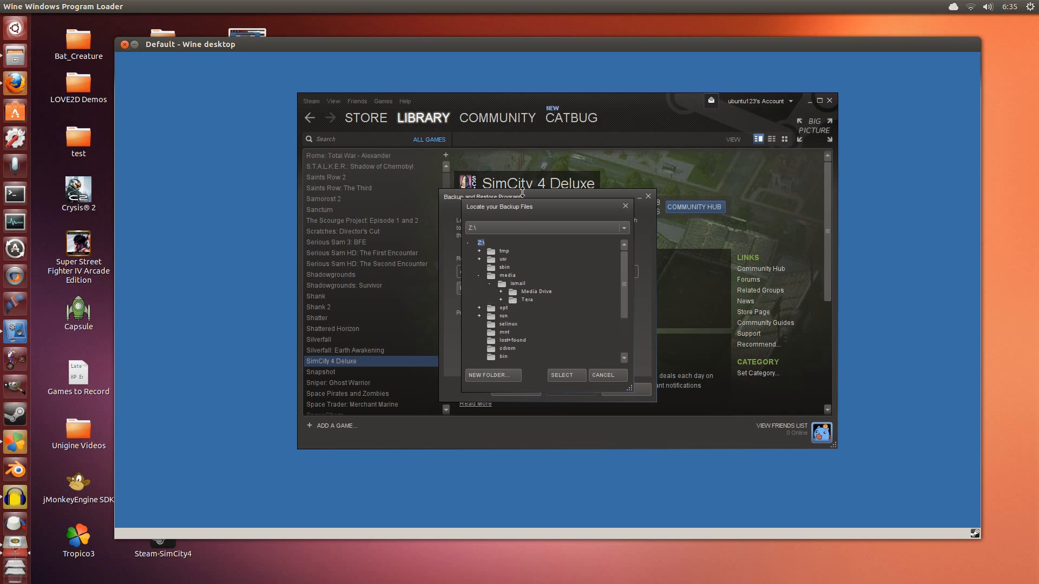
{"action": "left_click", "coordinate": [511, 291]}
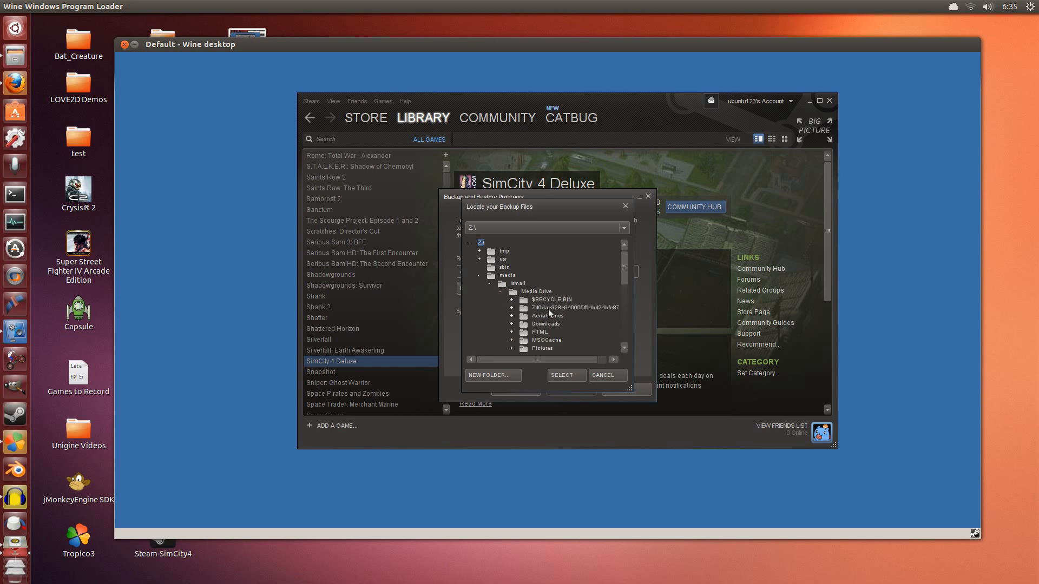
{"action": "double_click", "coordinate": [555, 283]}
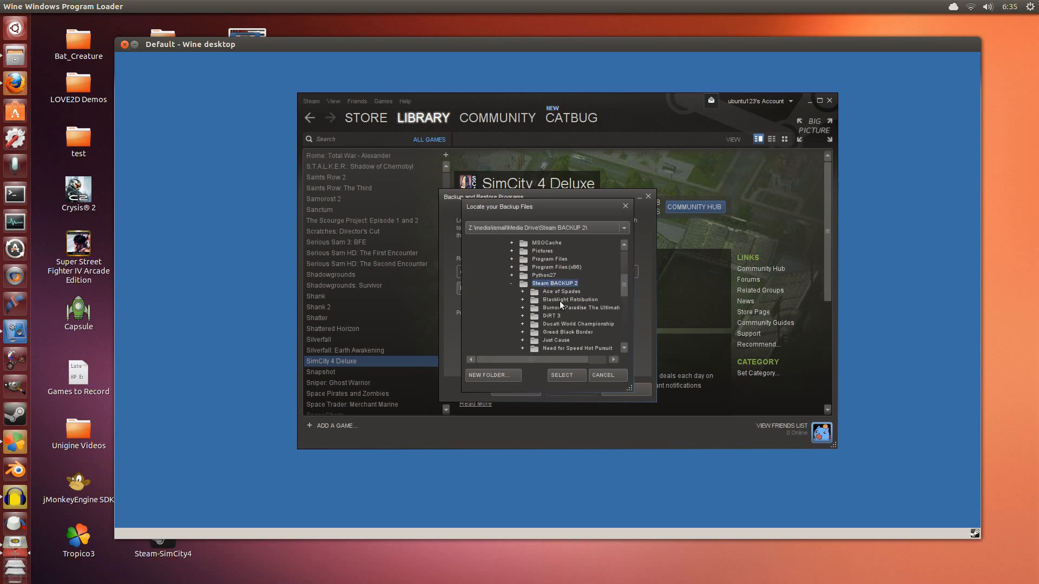
{"action": "scroll", "scroll_direction": "down", "scroll_amount": 3}
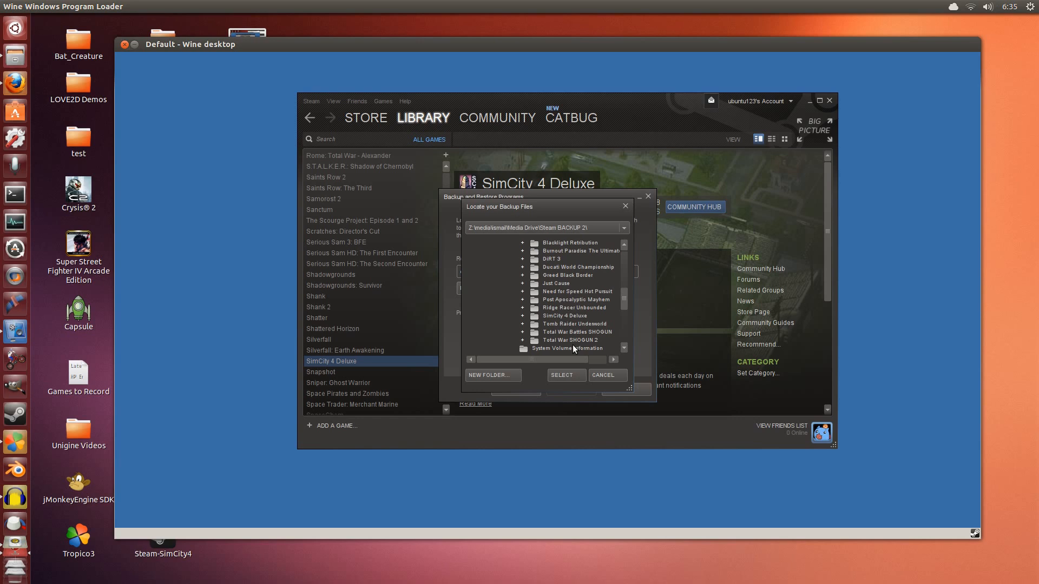
{"action": "left_click", "coordinate": [565, 316]}
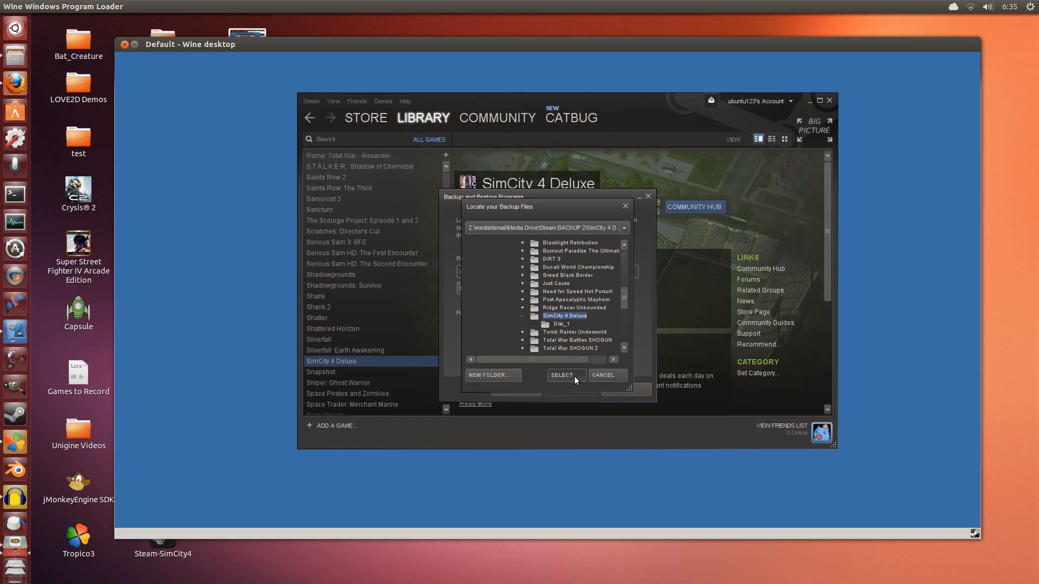
{"action": "left_click", "coordinate": [562, 374]}
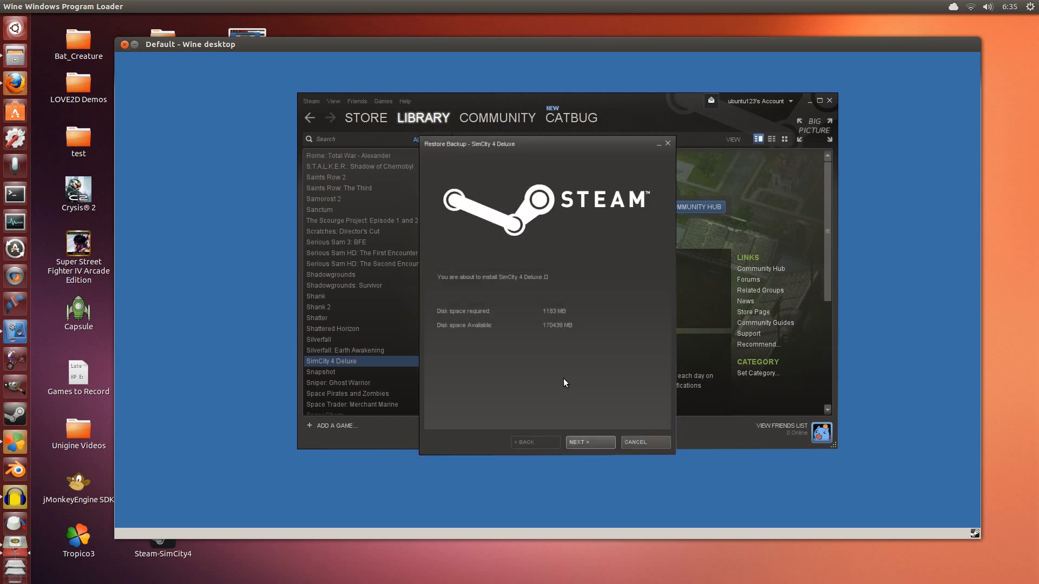
Accept the EA license and complete the SimCity 4 Deluxe restore, returning to the library.
{"action": "left_click", "coordinate": [590, 442]}
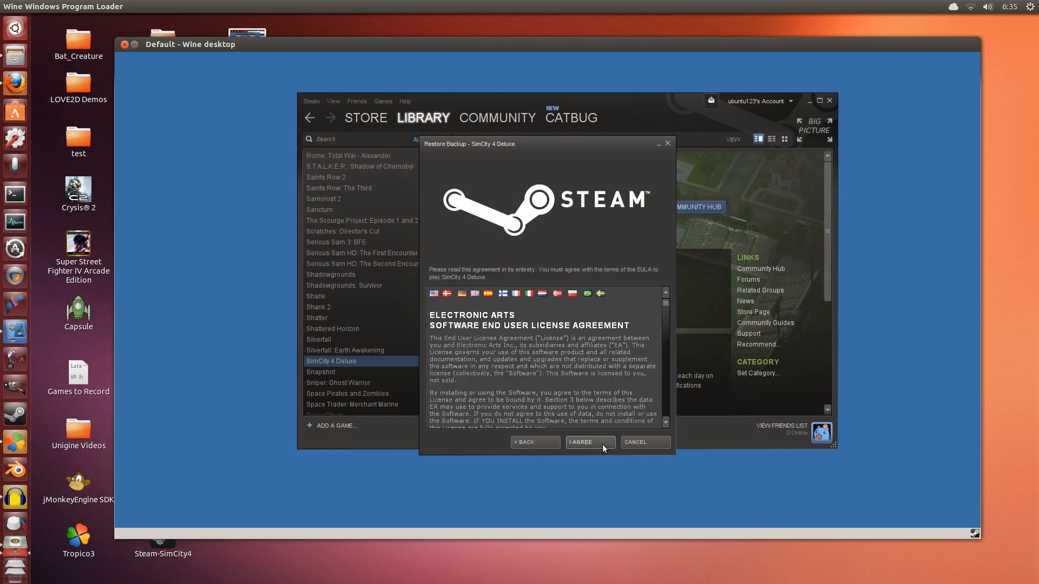
{"action": "left_click", "coordinate": [591, 442]}
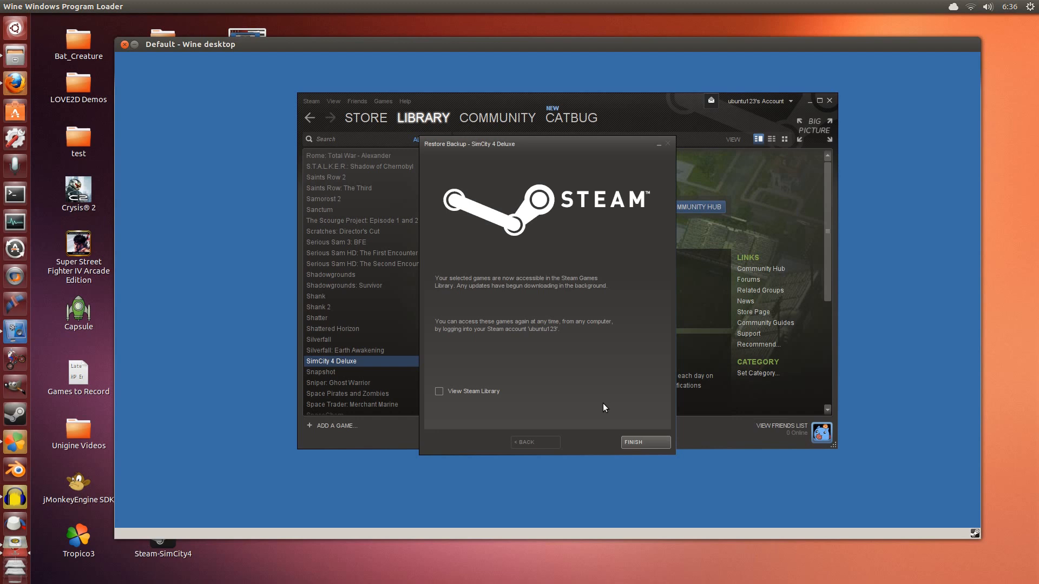
{"action": "mouse_move", "coordinate": [561, 303]}
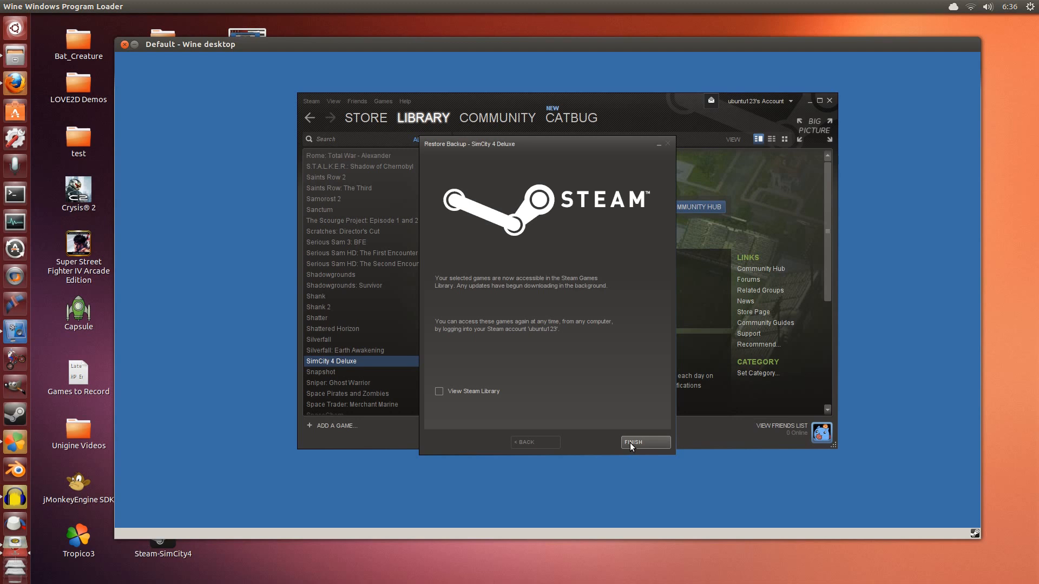
{"action": "left_click", "coordinate": [645, 442]}
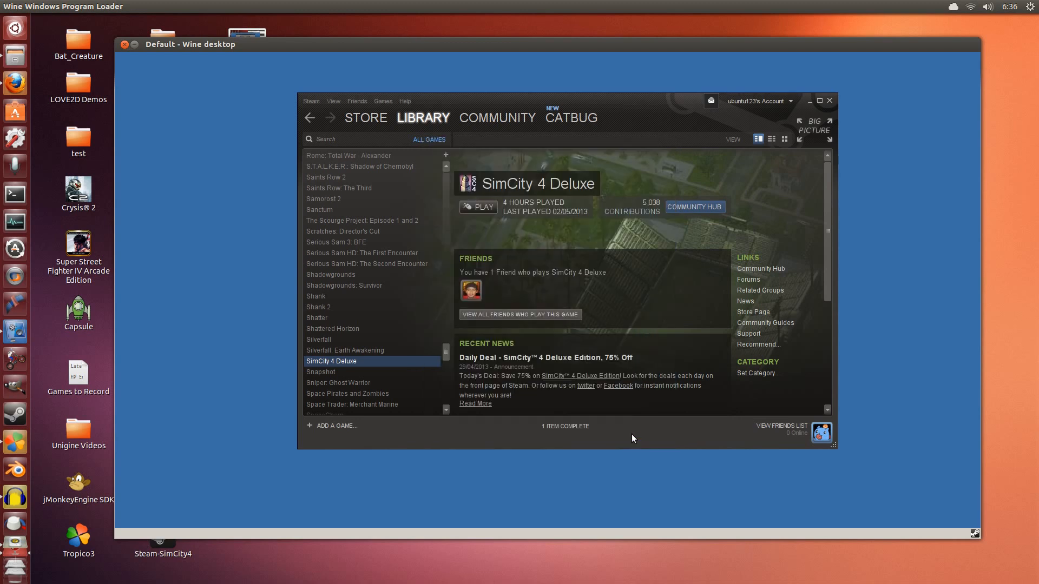
Set SimCity 4 Deluxe's launch options to -CustomResolution:enabled -r1600x900x32 via its properties.
{"action": "right_click", "coordinate": [352, 362]}
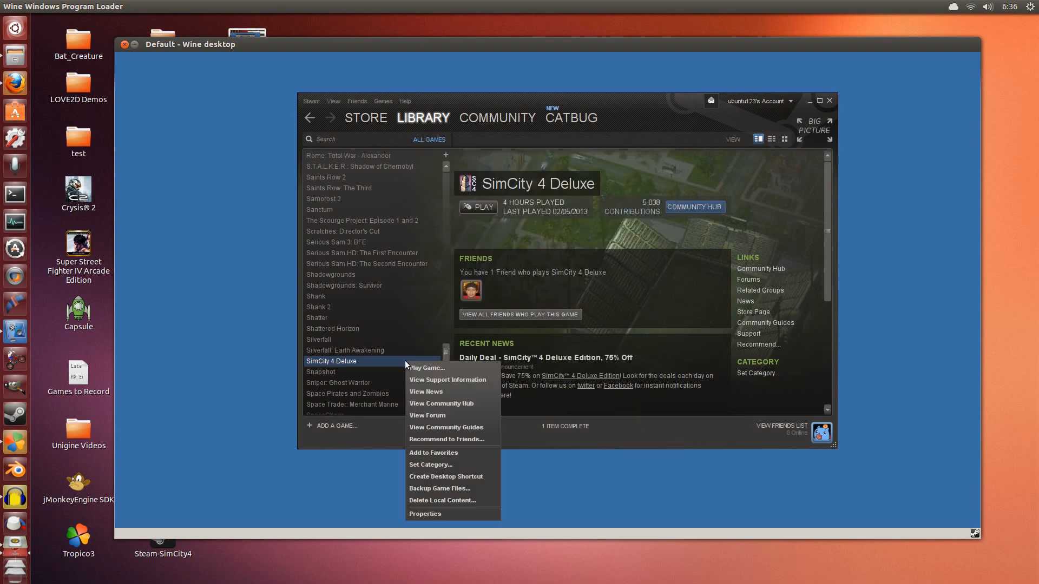
{"action": "mouse_move", "coordinate": [435, 515]}
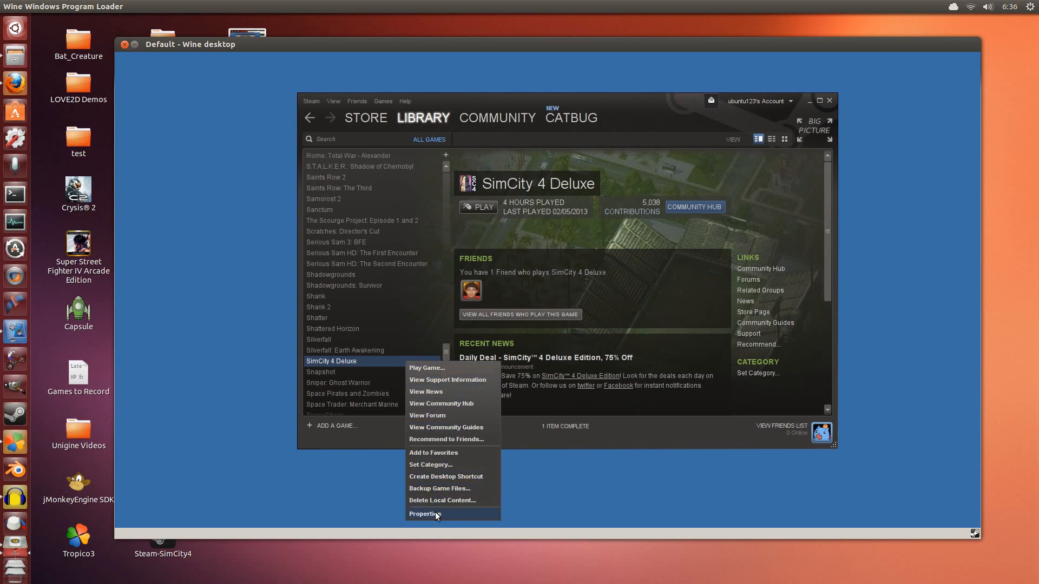
{"action": "mouse_move", "coordinate": [457, 514]}
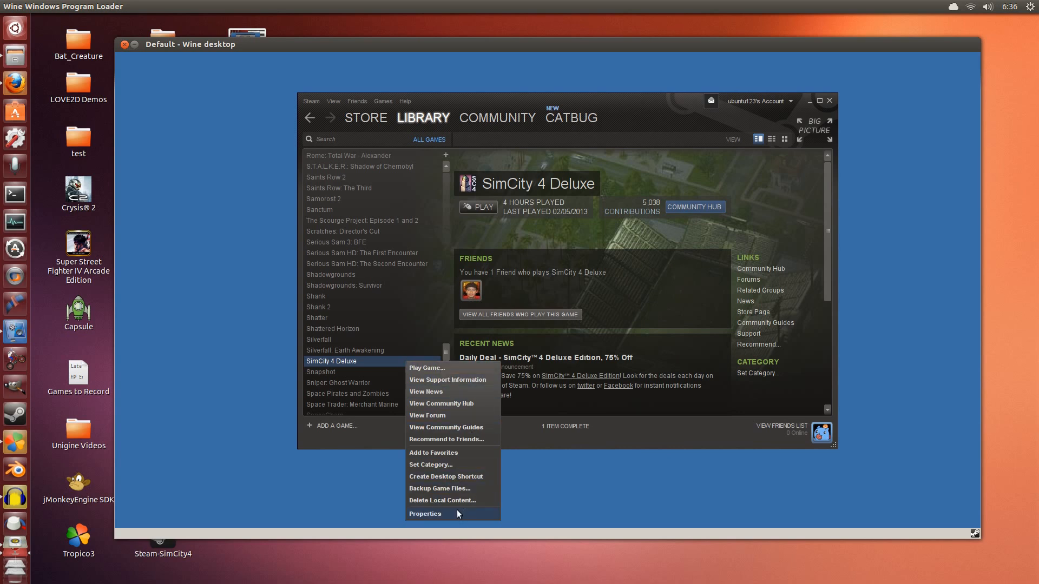
{"action": "left_click", "coordinate": [424, 513]}
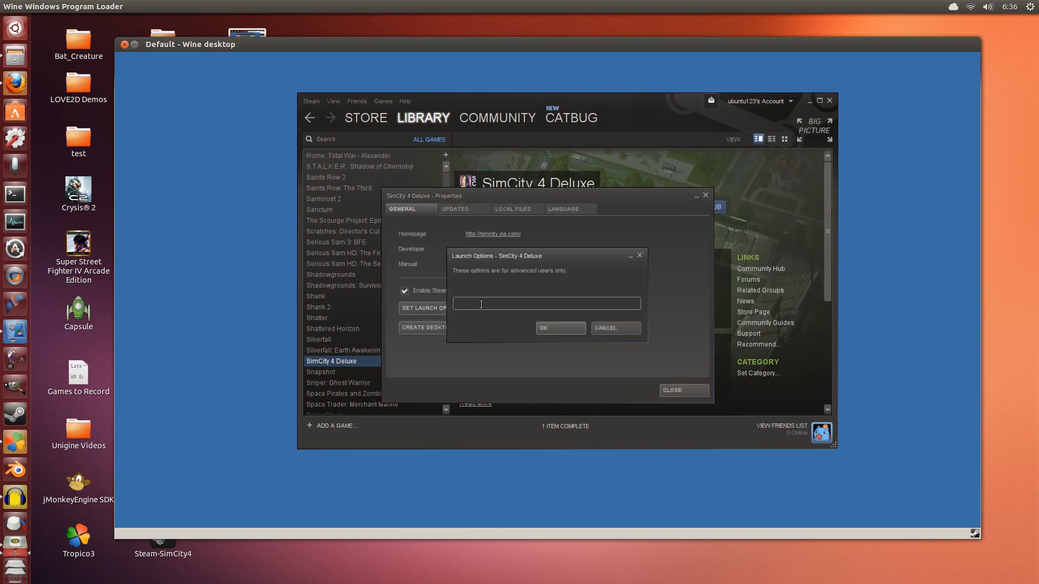
{"action": "type", "text": "-"}
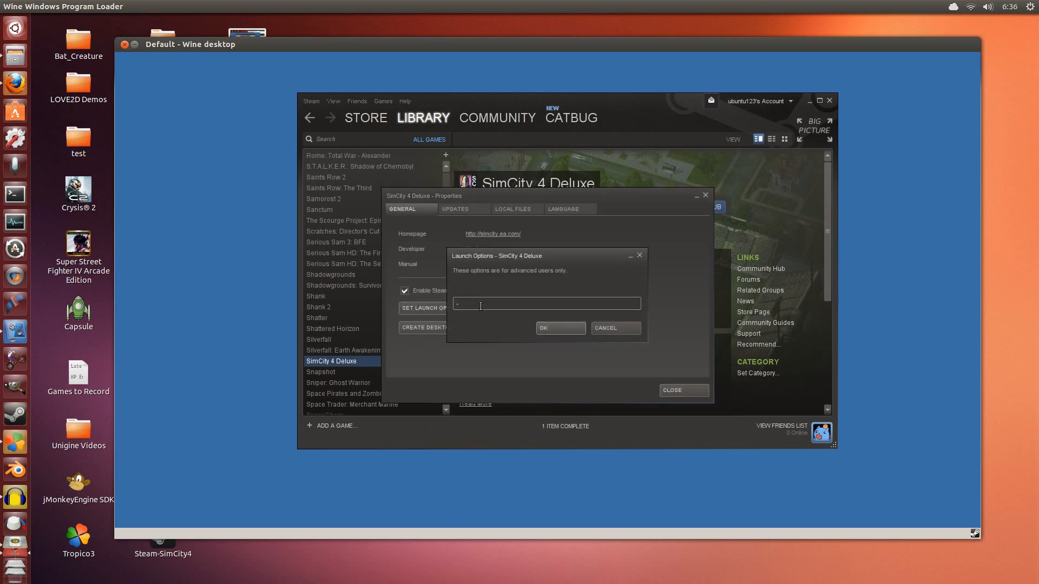
{"action": "type", "text": "Custom"}
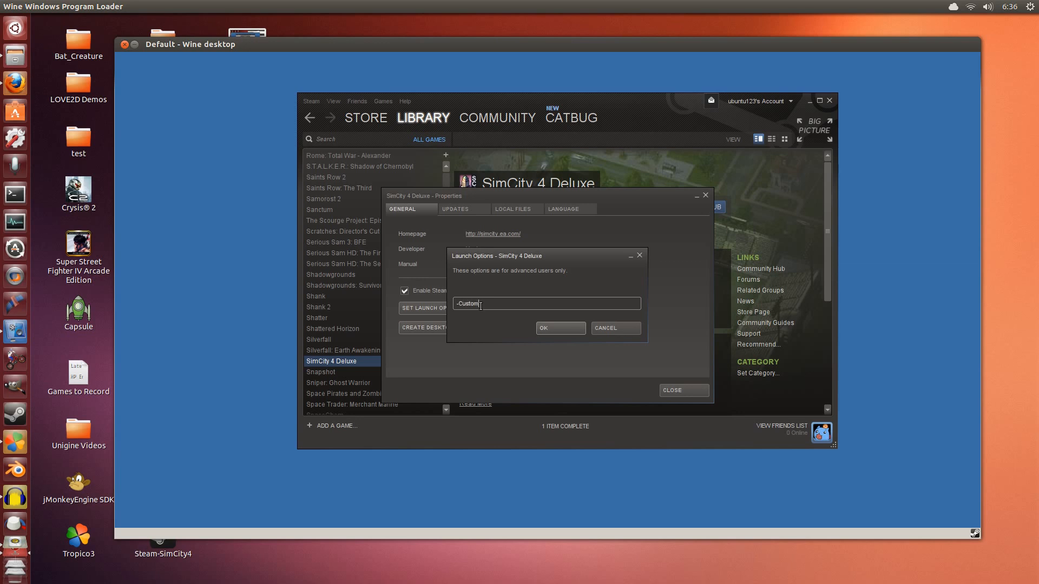
{"action": "type", "text": "resolution"}
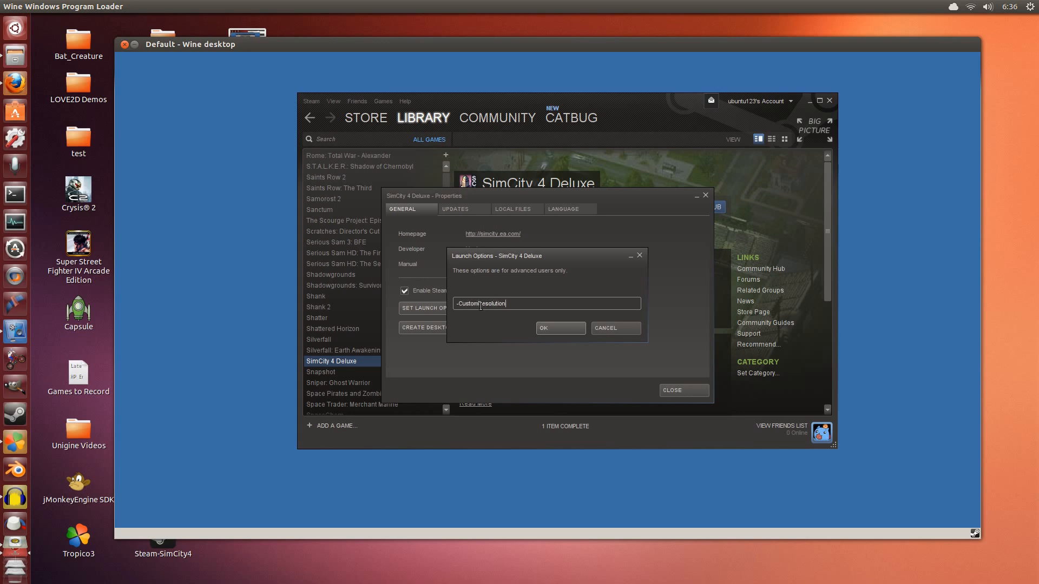
{"action": "type", "text": ":enabled -"}
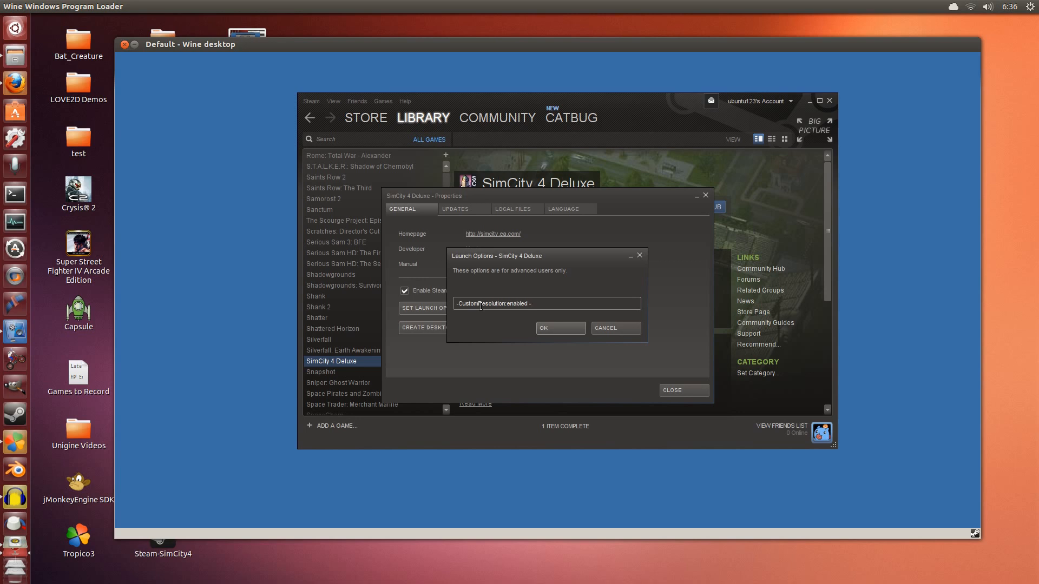
{"action": "type", "text": "r1"}
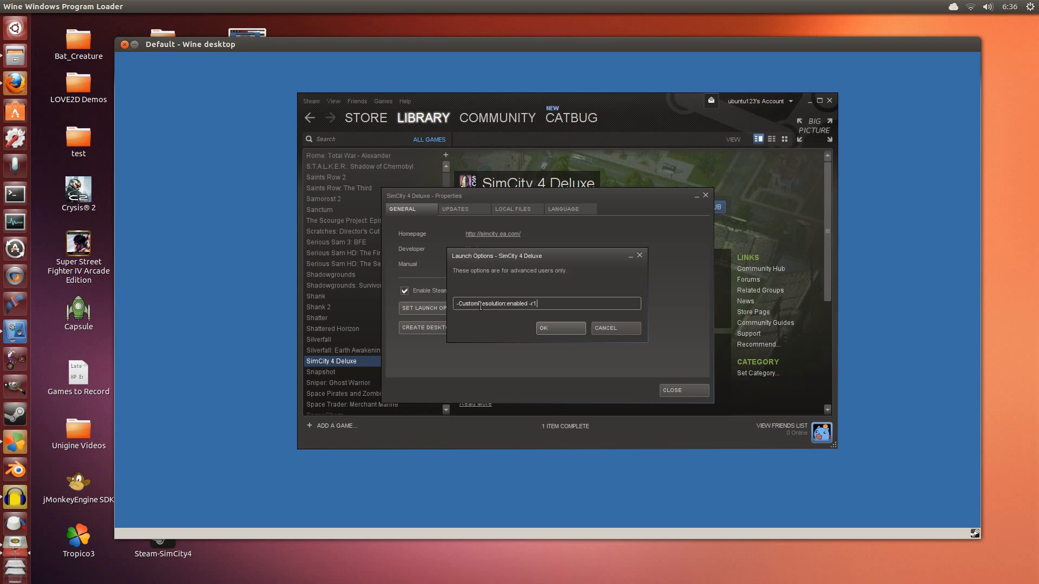
{"action": "type", "text": "600x900x32"}
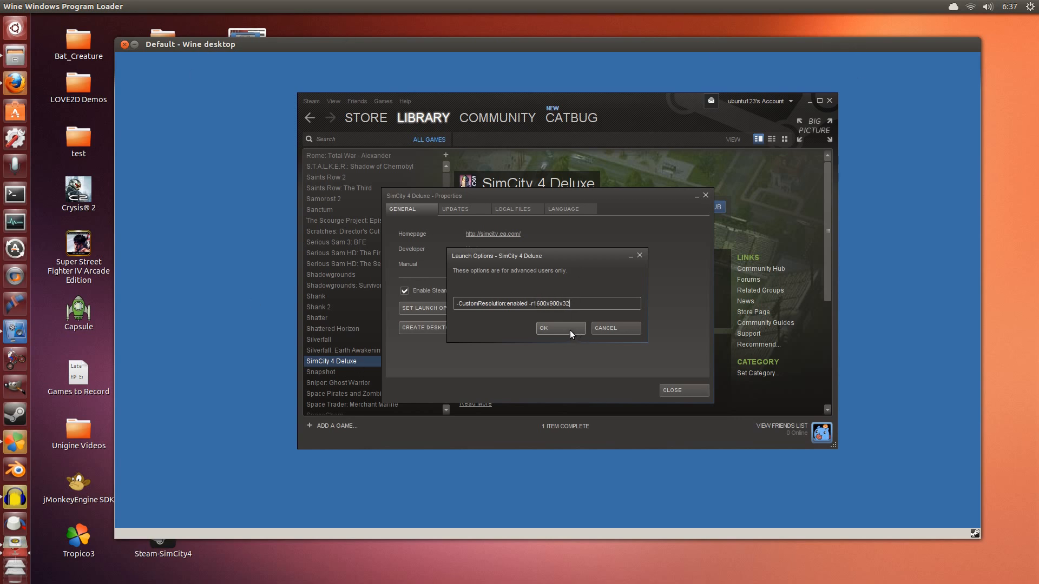
{"action": "left_click", "coordinate": [560, 328]}
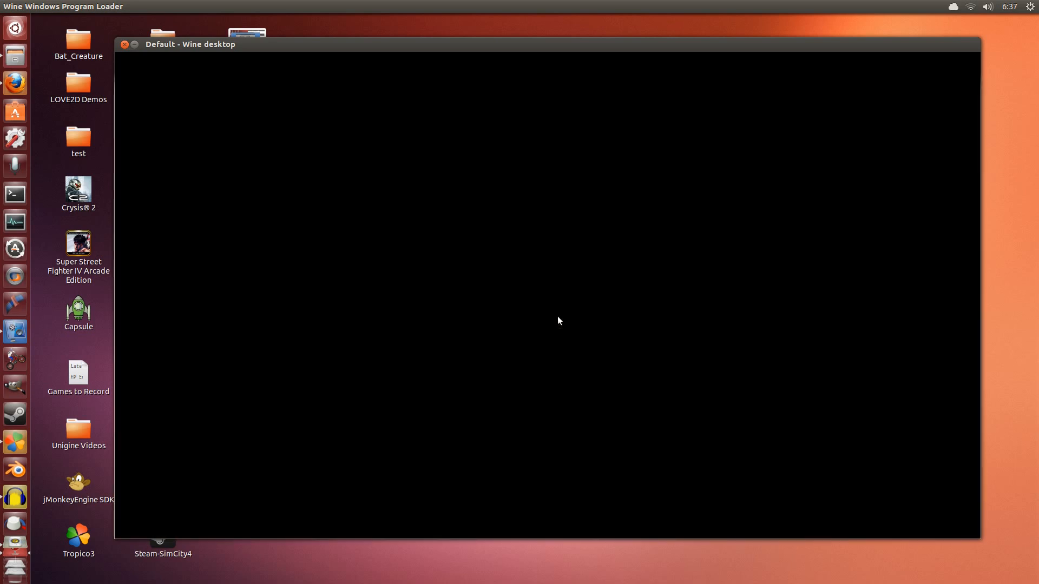
{"action": "mouse_move", "coordinate": [558, 324]}
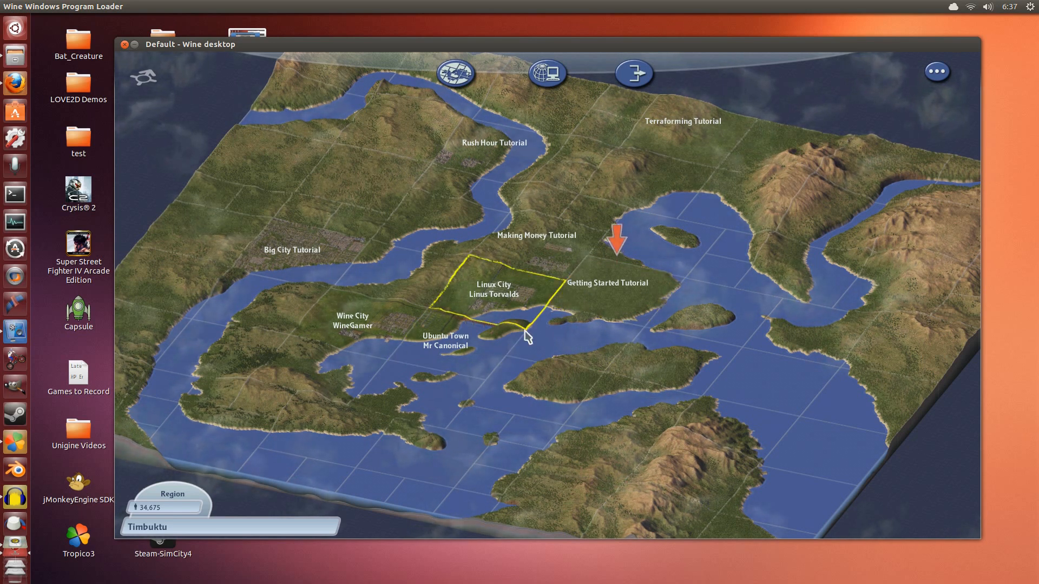
Review the Play Options and Graphic Options from the game settings menu and close them.
{"action": "left_click", "coordinate": [280, 255]}
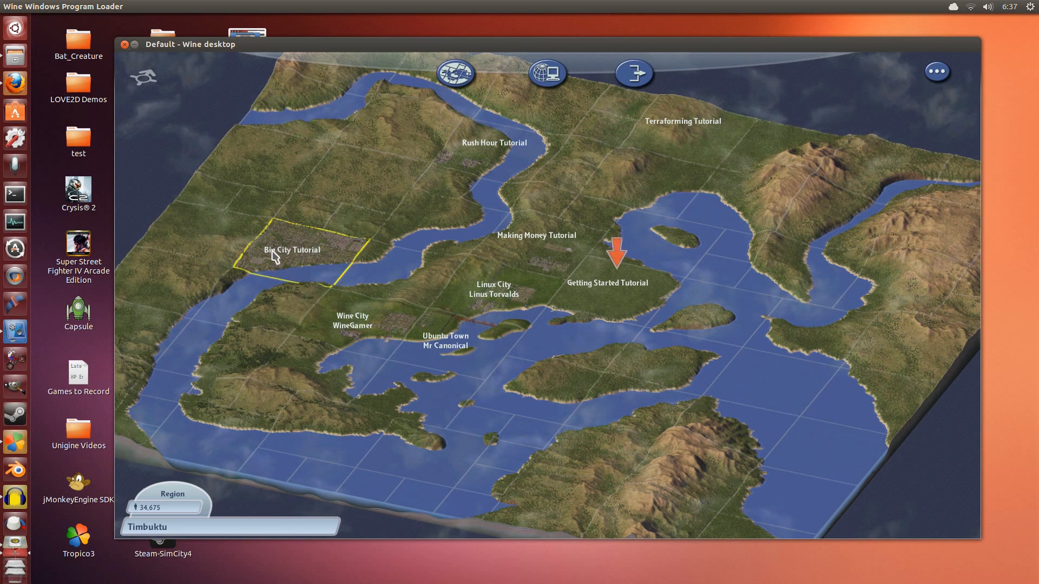
{"action": "mouse_move", "coordinate": [541, 140]}
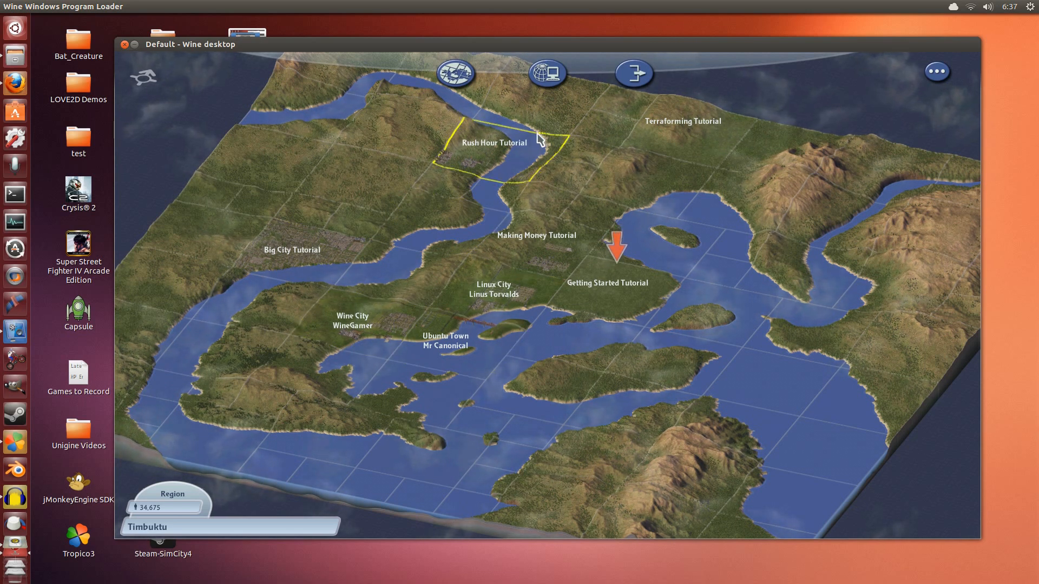
{"action": "mouse_move", "coordinate": [517, 153]}
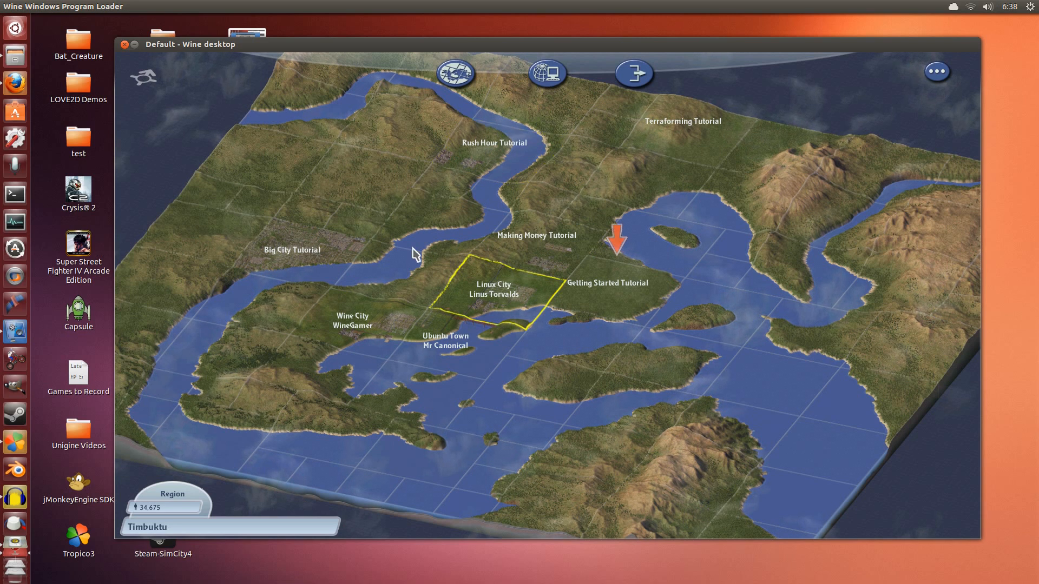
{"action": "left_click", "coordinate": [938, 70]}
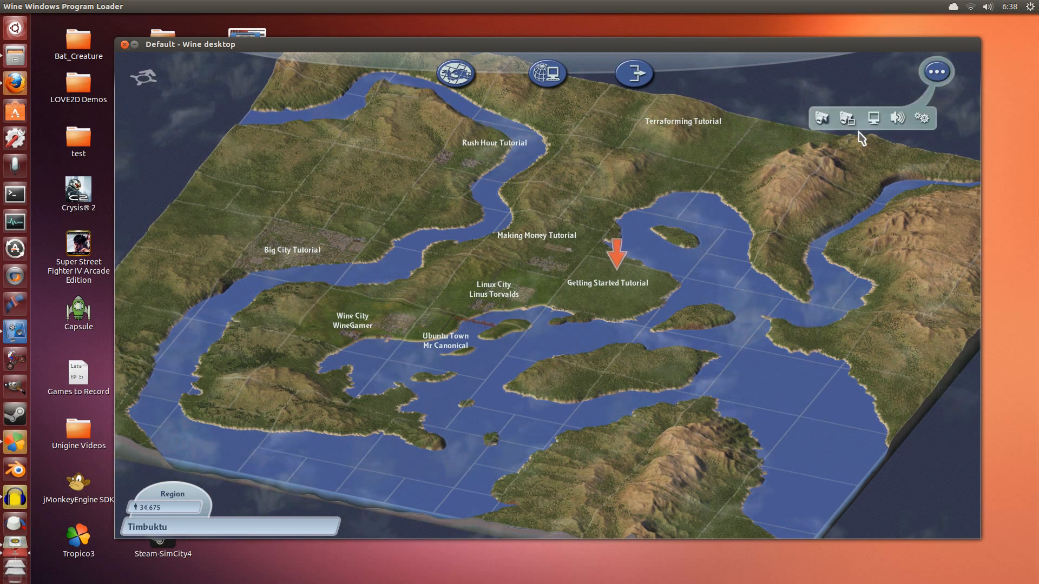
{"action": "left_click", "coordinate": [924, 118]}
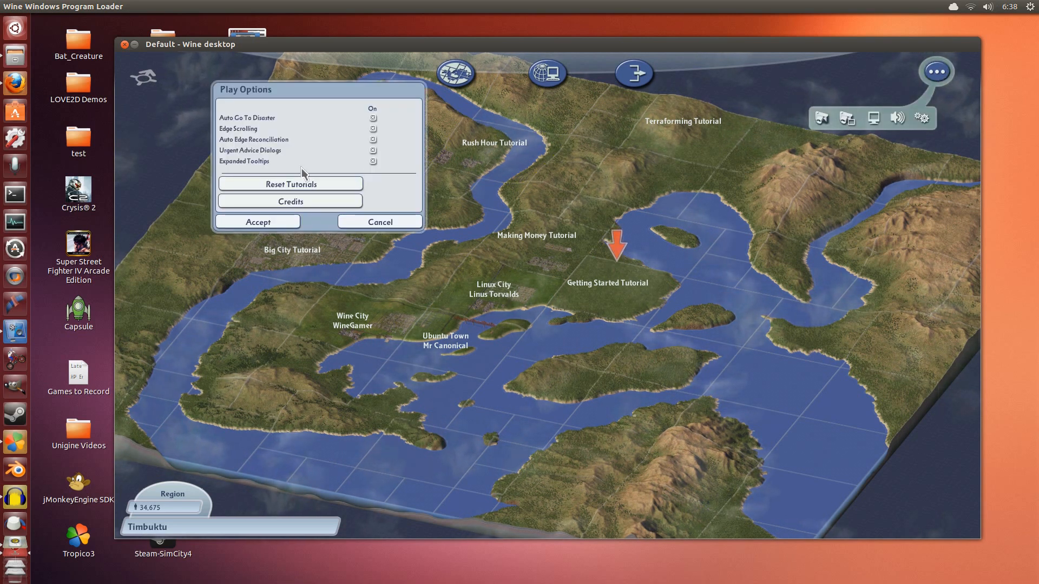
{"action": "mouse_move", "coordinate": [357, 142]}
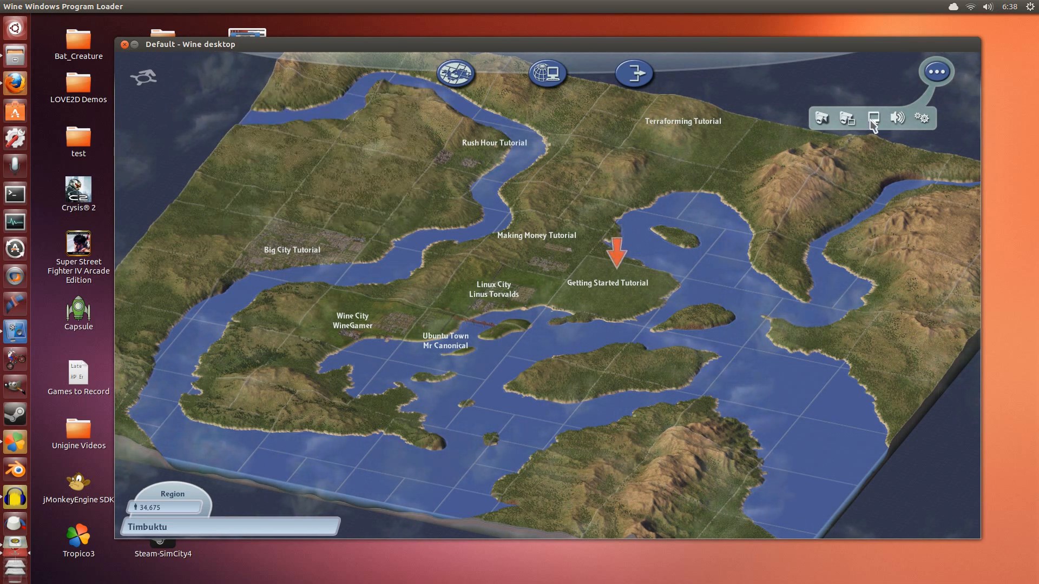
{"action": "left_click", "coordinate": [922, 119]}
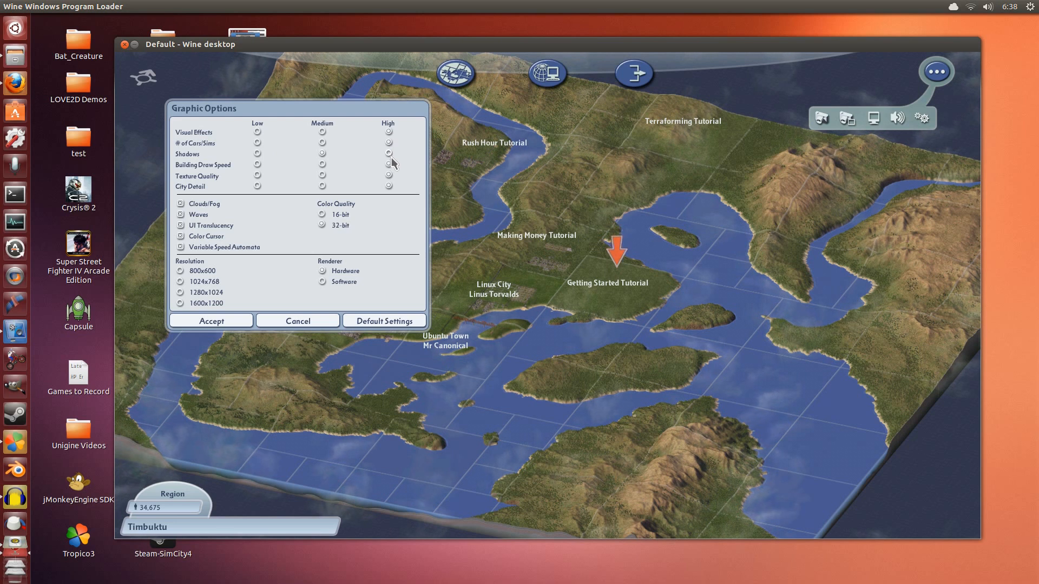
{"action": "left_click", "coordinate": [210, 321]}
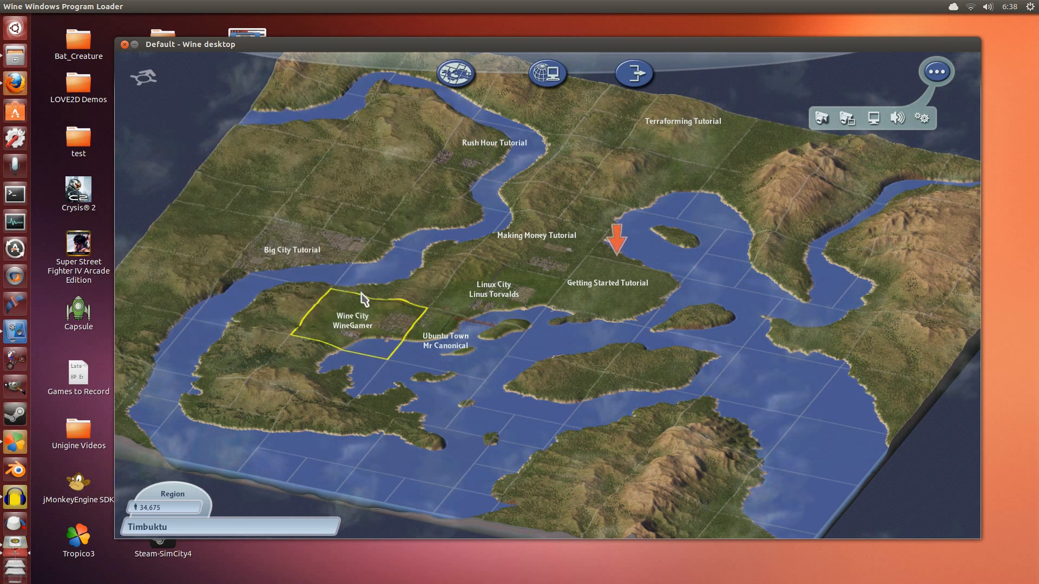
Select Linux City on the region map to show its summary card.
{"action": "left_click", "coordinate": [538, 251]}
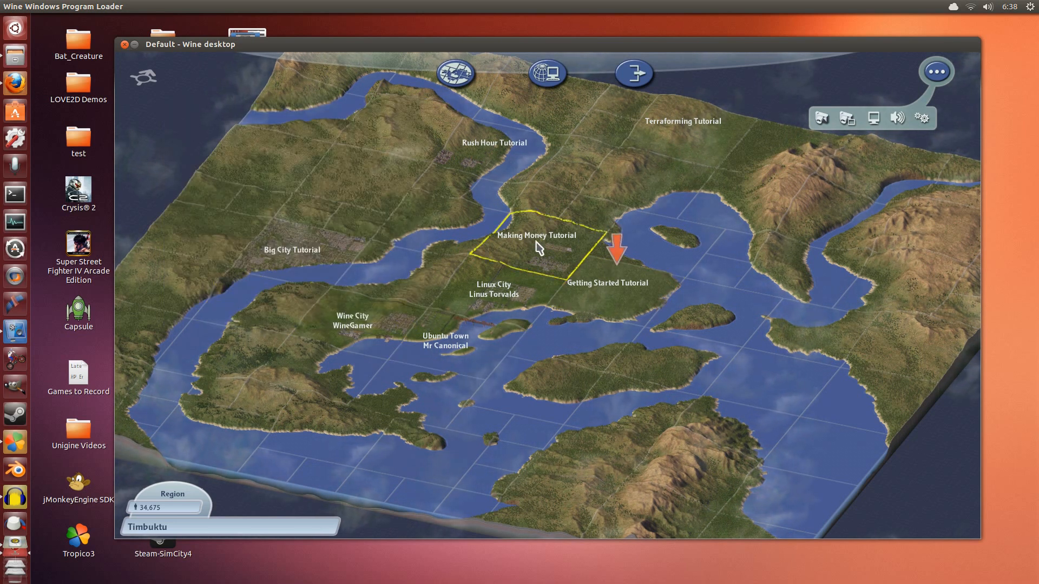
{"action": "left_click", "coordinate": [539, 250]}
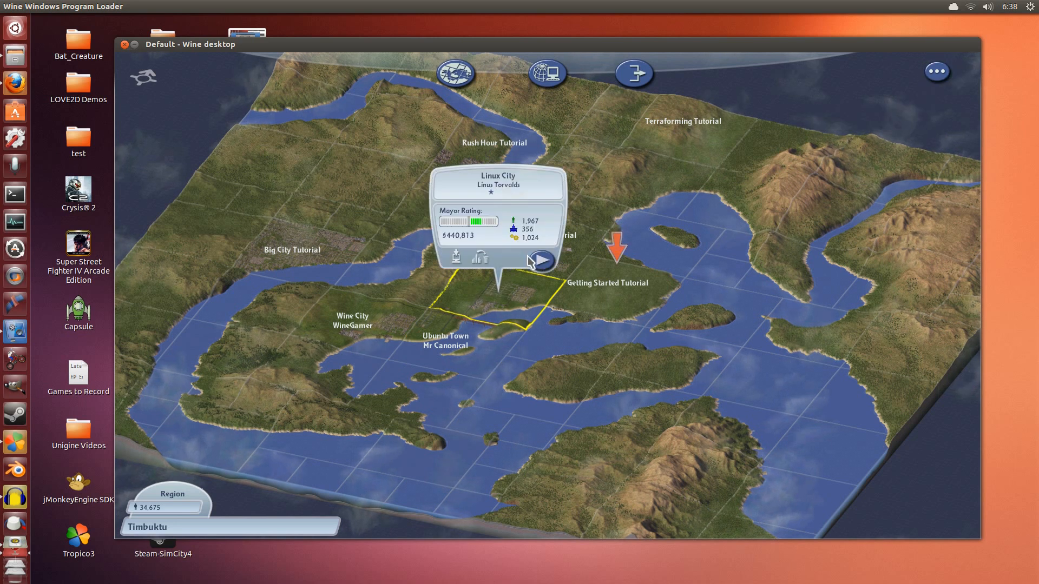
Load Linux City and reconcile its edges with the neighbouring cities when prompted.
{"action": "left_click", "coordinate": [542, 259]}
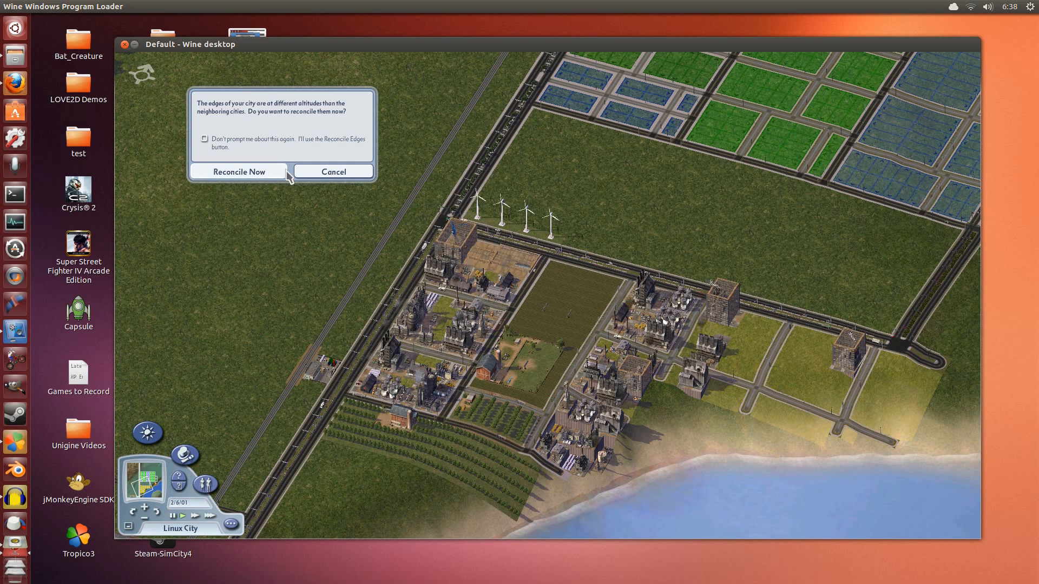
{"action": "left_click", "coordinate": [238, 171]}
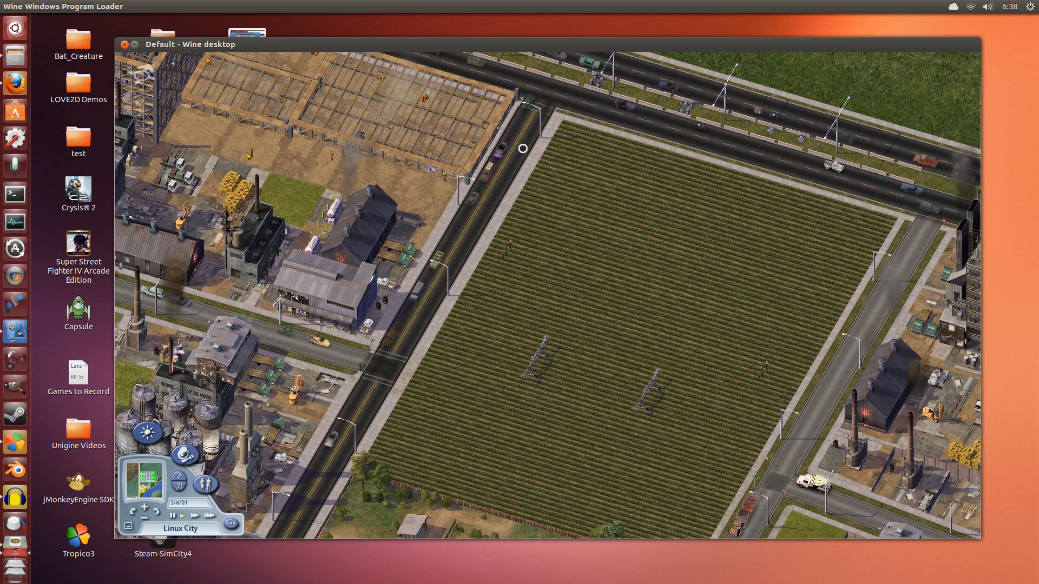